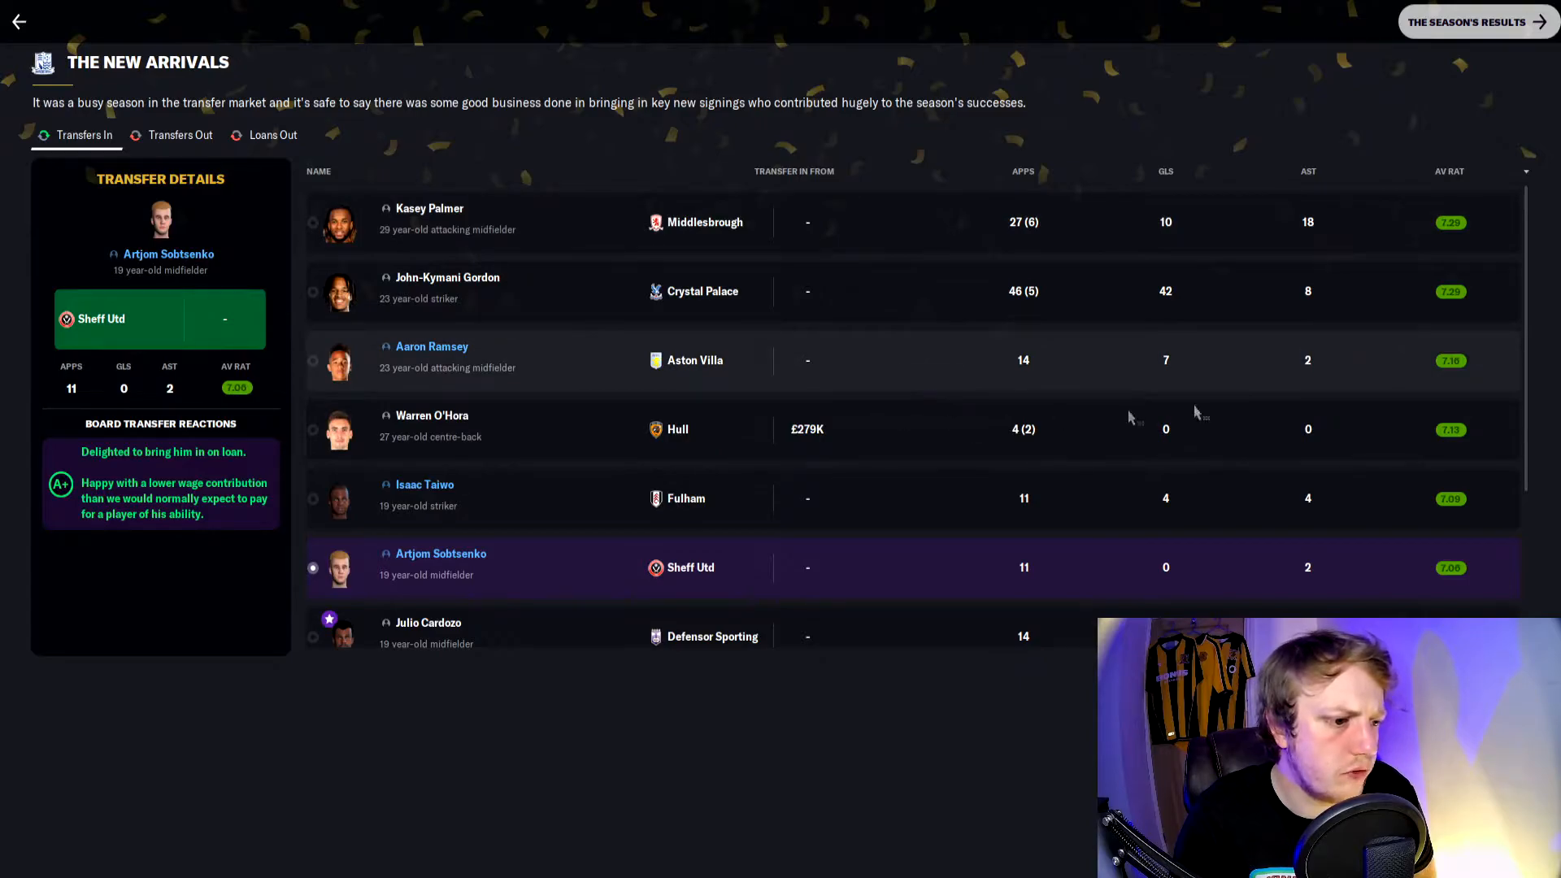
# Step: Move from the new arrivals on to The Season's Results review
pyautogui.scroll(-3)
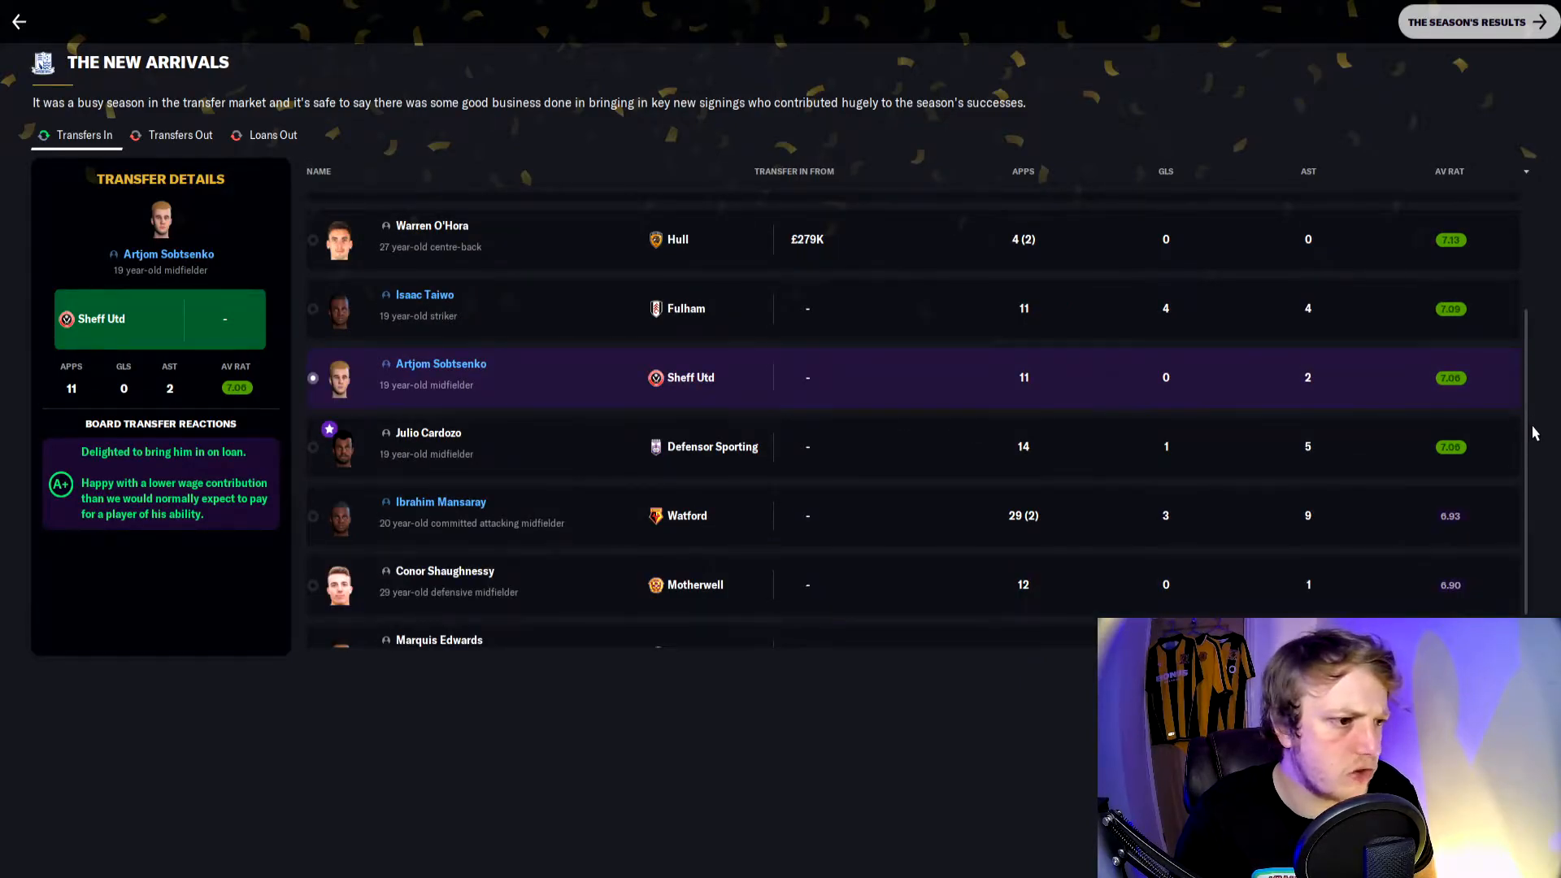
pyautogui.moveTo(940, 387)
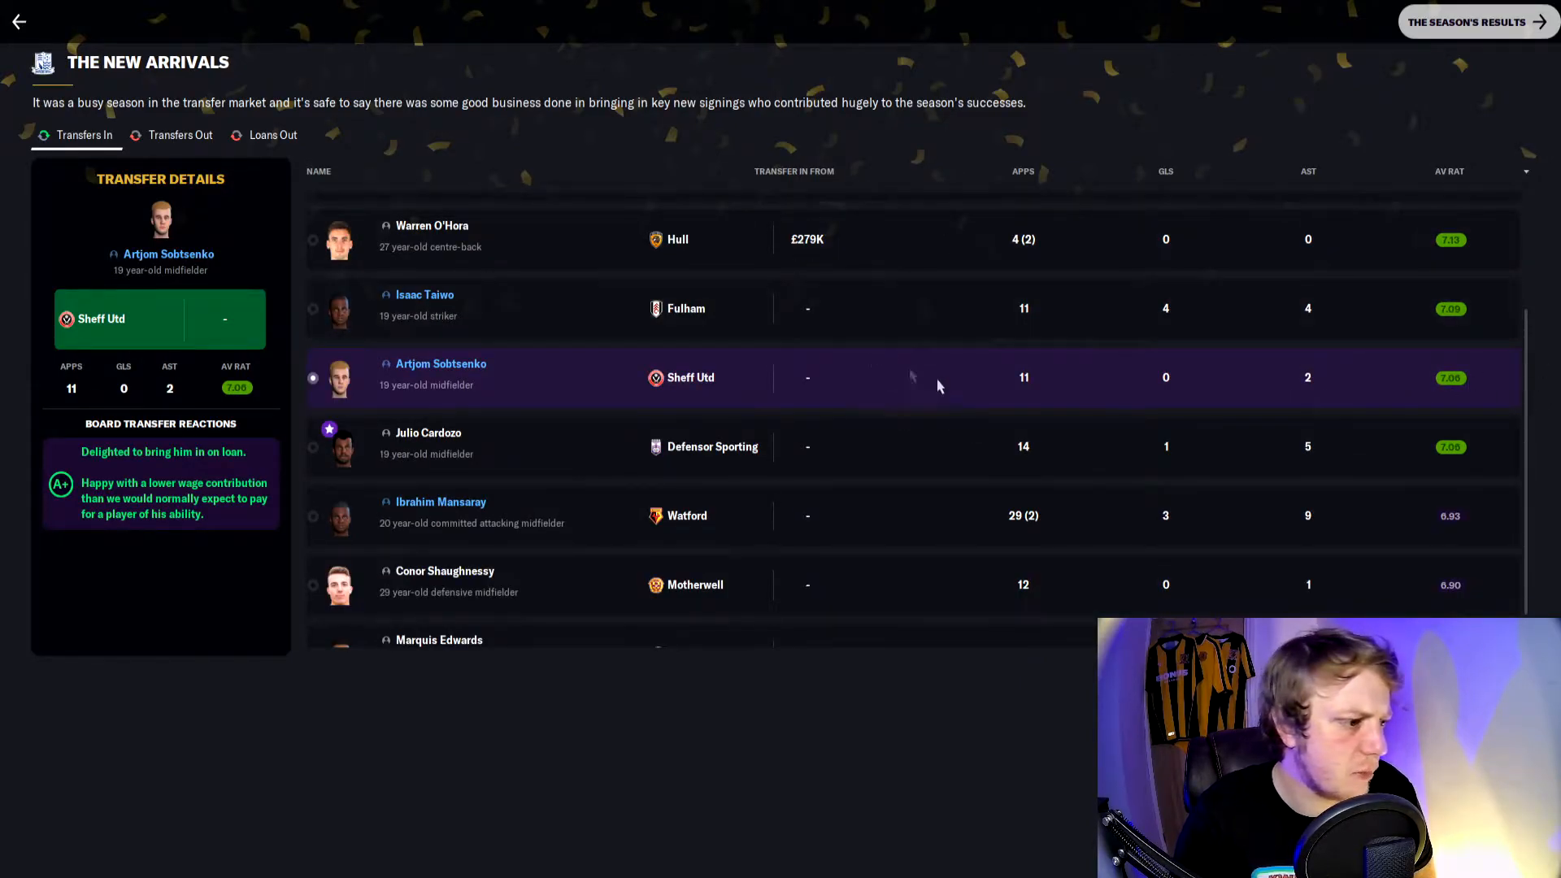
pyautogui.scroll(-3)
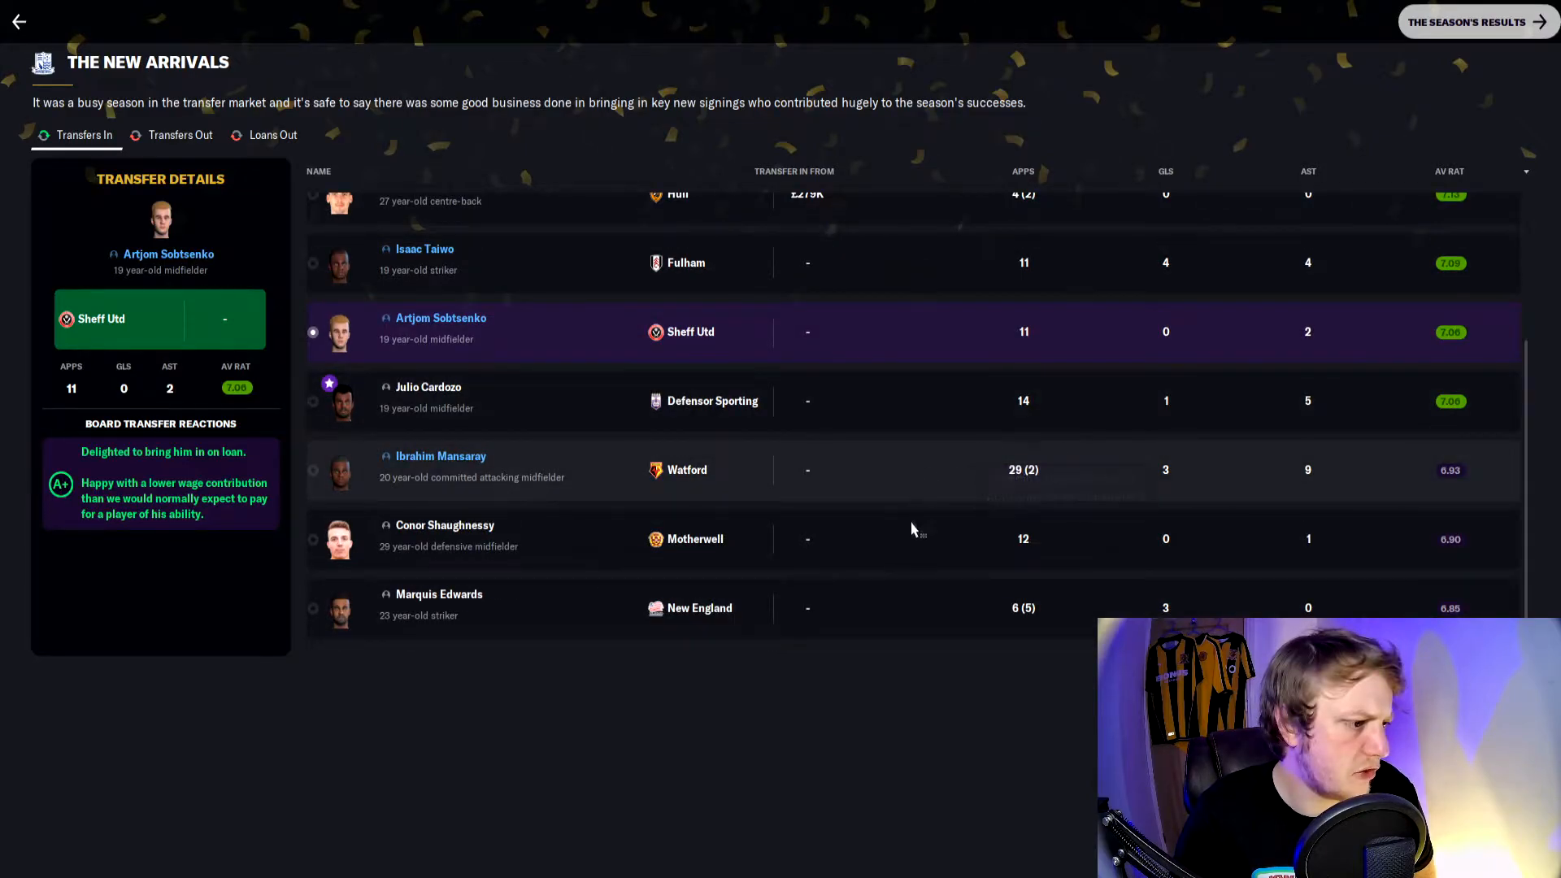
pyautogui.moveTo(1031, 579)
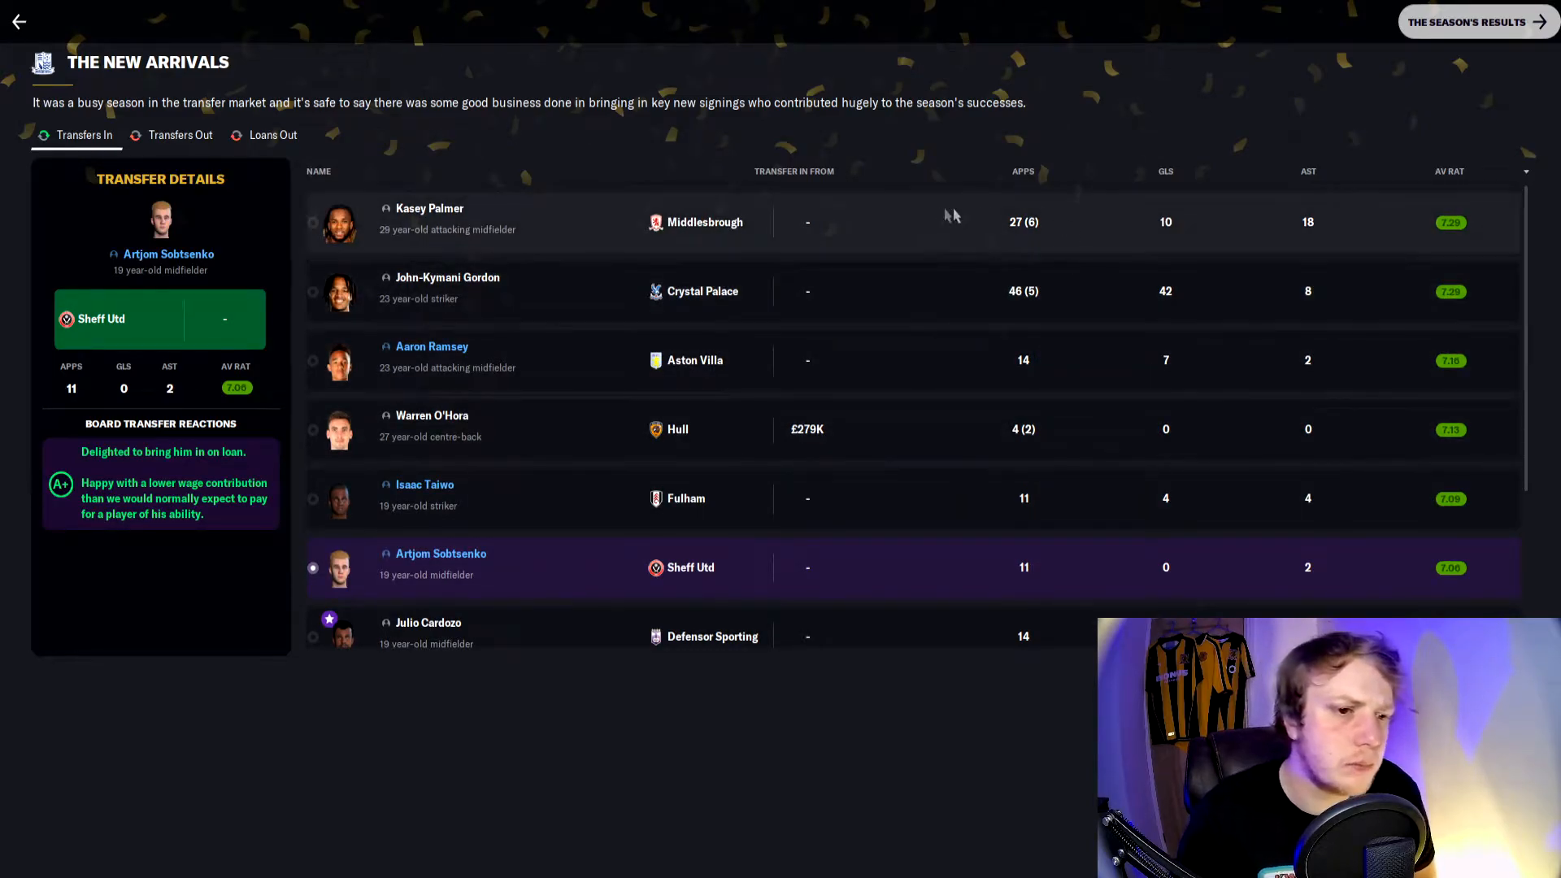
pyautogui.moveTo(1312, 228)
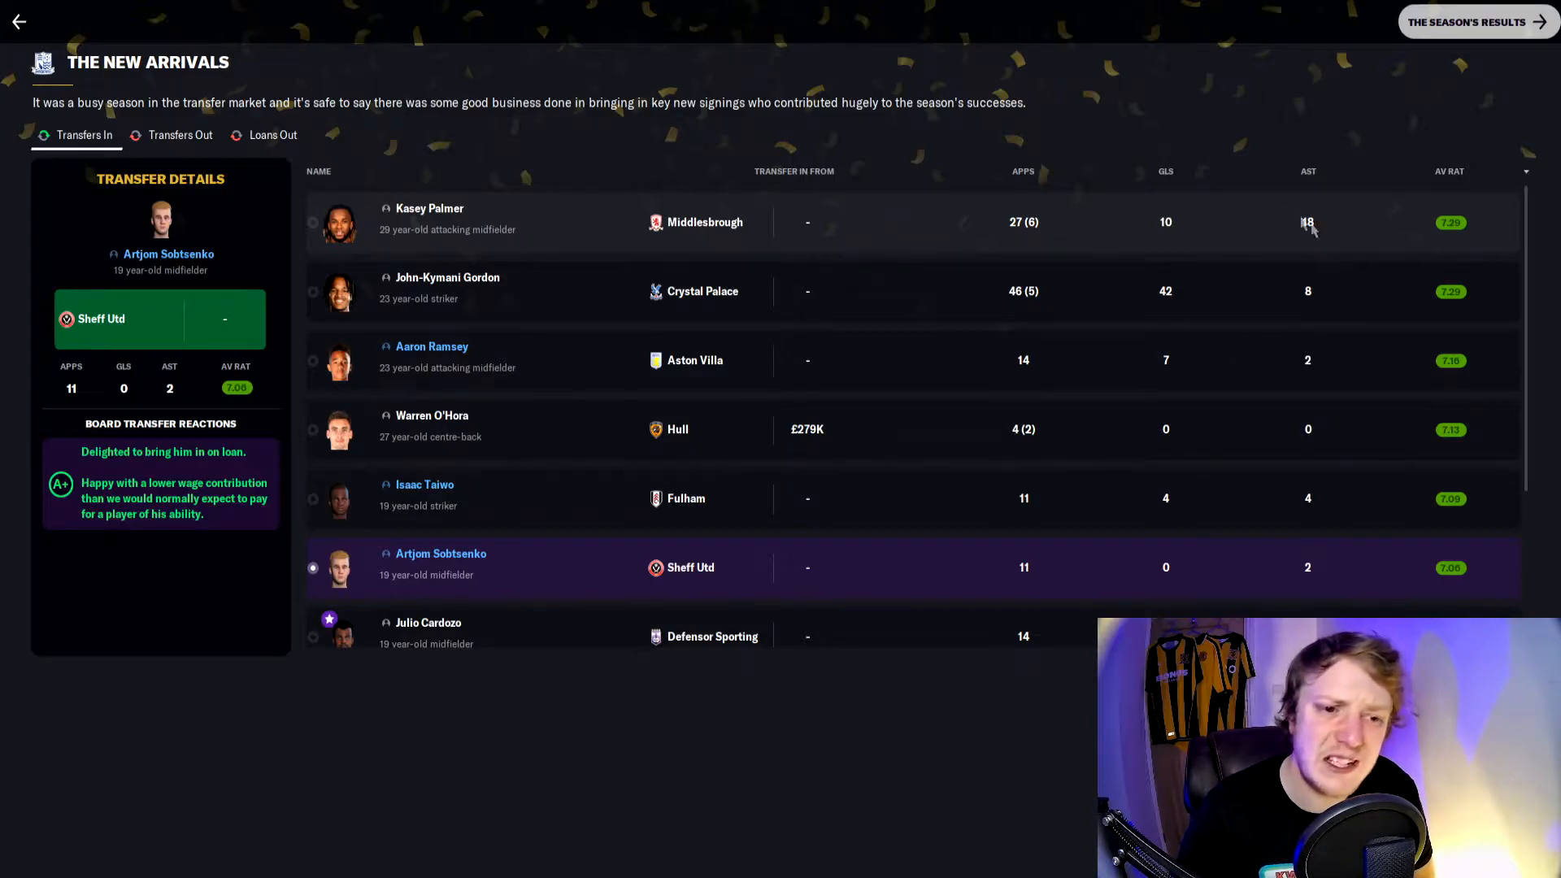
pyautogui.moveTo(1172, 246)
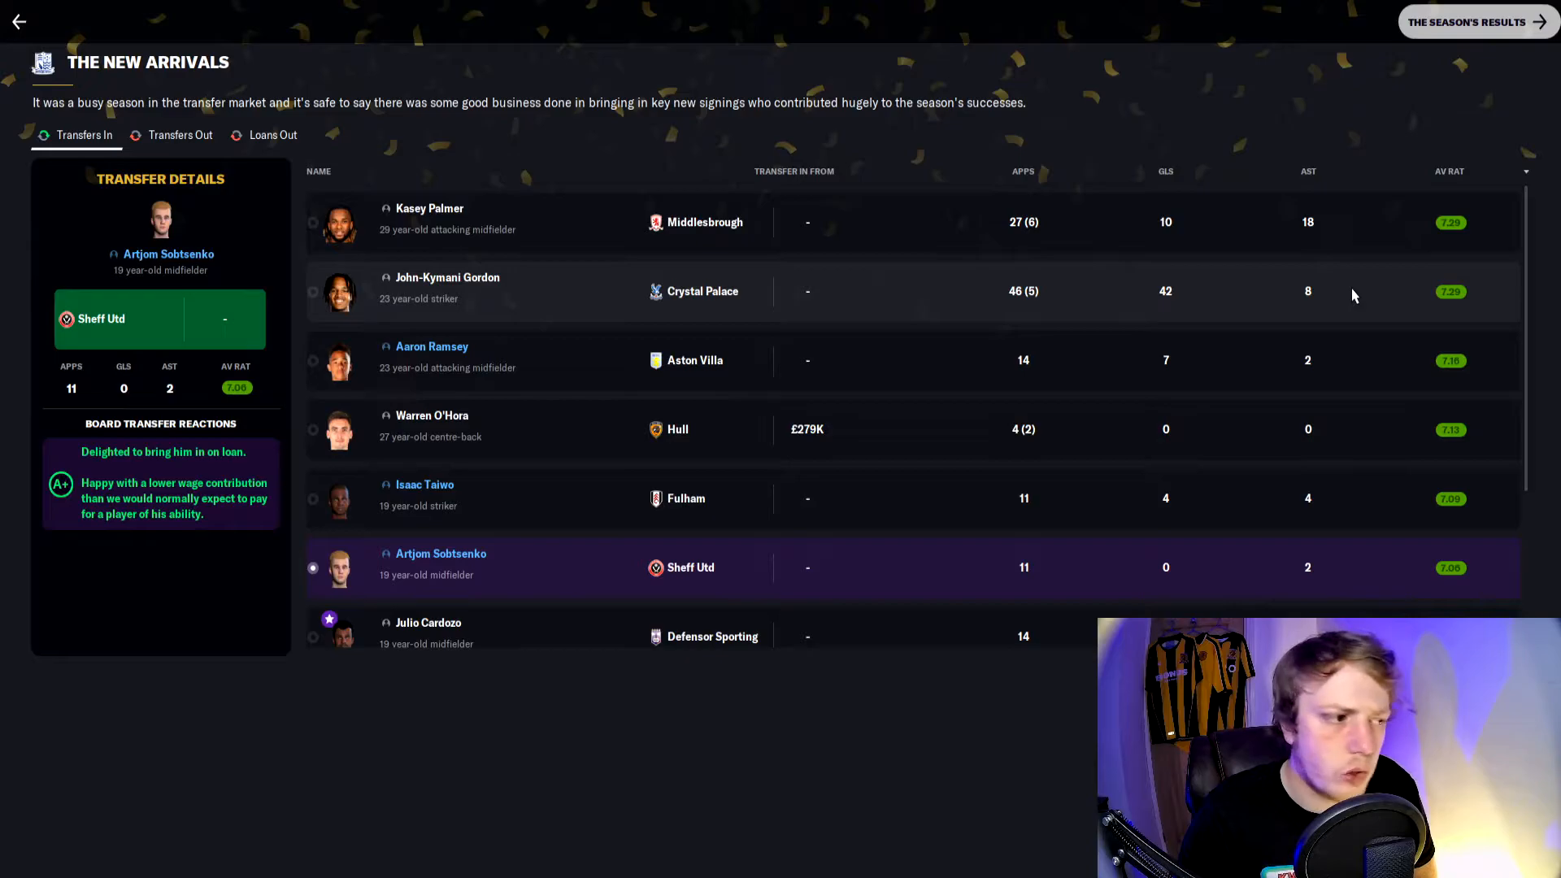
pyautogui.moveTo(1025, 361)
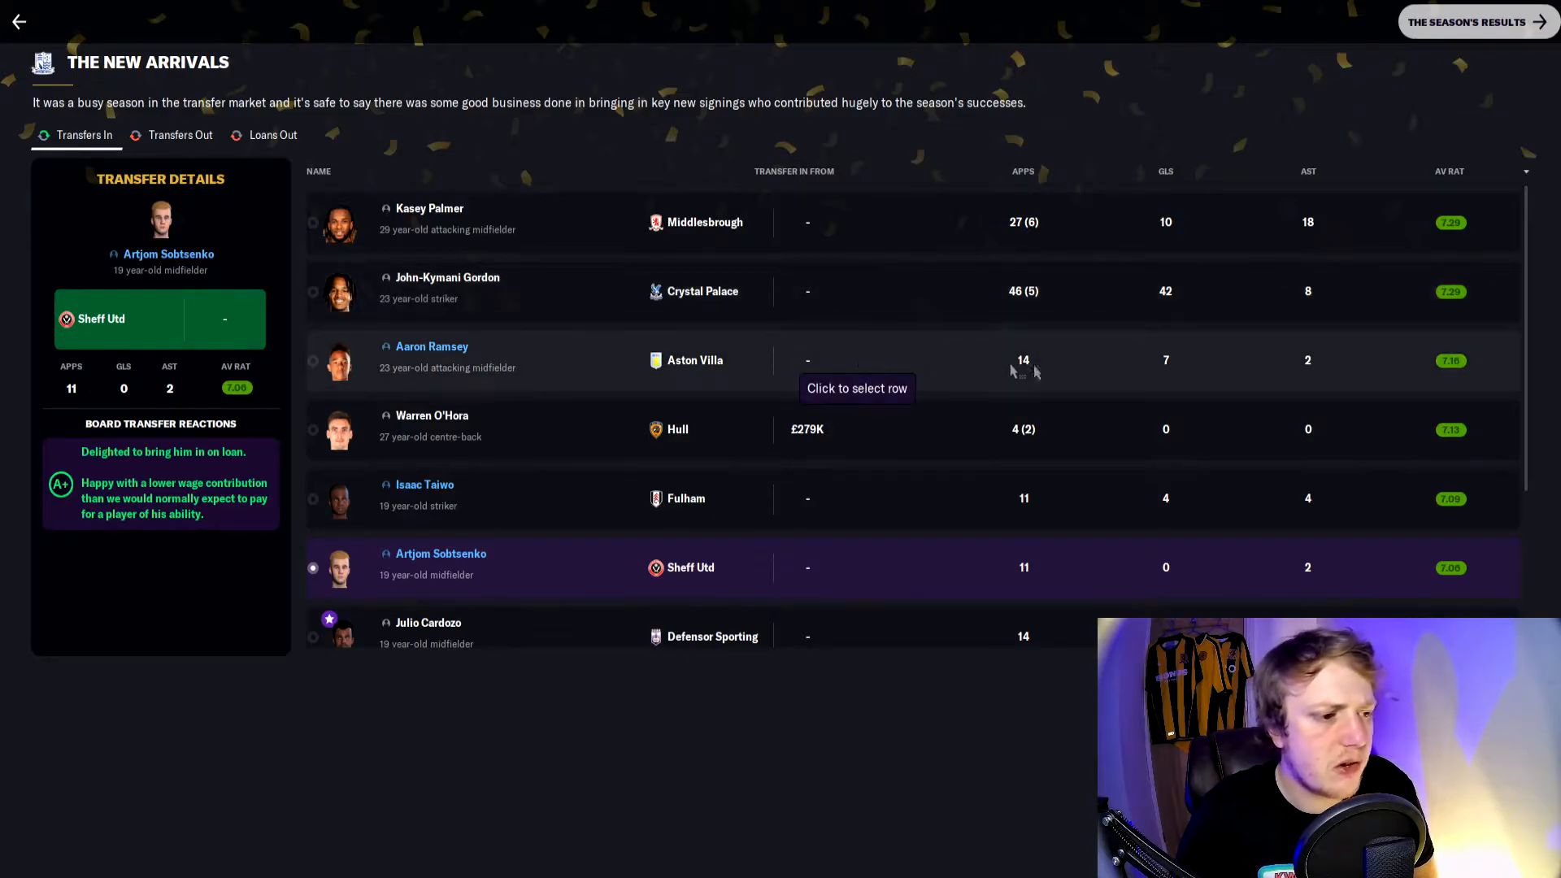
pyautogui.moveTo(1203, 353)
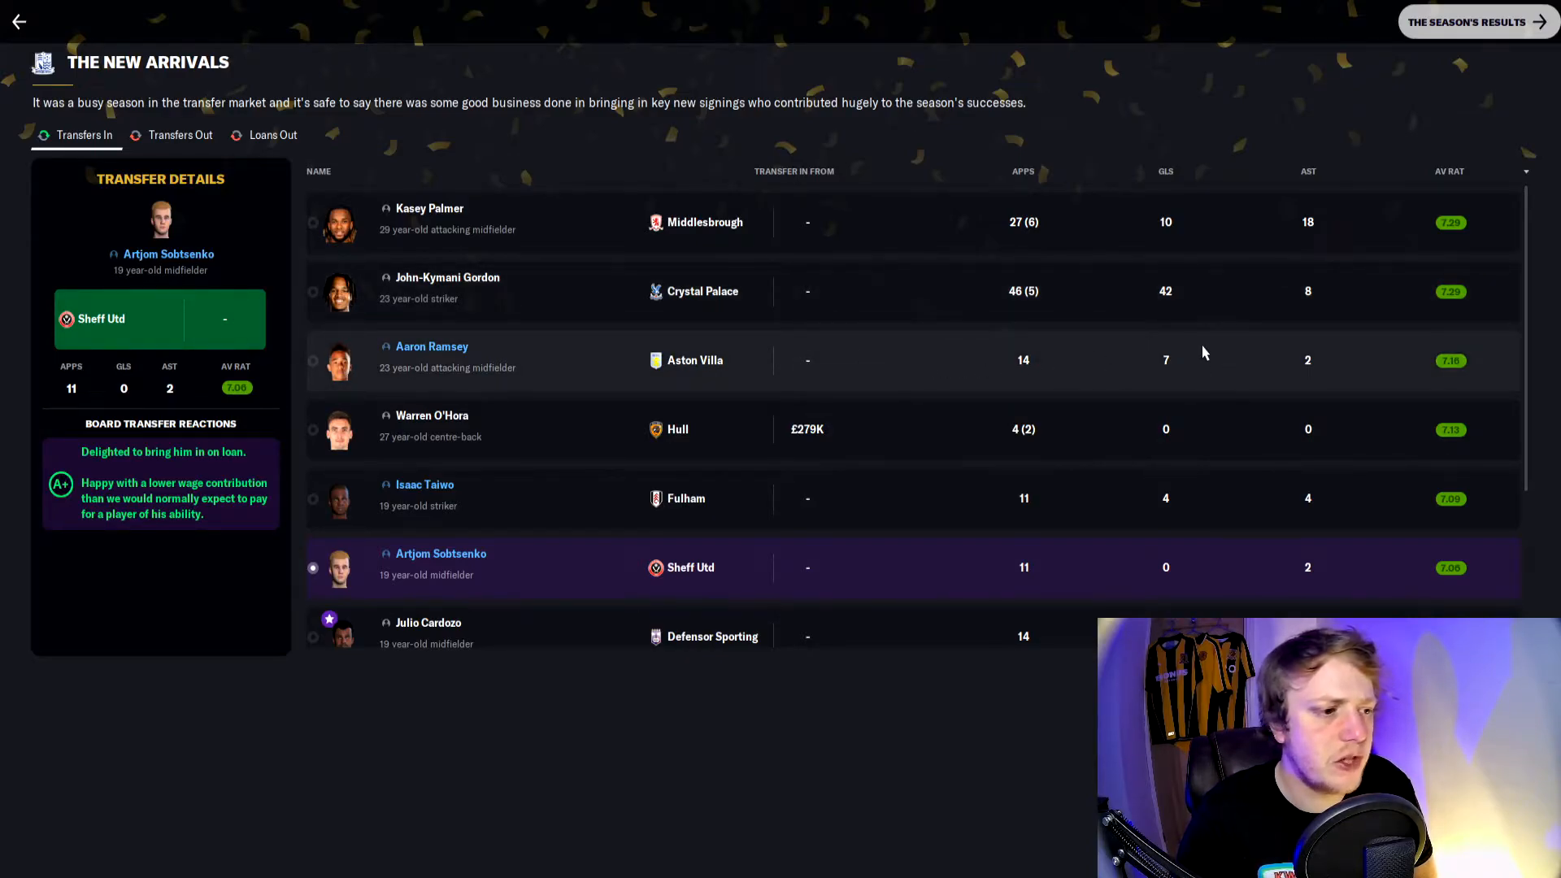
pyautogui.moveTo(1002, 442)
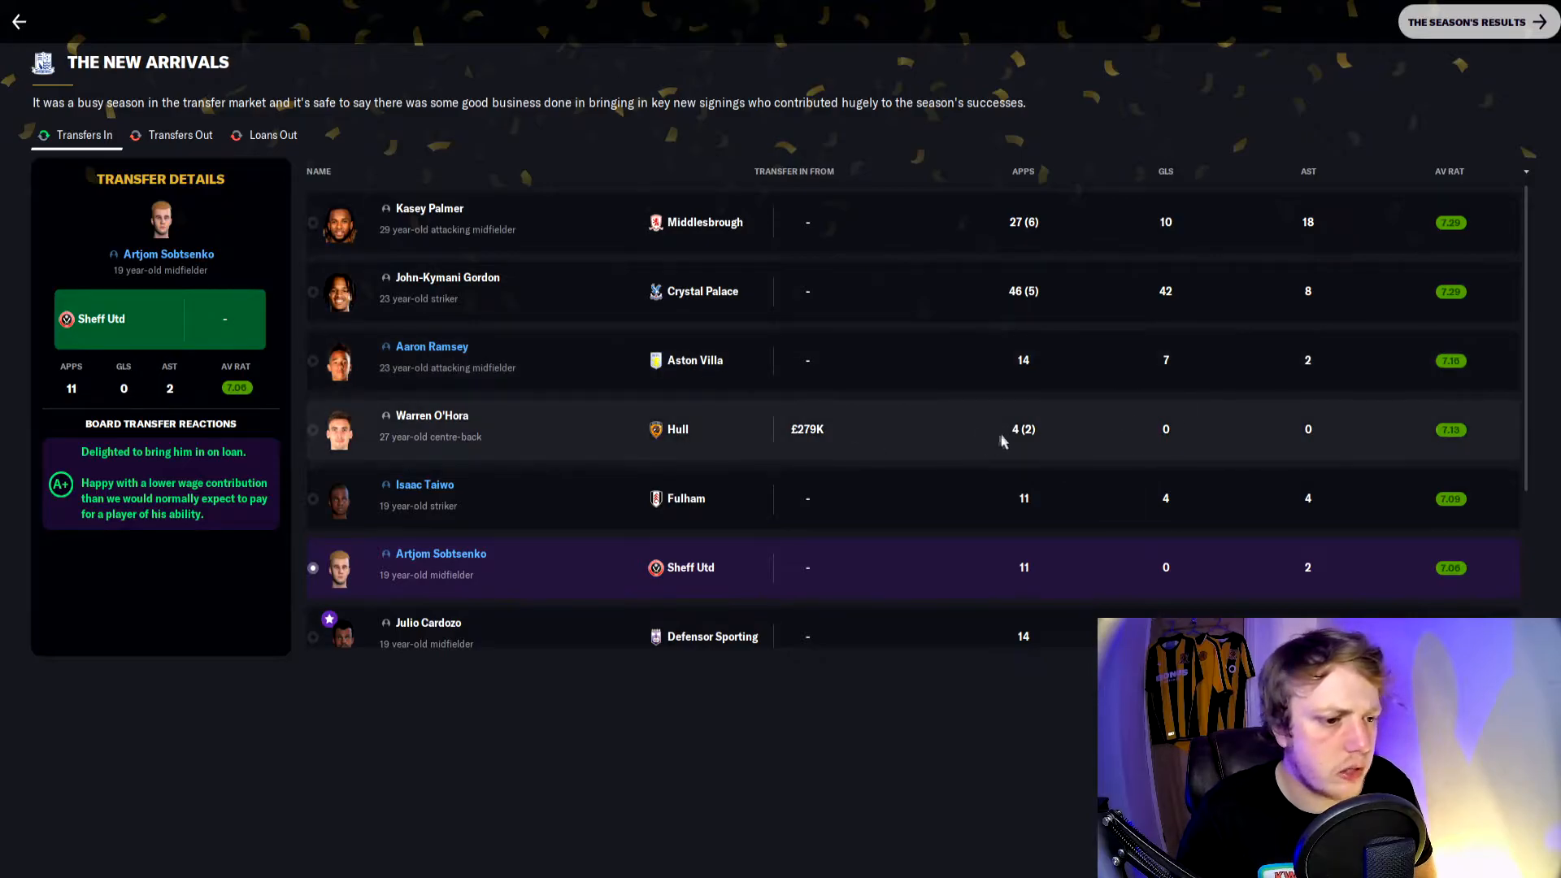
pyautogui.moveTo(924, 429)
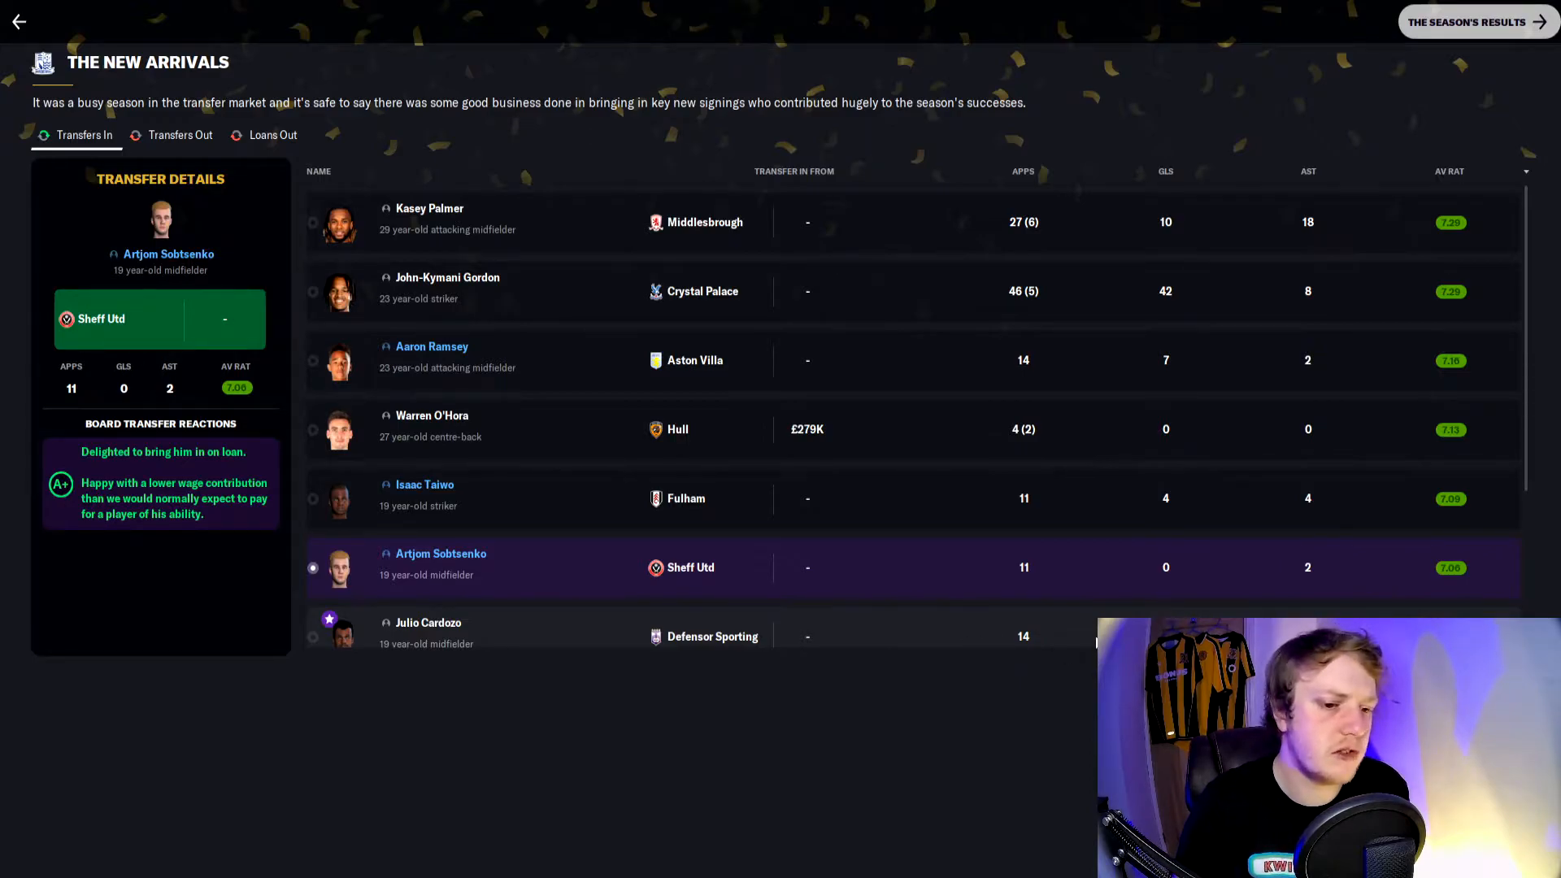
pyautogui.click(1475, 23)
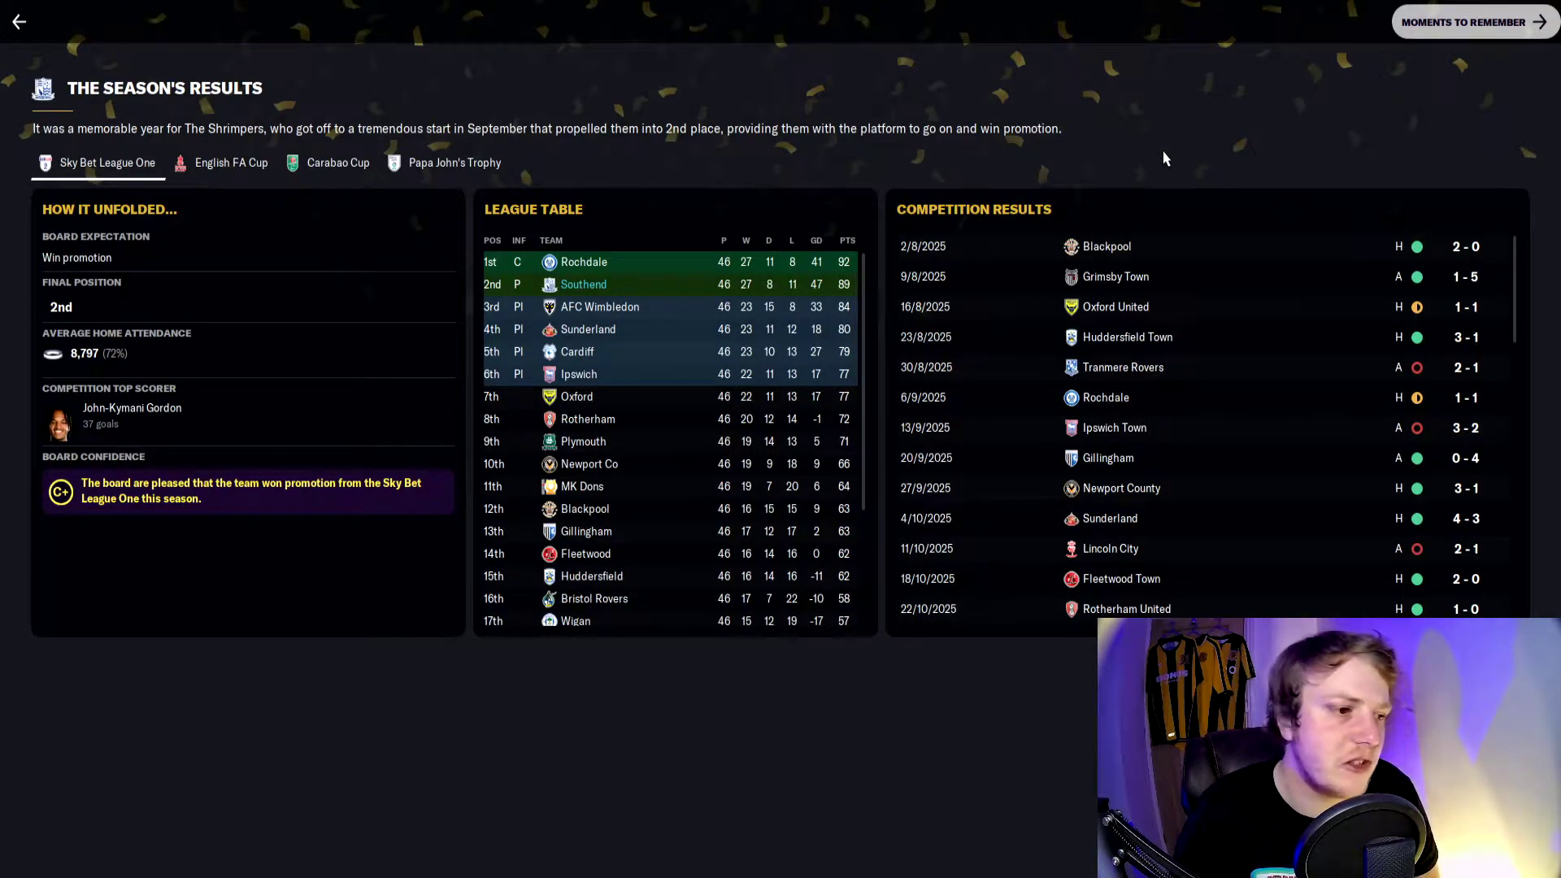
pyautogui.moveTo(1285, 302)
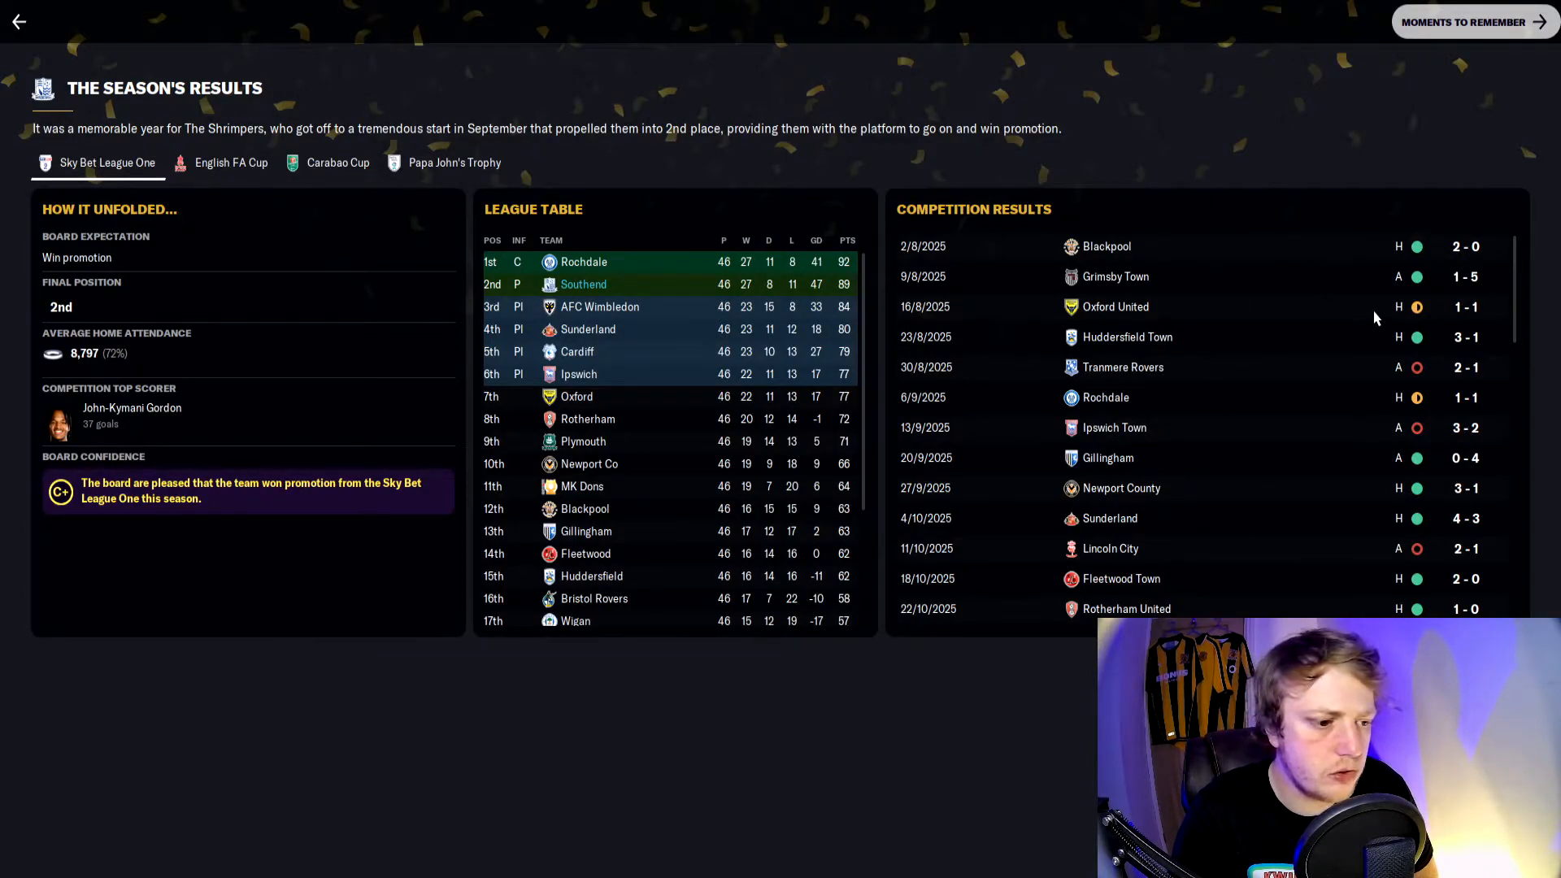
# Step: Read through the League One competition results down to the final 1-0 win over Stevenage
pyautogui.scroll(-3)
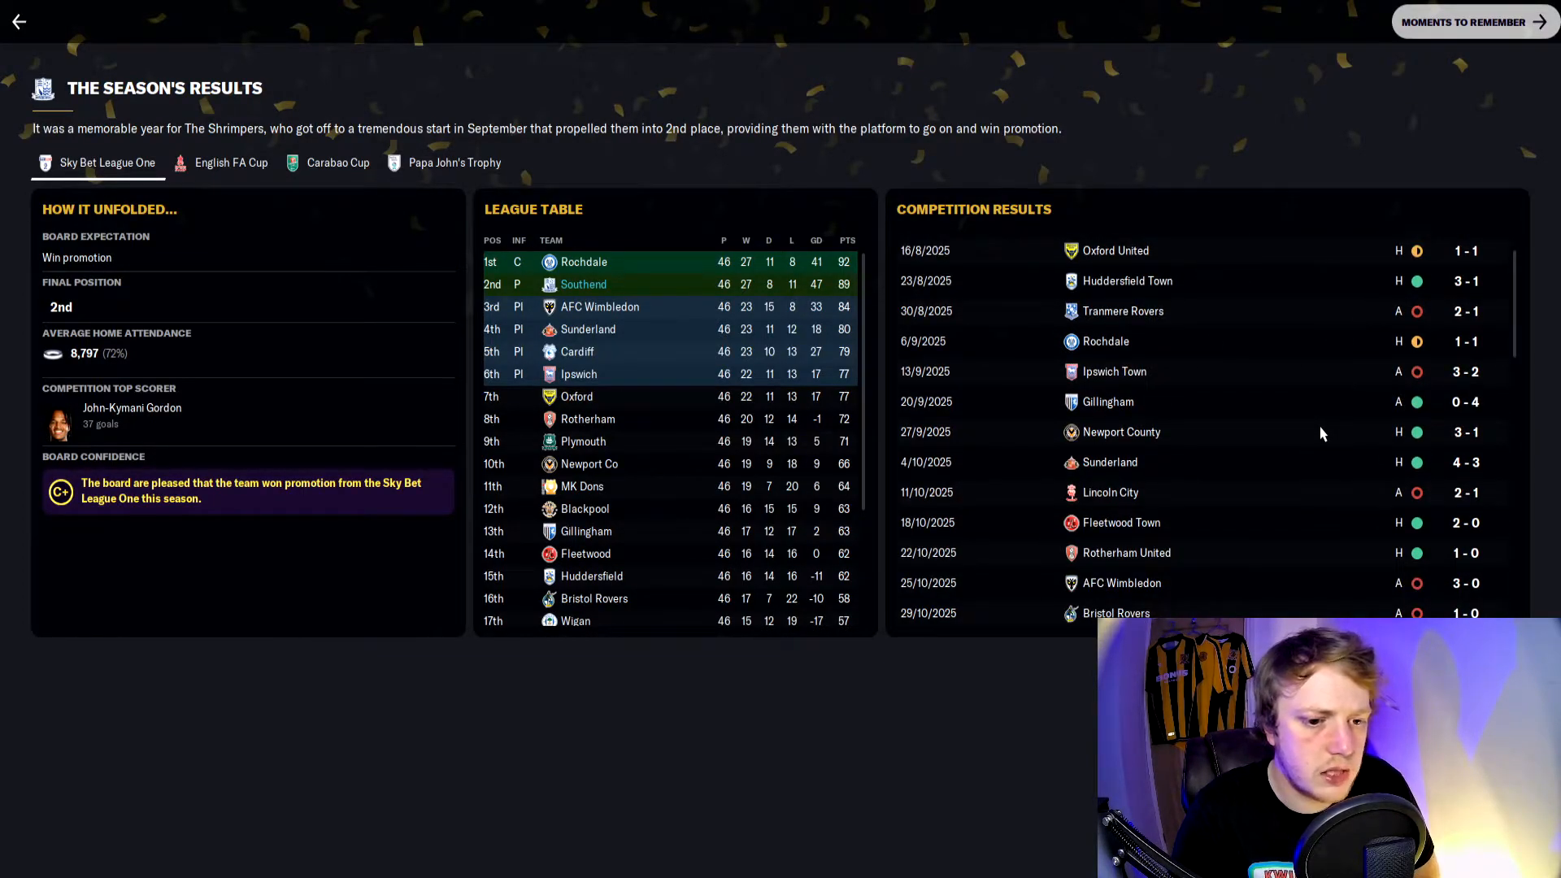
pyautogui.scroll(-3)
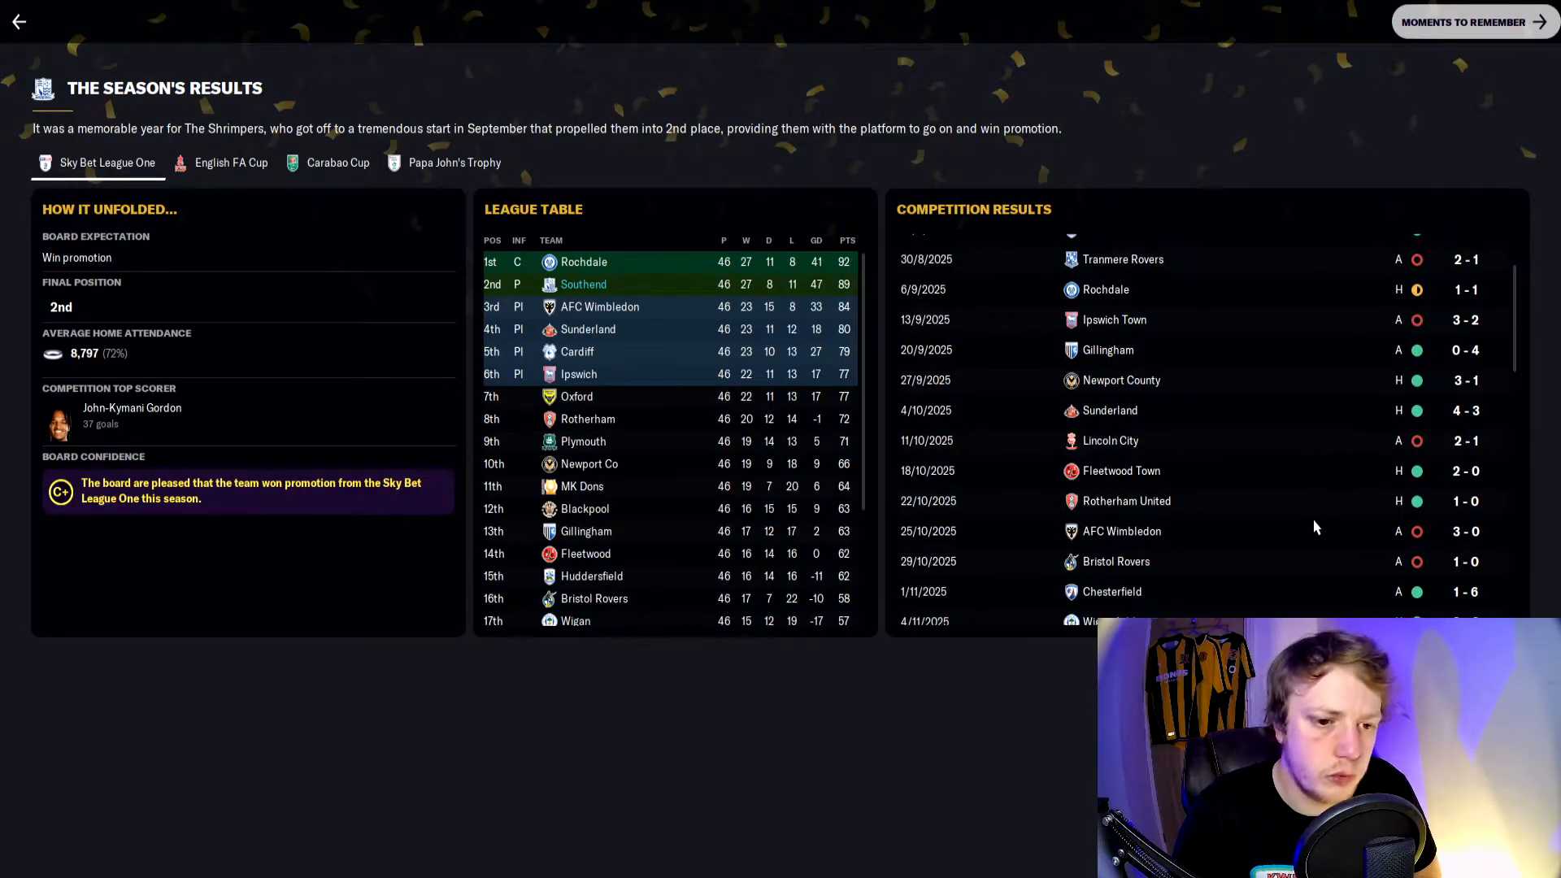
pyautogui.scroll(-3)
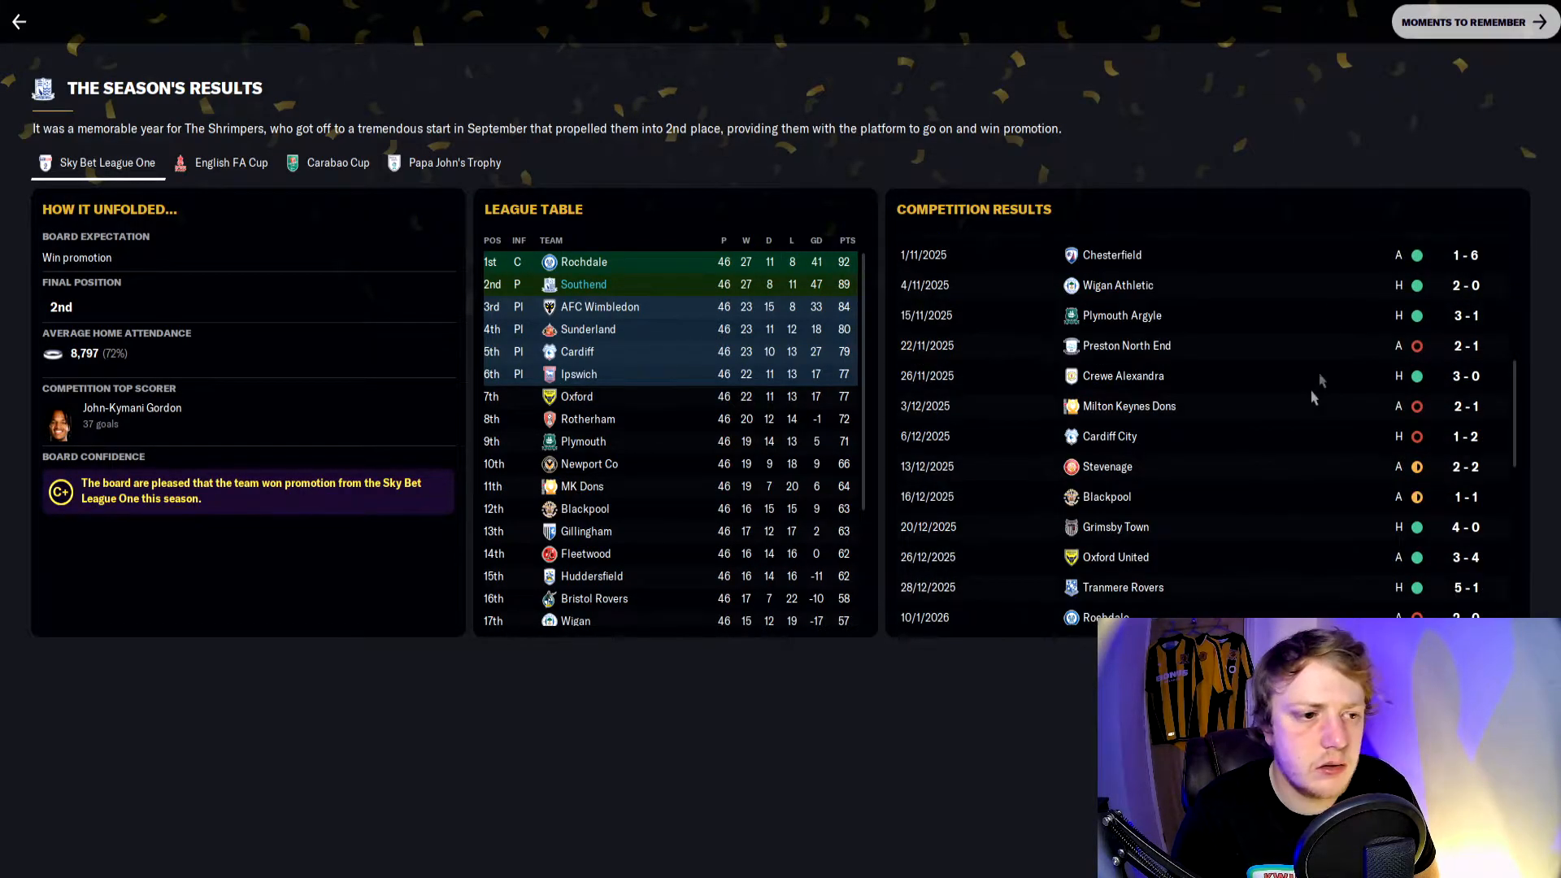
pyautogui.moveTo(1384, 447)
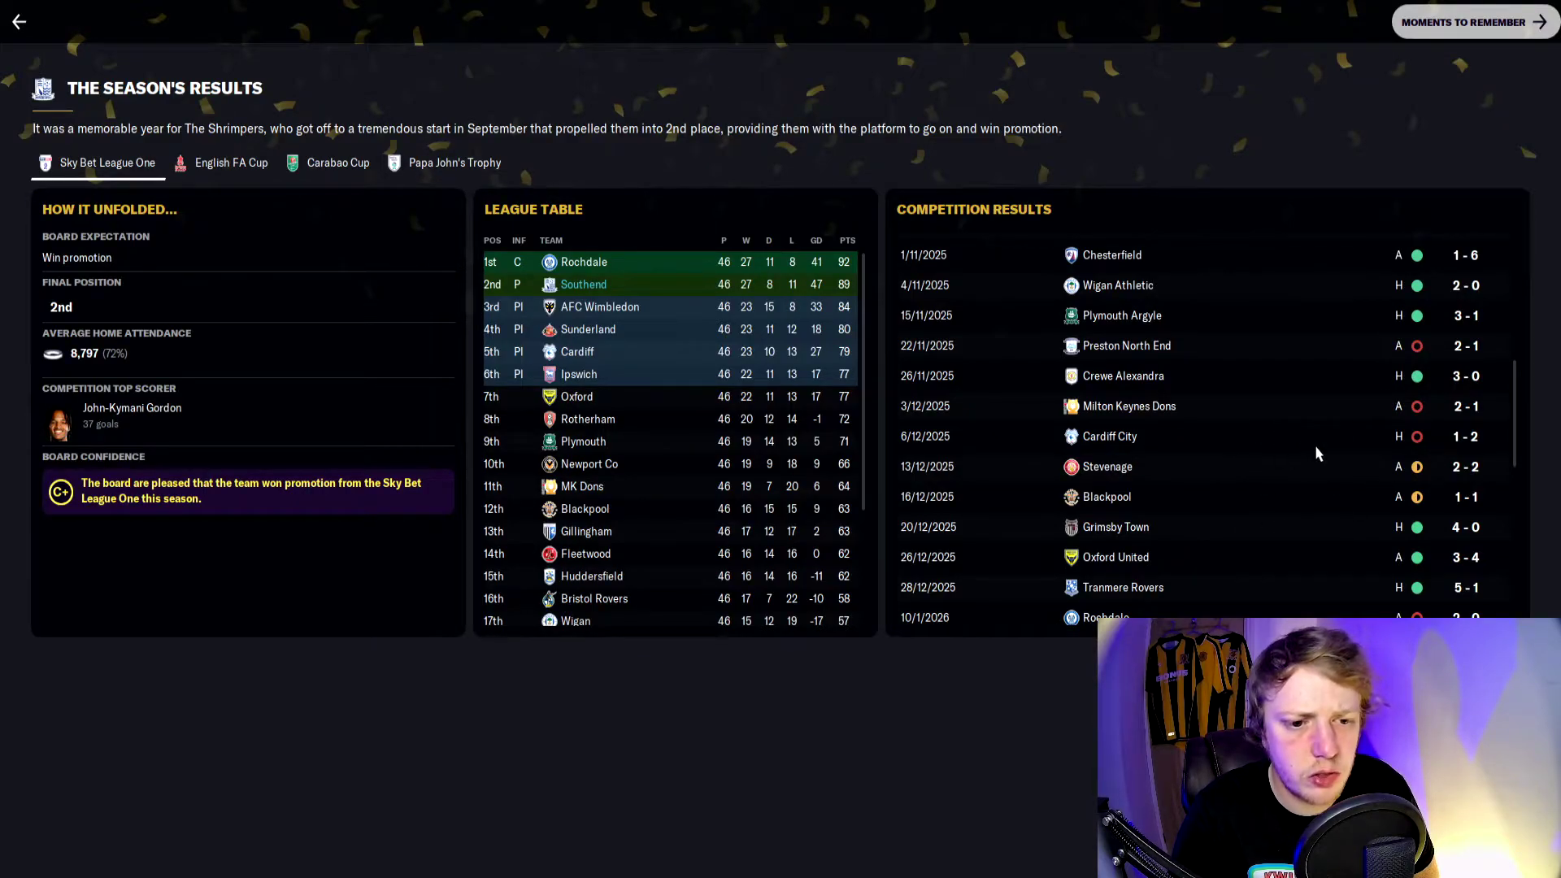
pyautogui.scroll(-3)
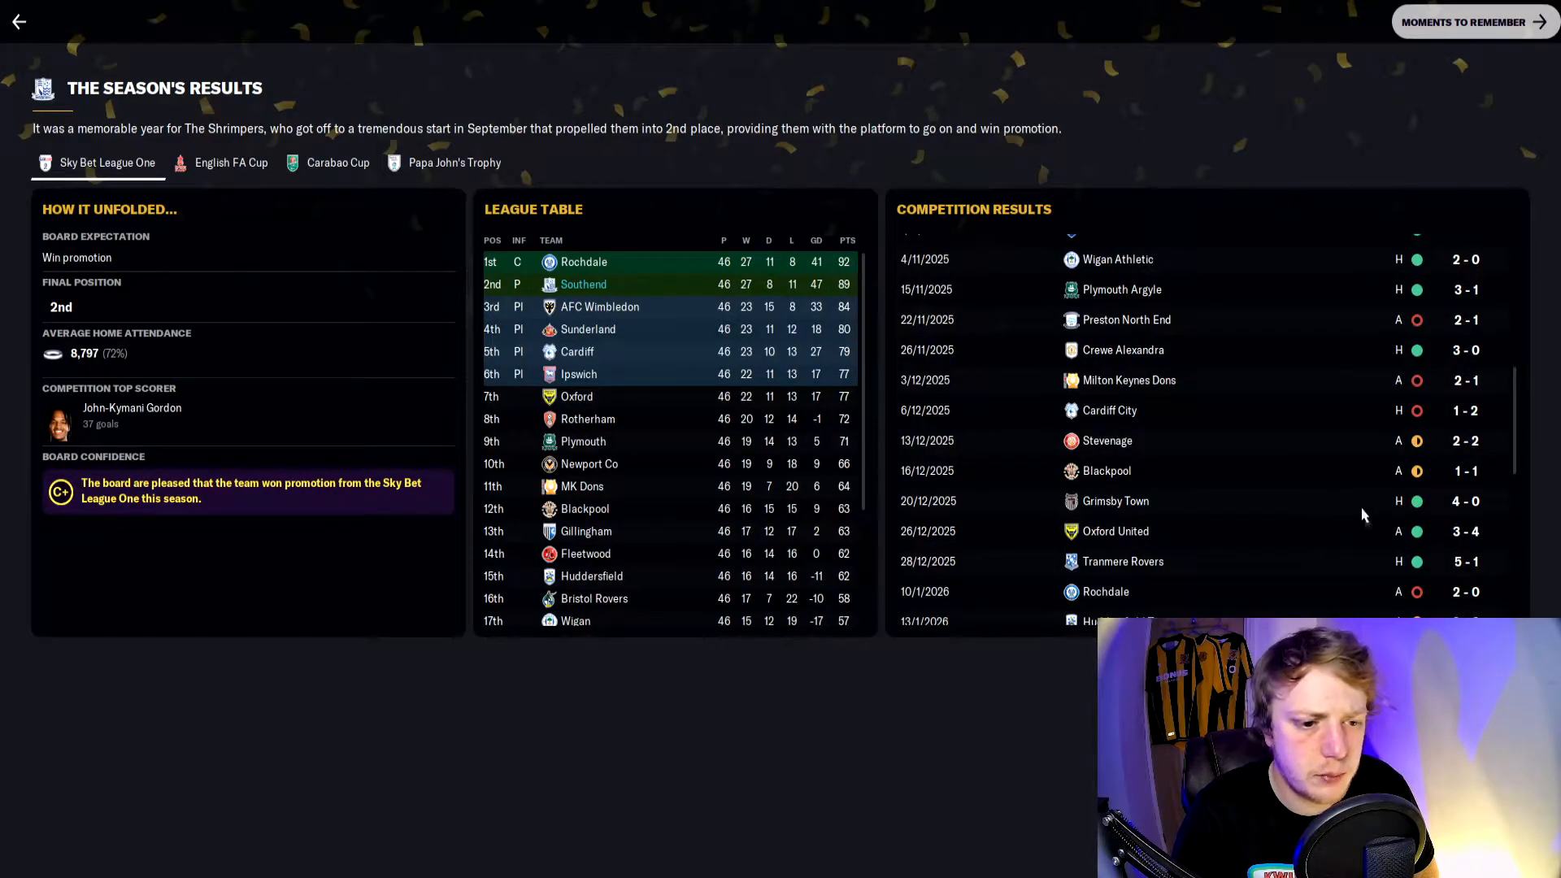
pyautogui.scroll(-3)
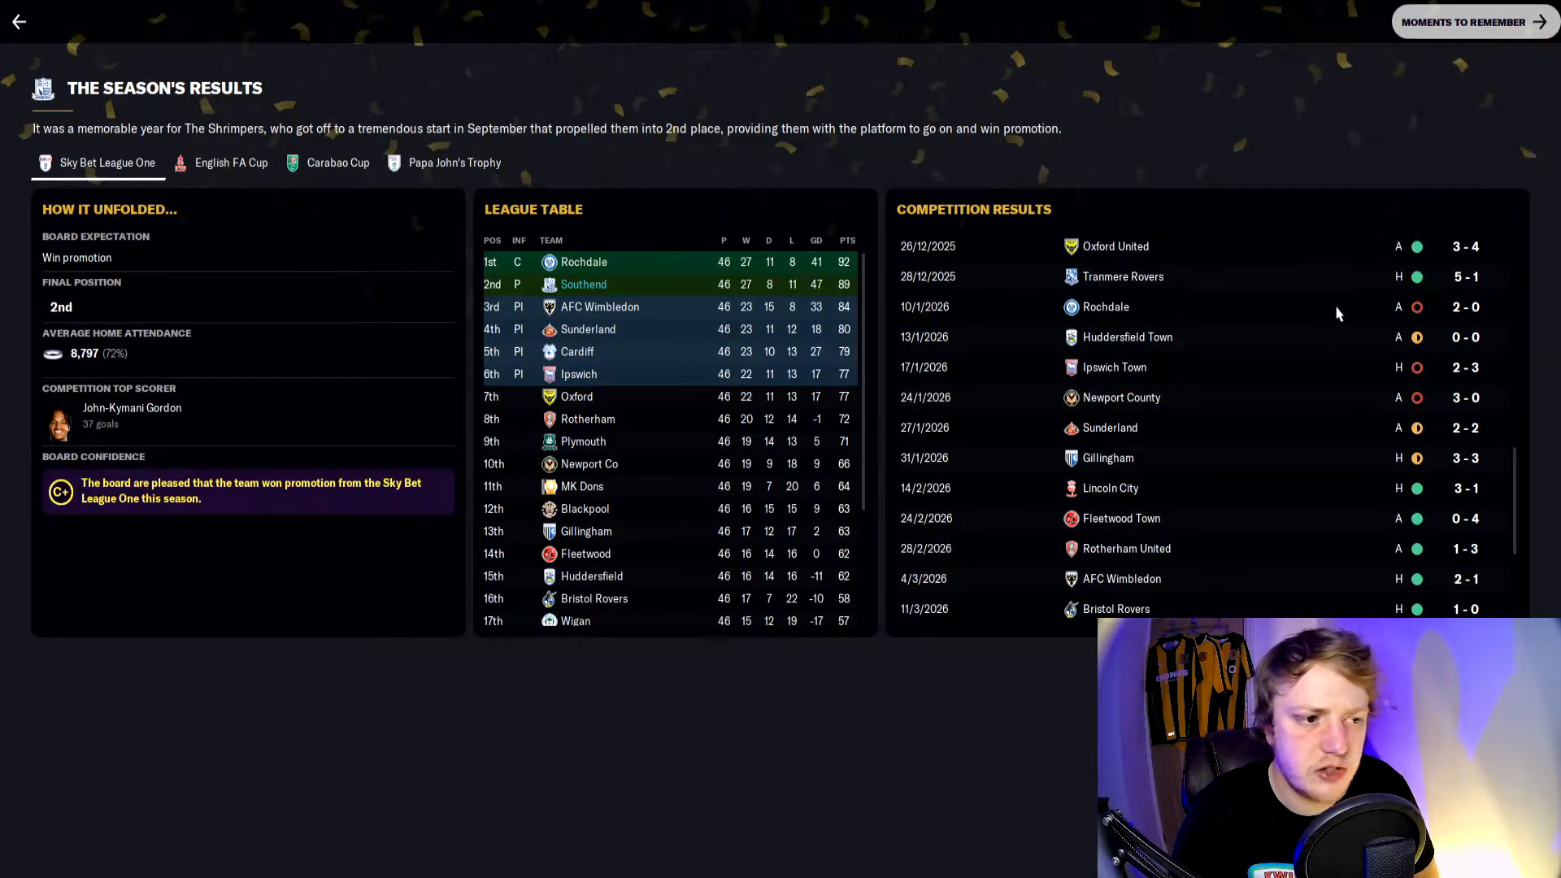
pyautogui.moveTo(1250, 317)
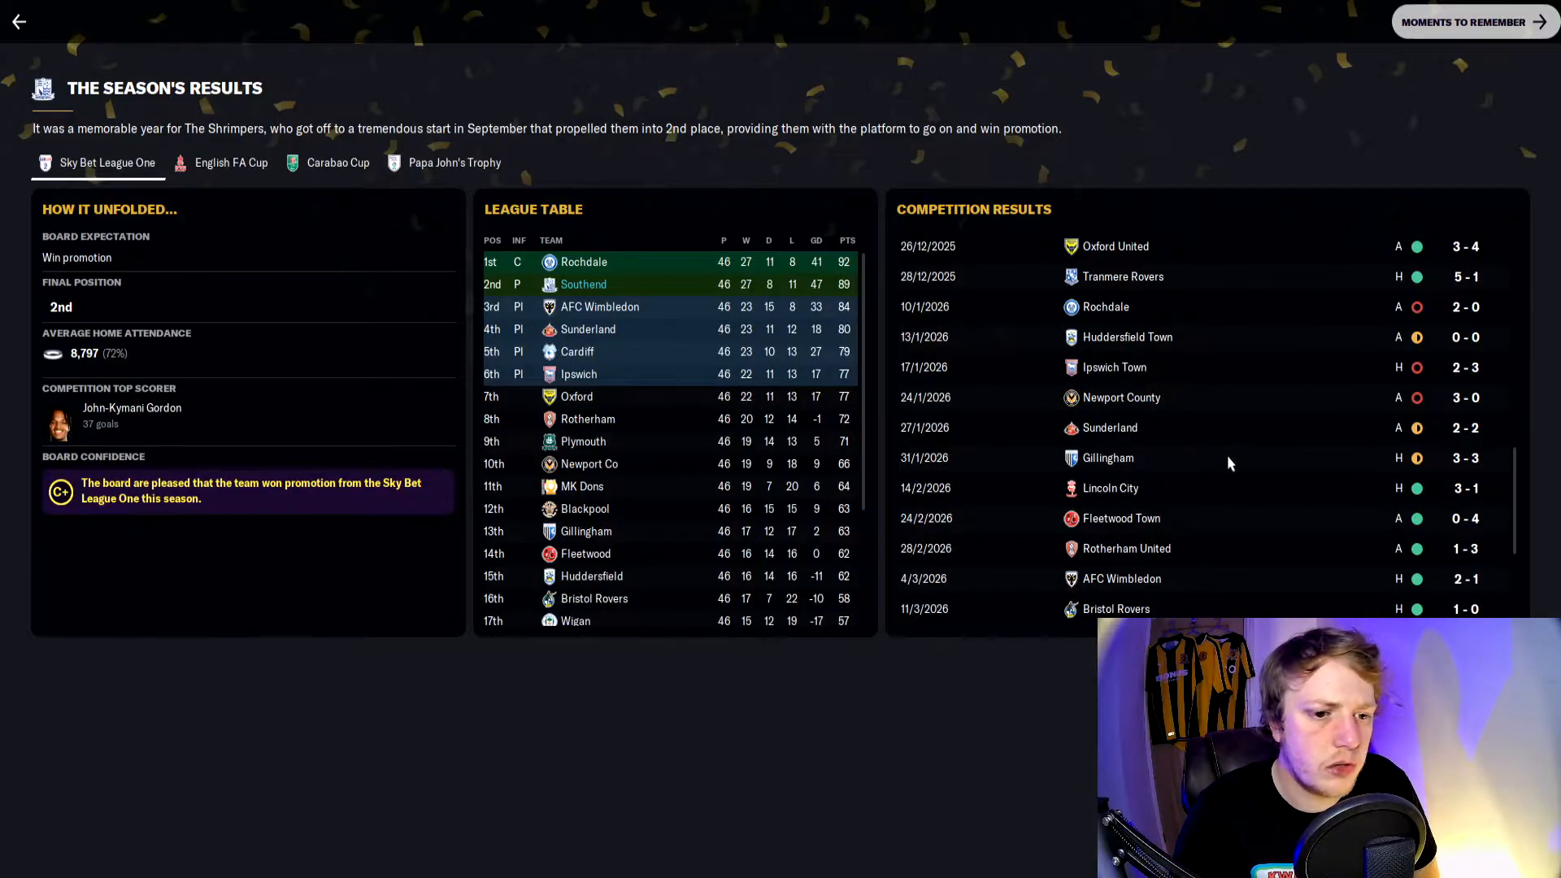
pyautogui.moveTo(1268, 389)
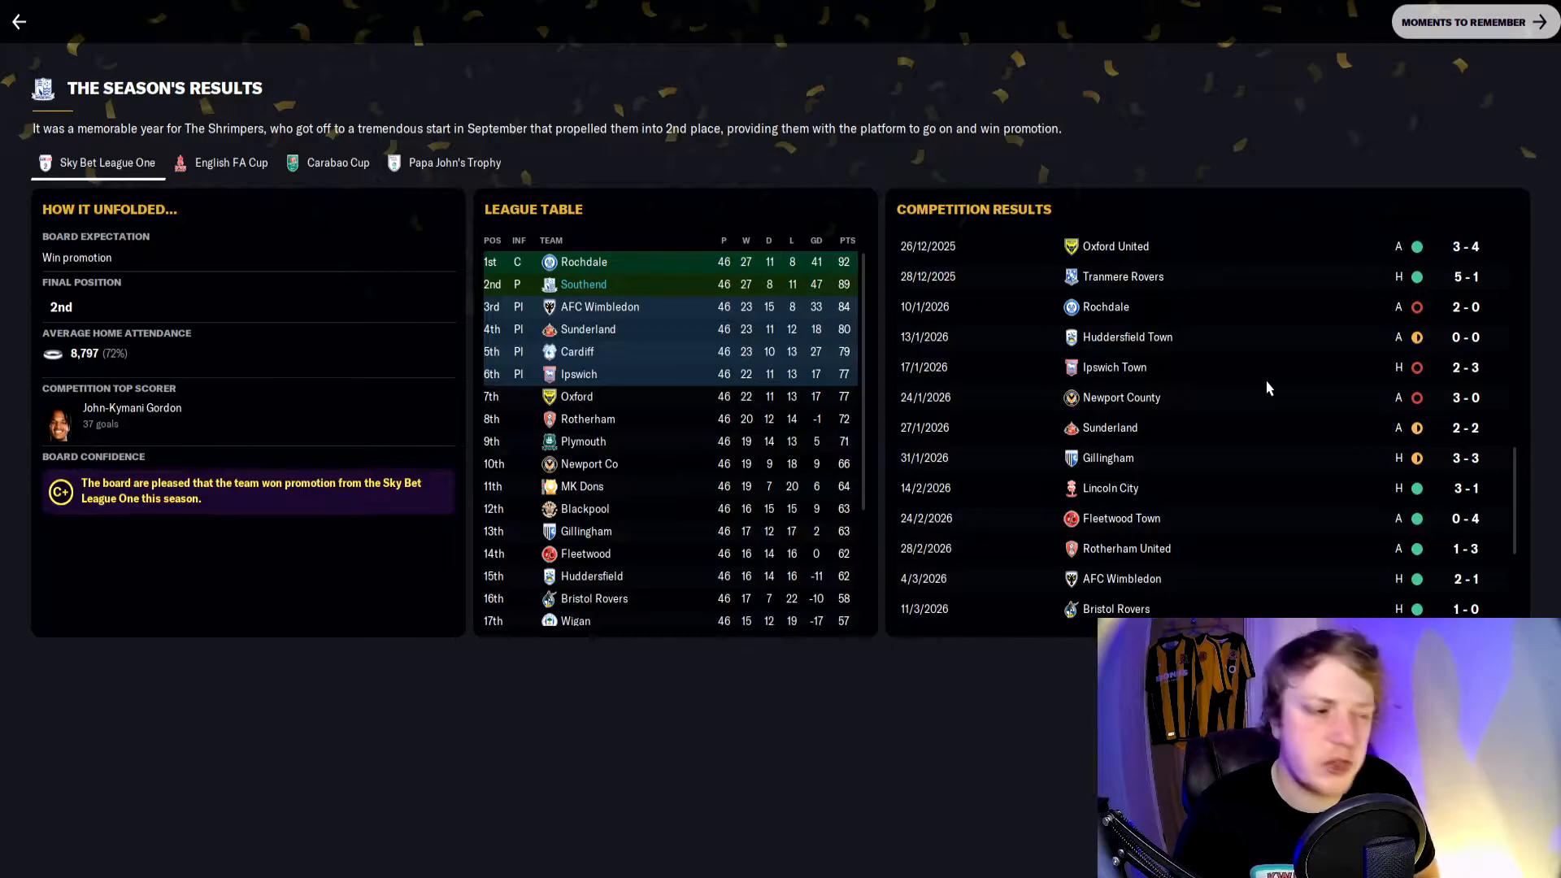
pyautogui.moveTo(846, 314)
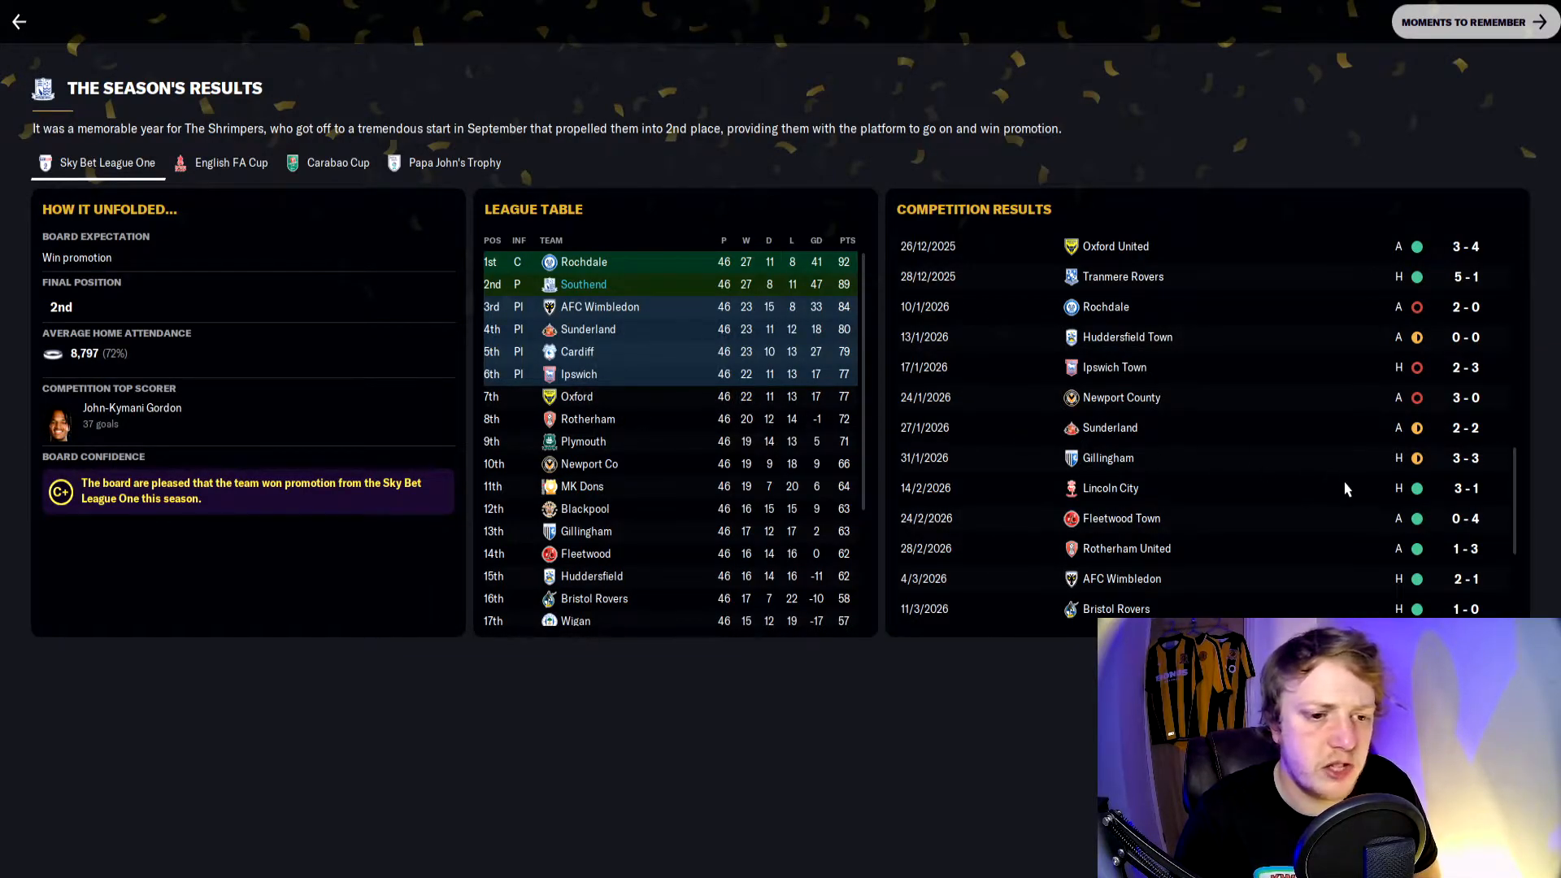
pyautogui.scroll(-3)
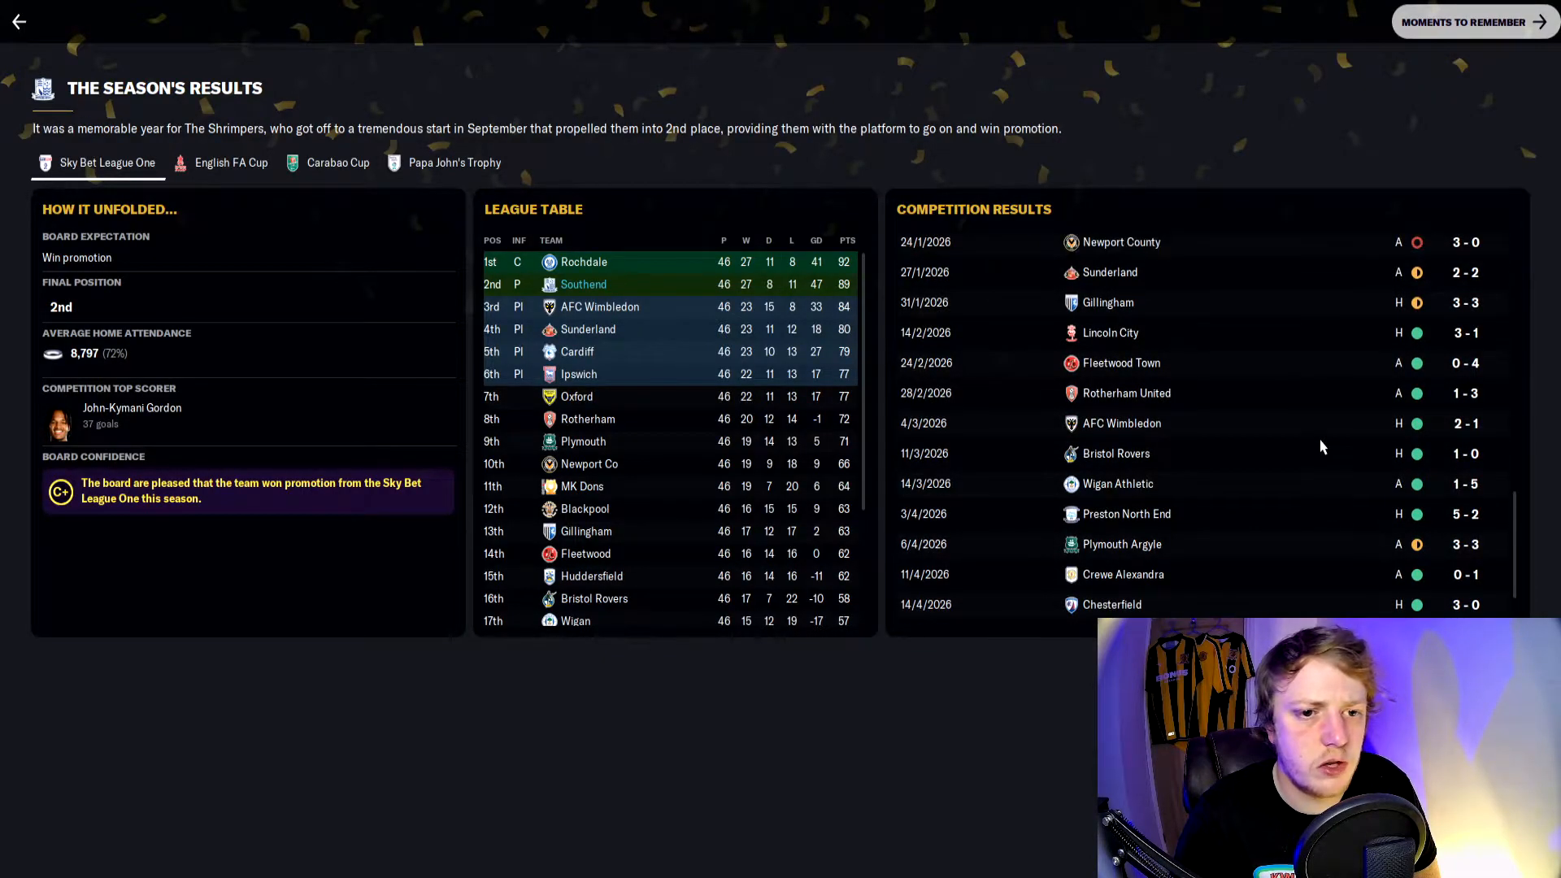
pyautogui.scroll(-3)
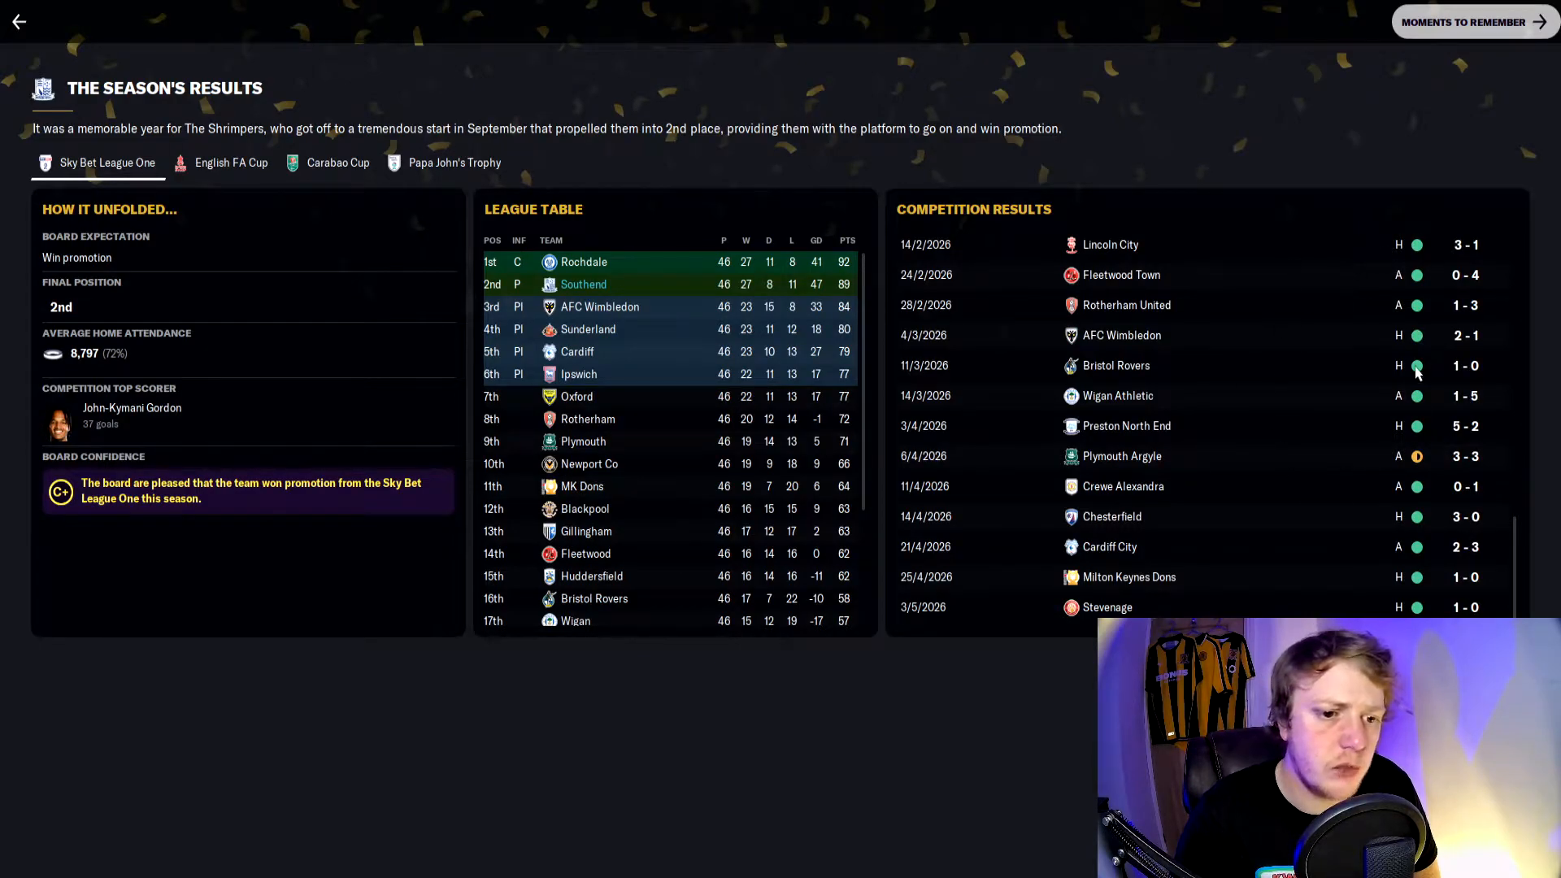
pyautogui.moveTo(1479, 409)
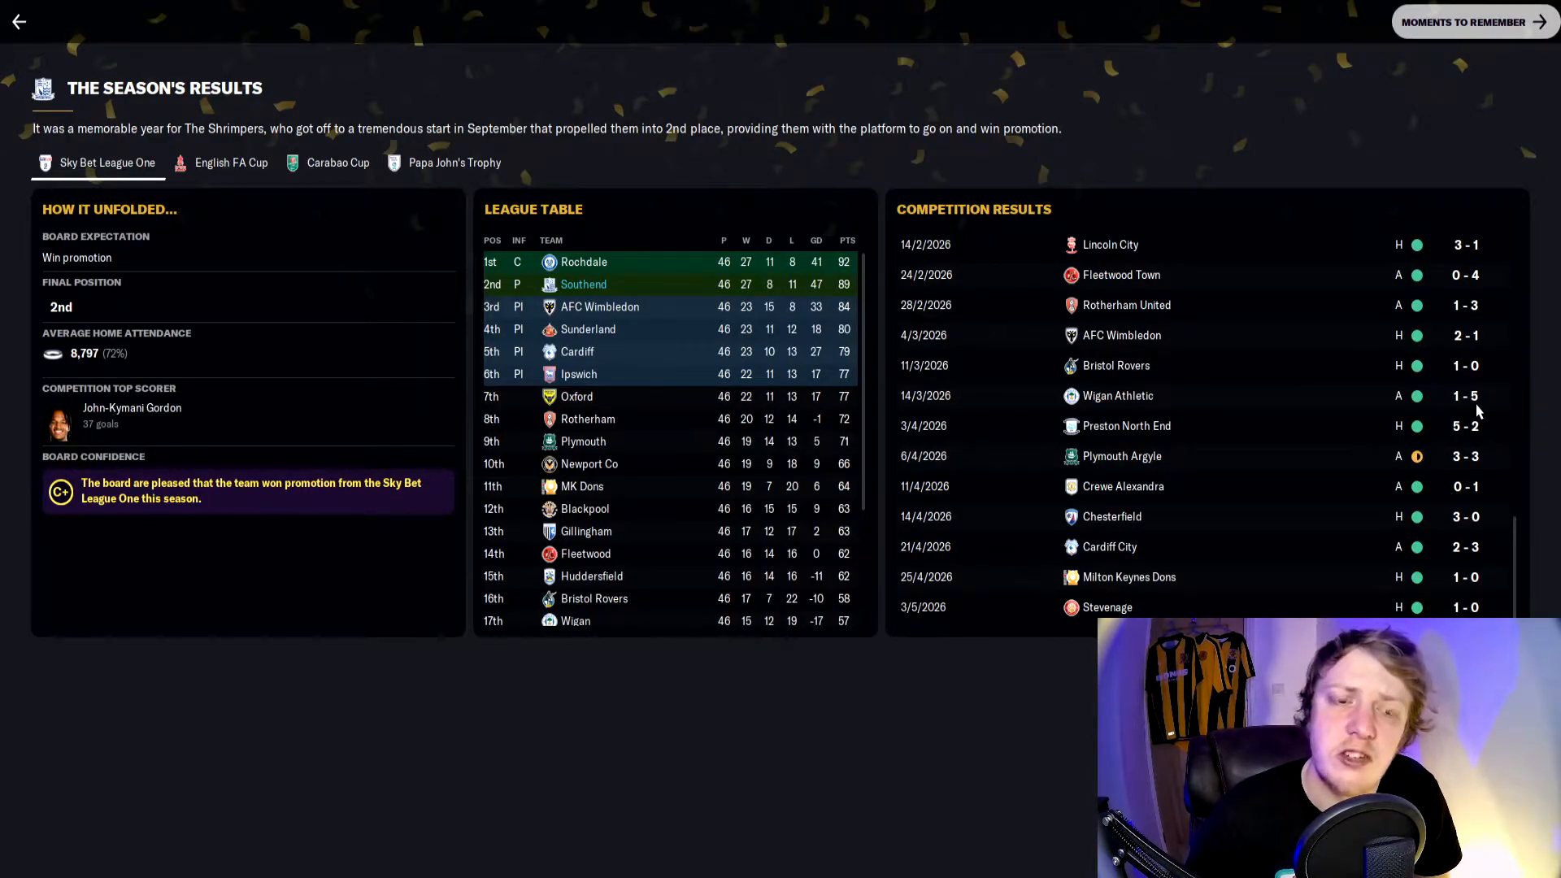
# Step: Show Moments to Remember: biggest win, match to remember and goal of the season
pyautogui.click(1474, 23)
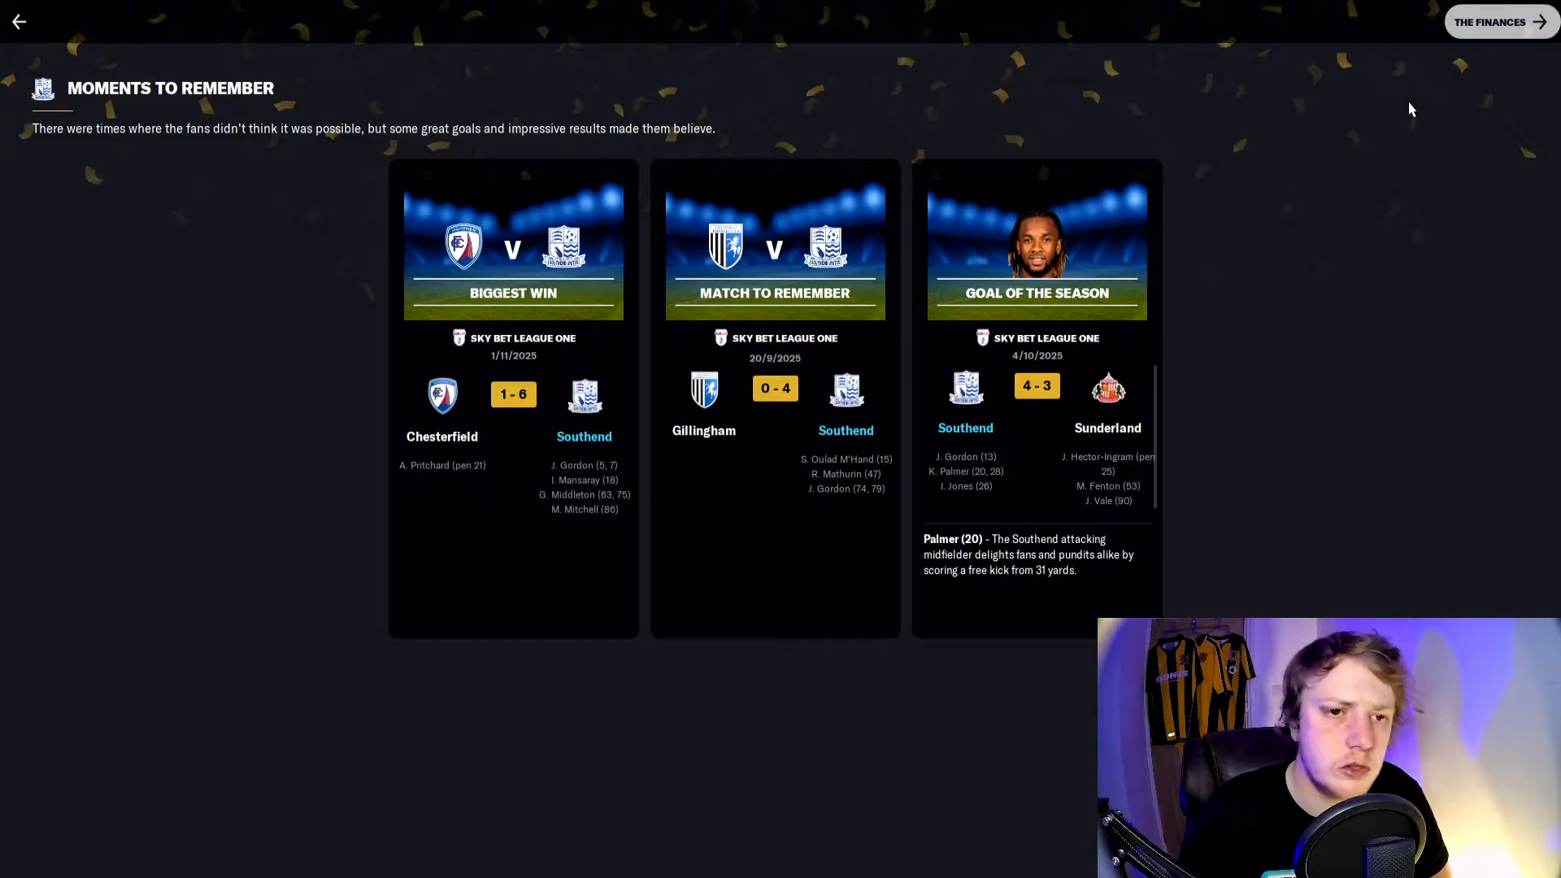
# Step: Show The Finances review with club reputation, annual revenue and merchandise sales
pyautogui.click(1499, 21)
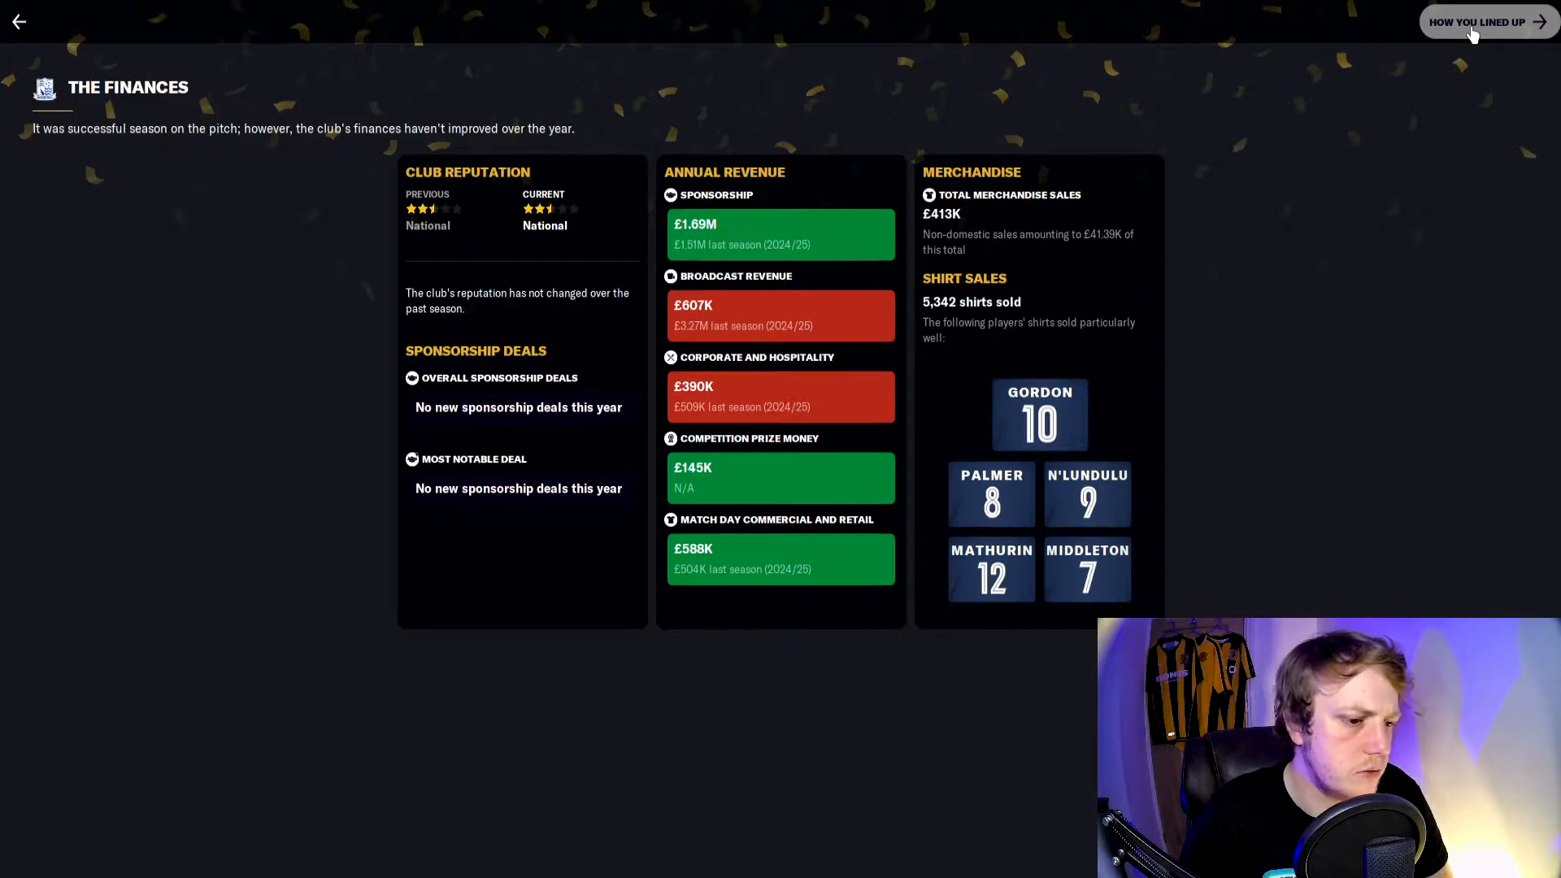
# Step: Show How You Lined Up with Southend's best eleven in a 3-4-1-2
pyautogui.click(1480, 23)
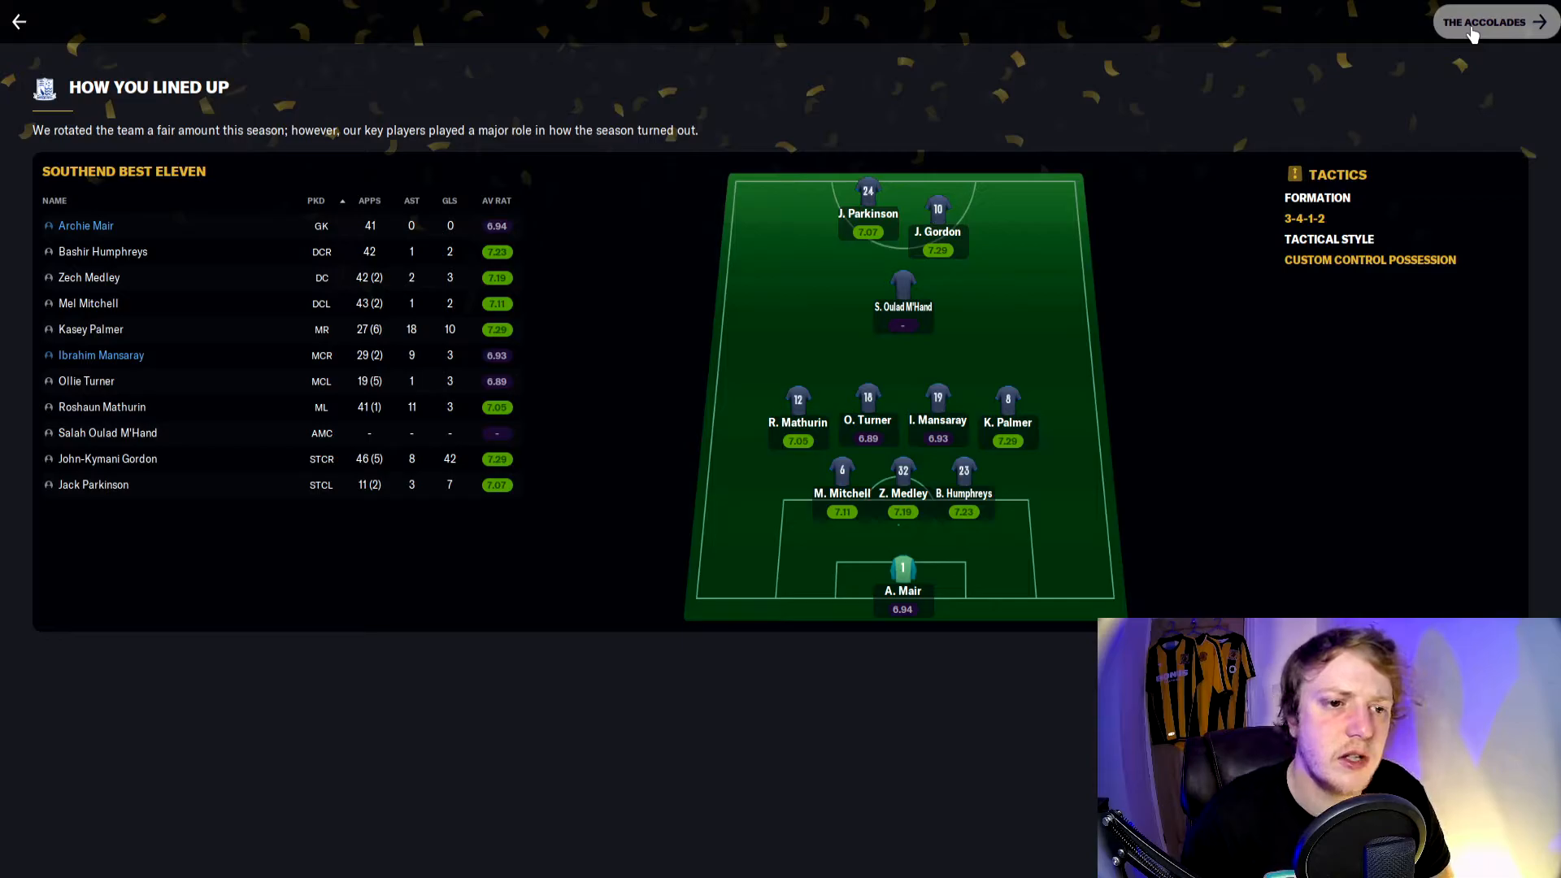
# Step: Show The Accolades and read the club awards down to highest average rating, Glenn Middleton
pyautogui.click(1496, 23)
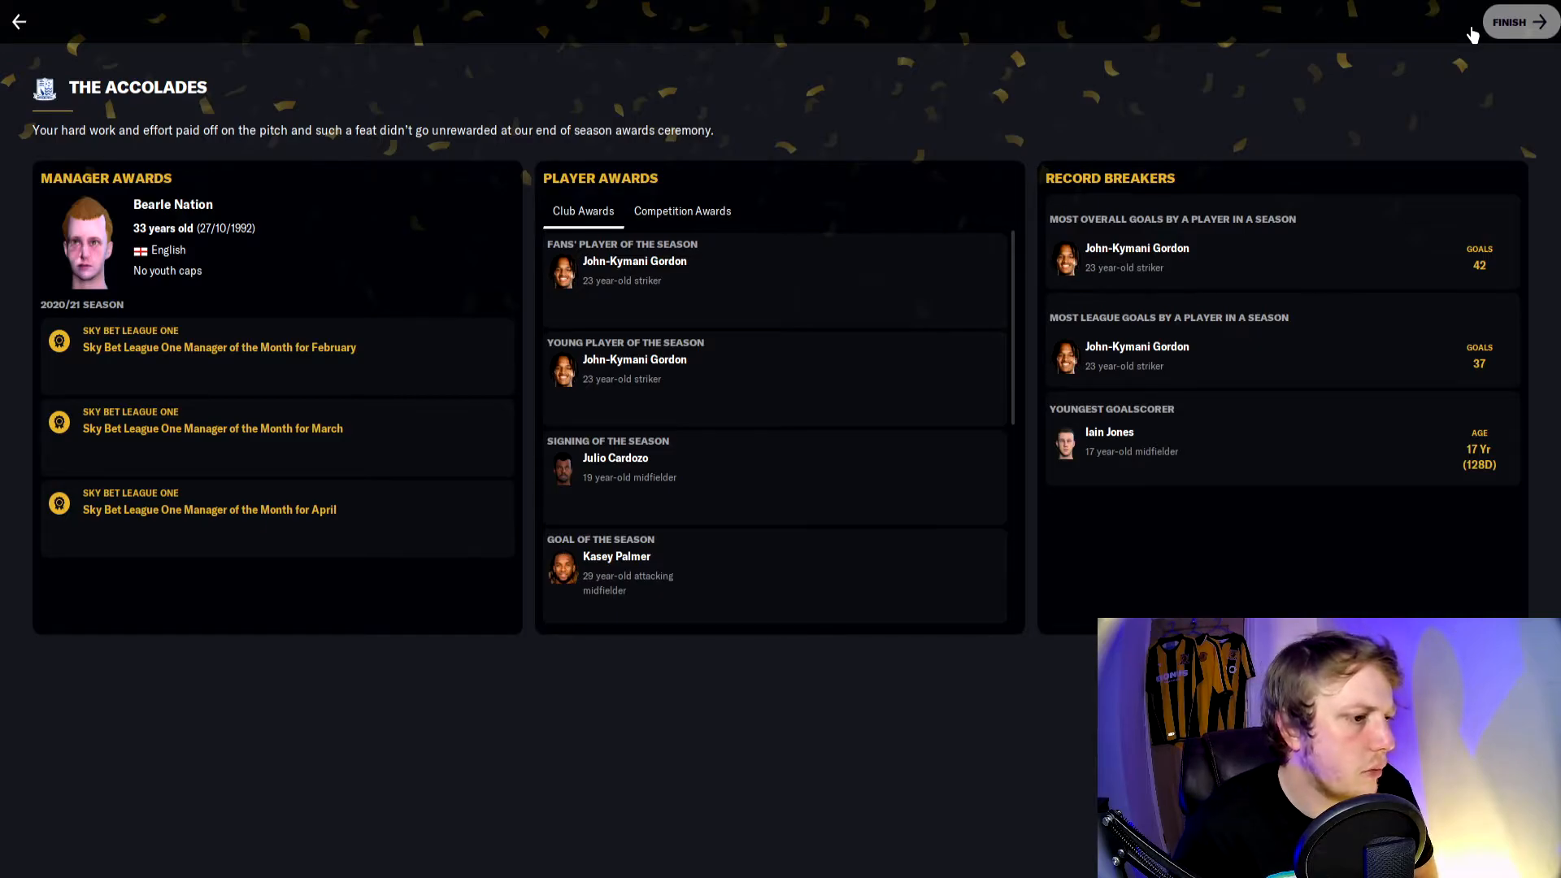
pyautogui.moveTo(756, 251)
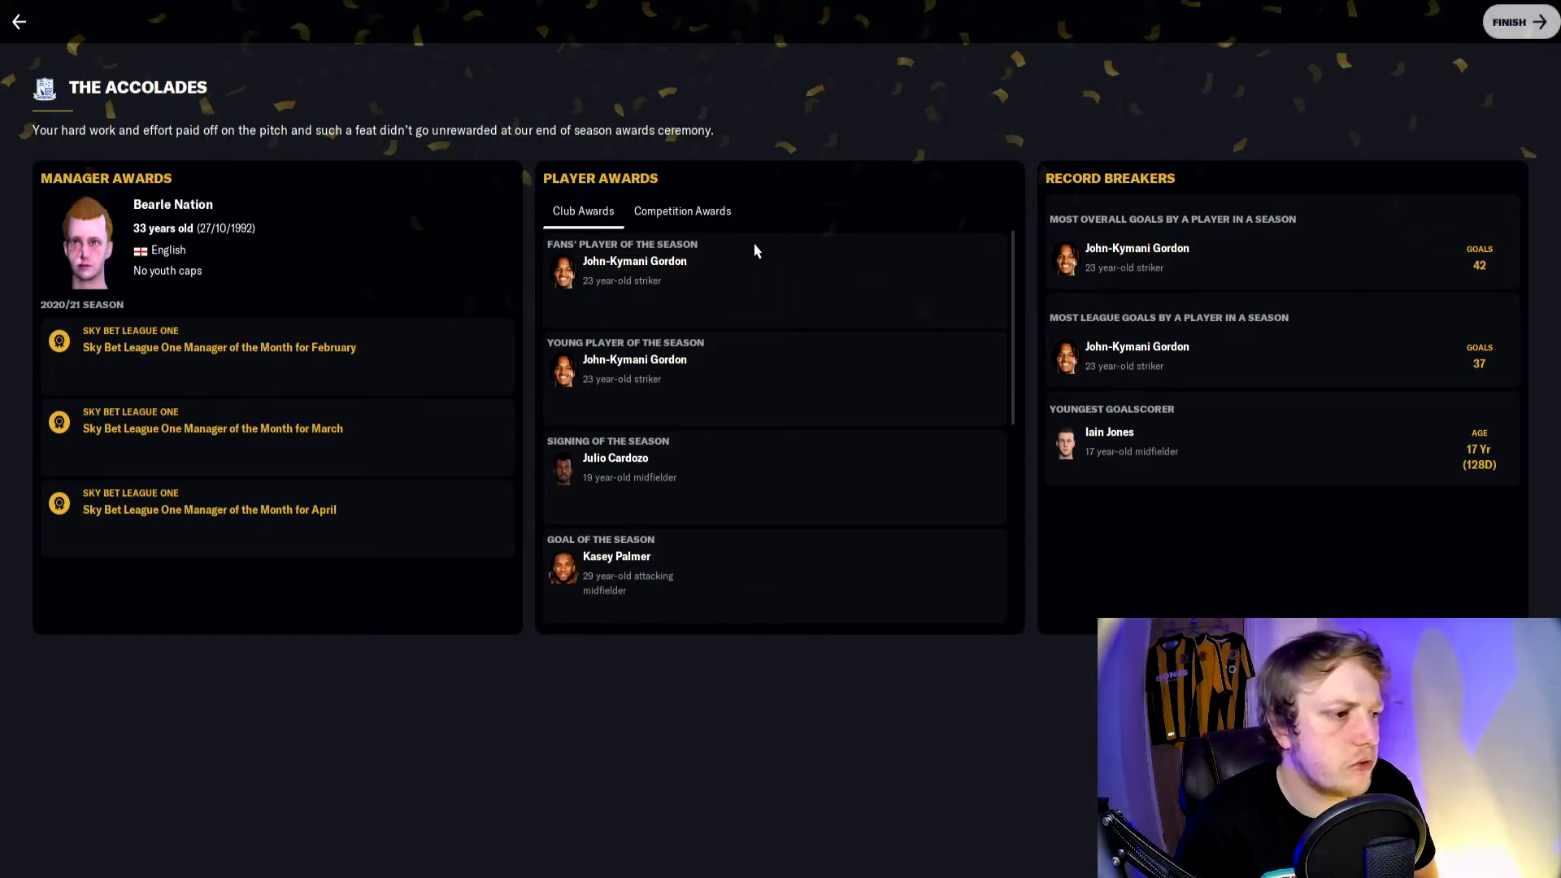
pyautogui.moveTo(786, 343)
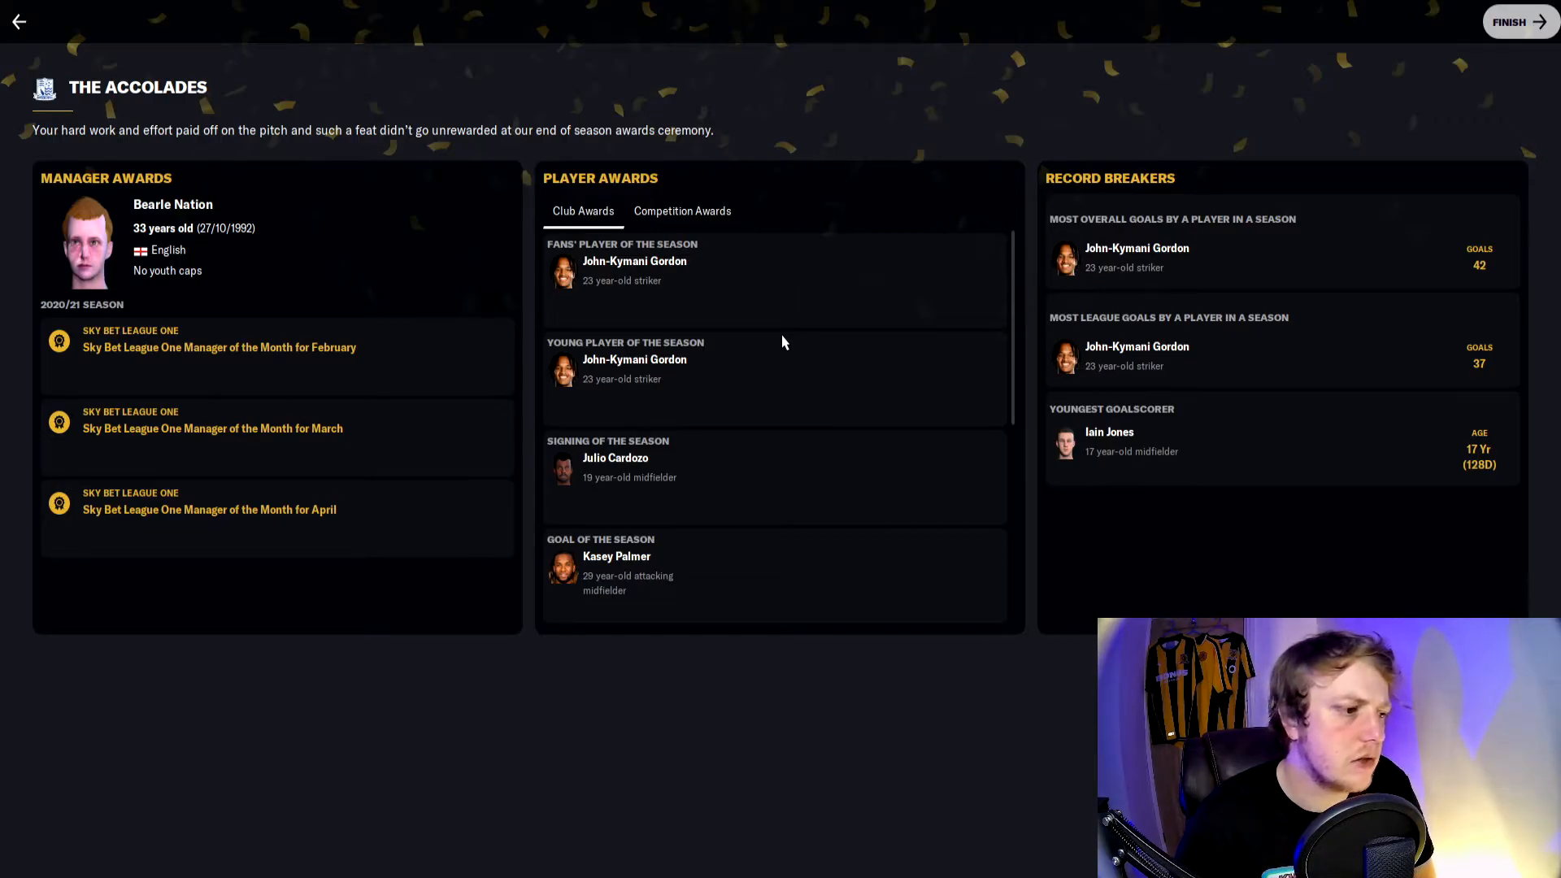
pyautogui.moveTo(520, 500)
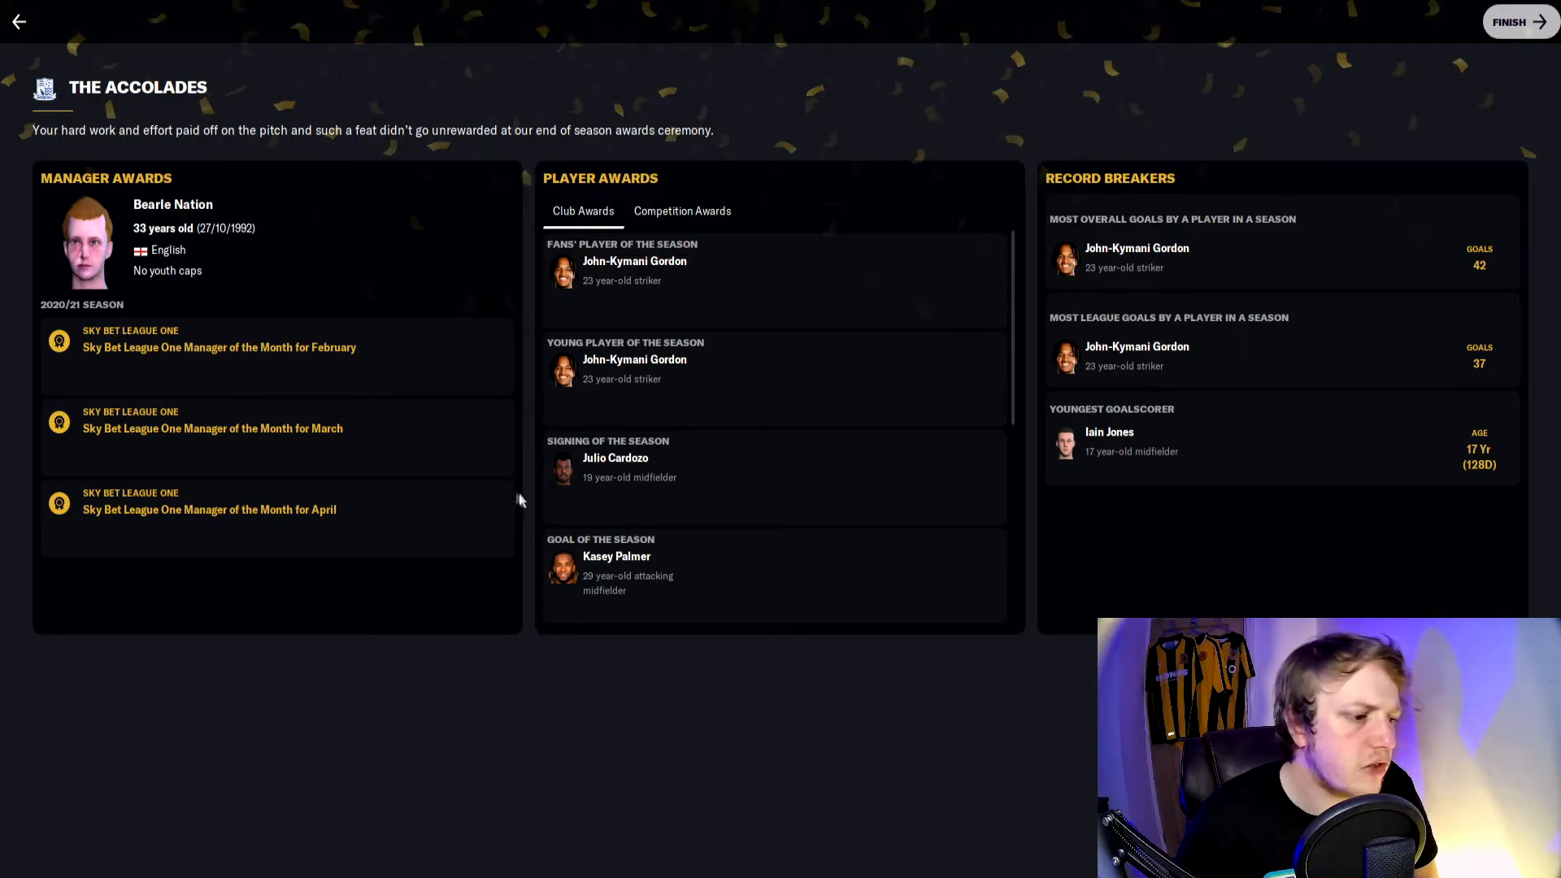
pyautogui.moveTo(628, 519)
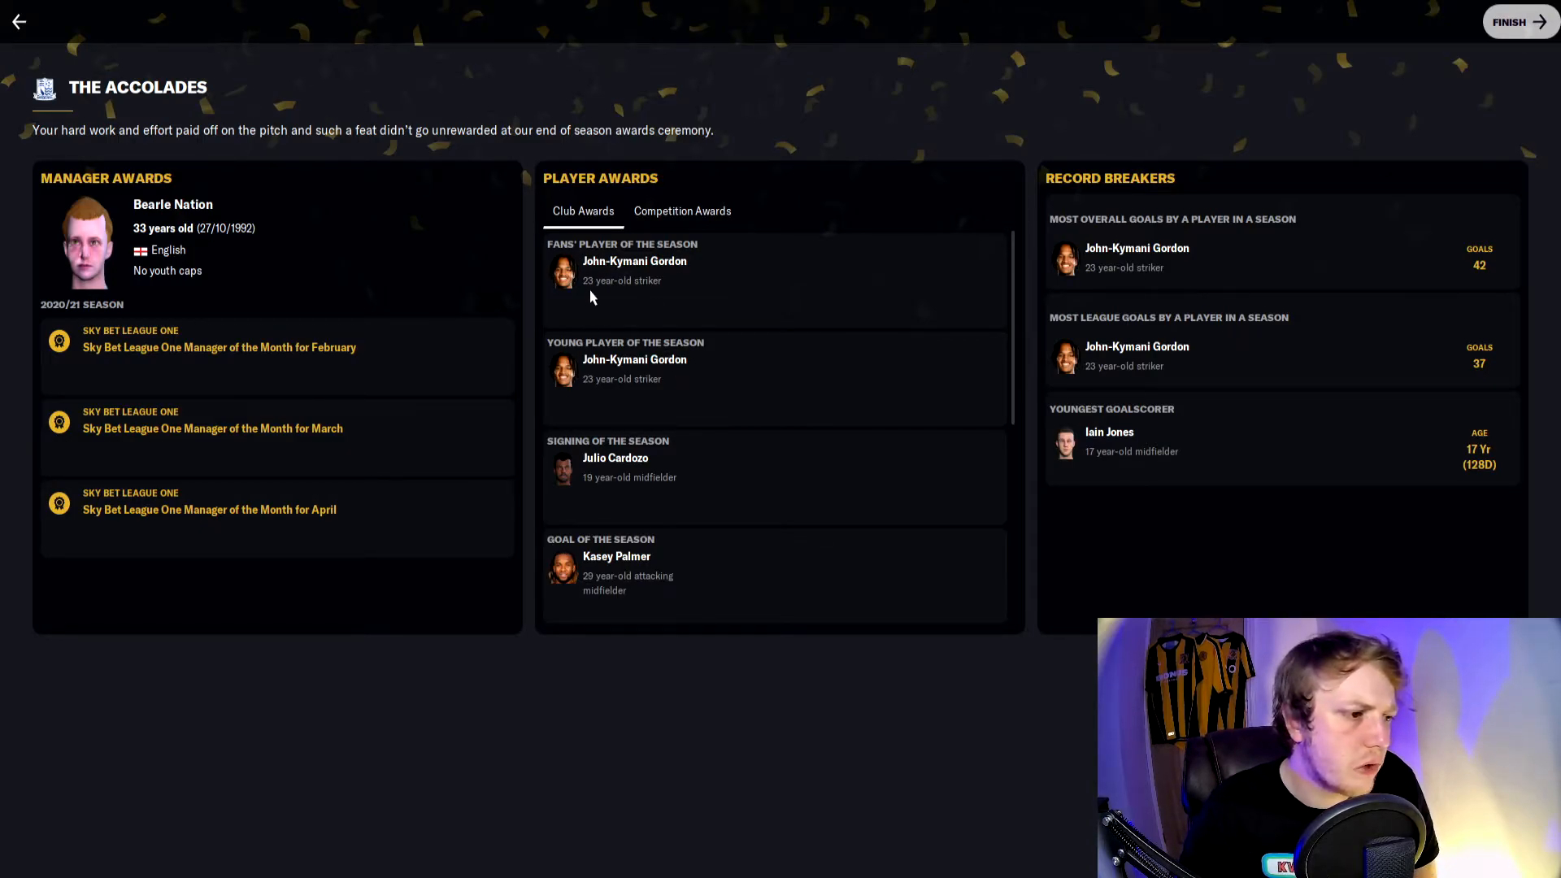
pyautogui.moveTo(628, 306)
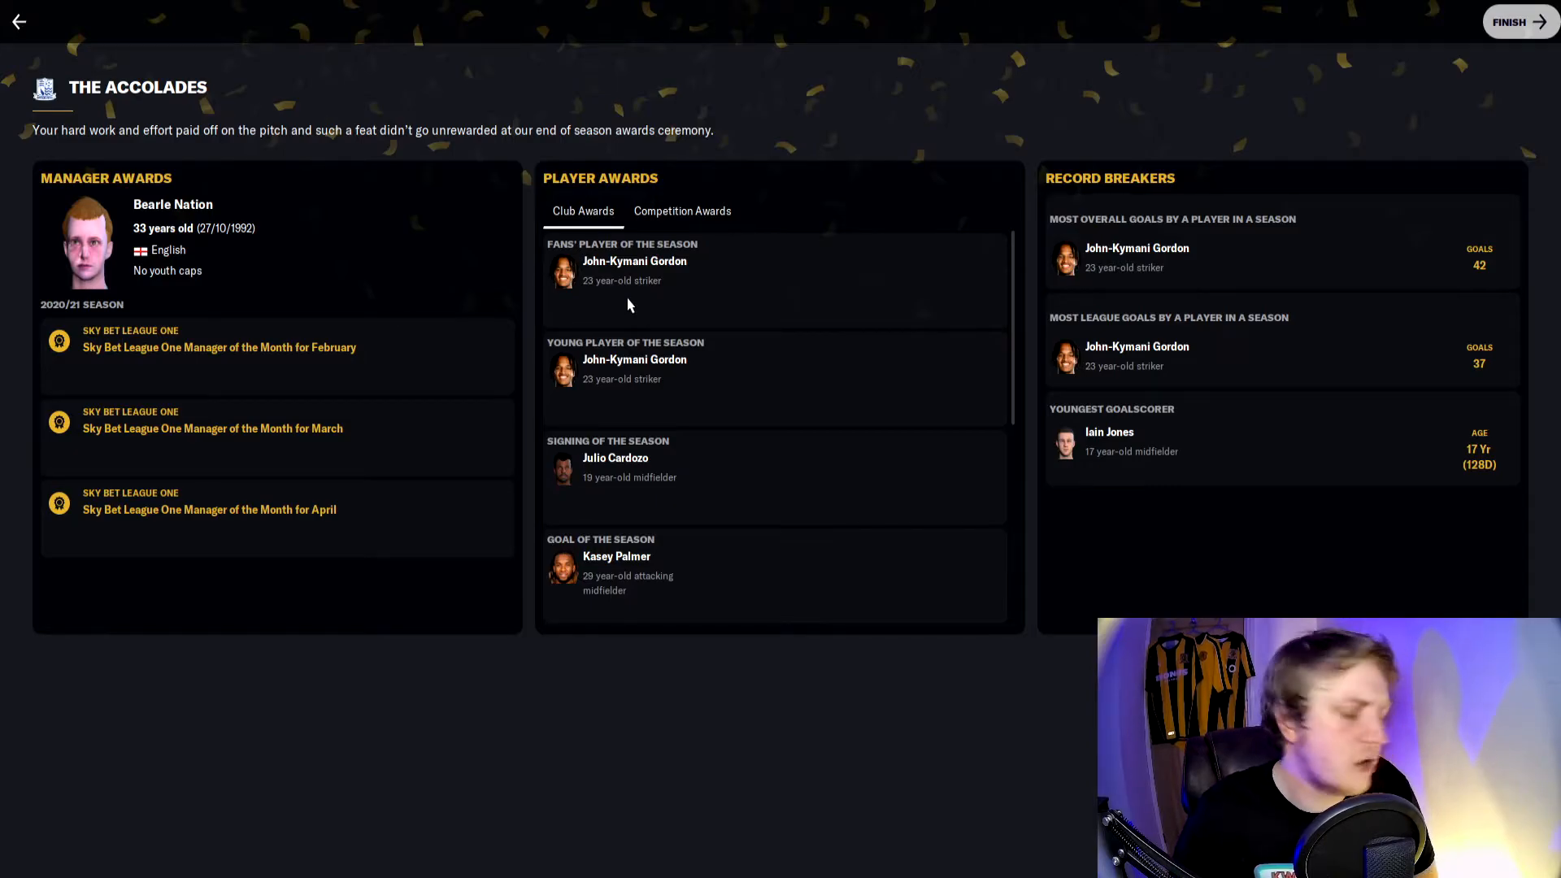
pyautogui.moveTo(641, 432)
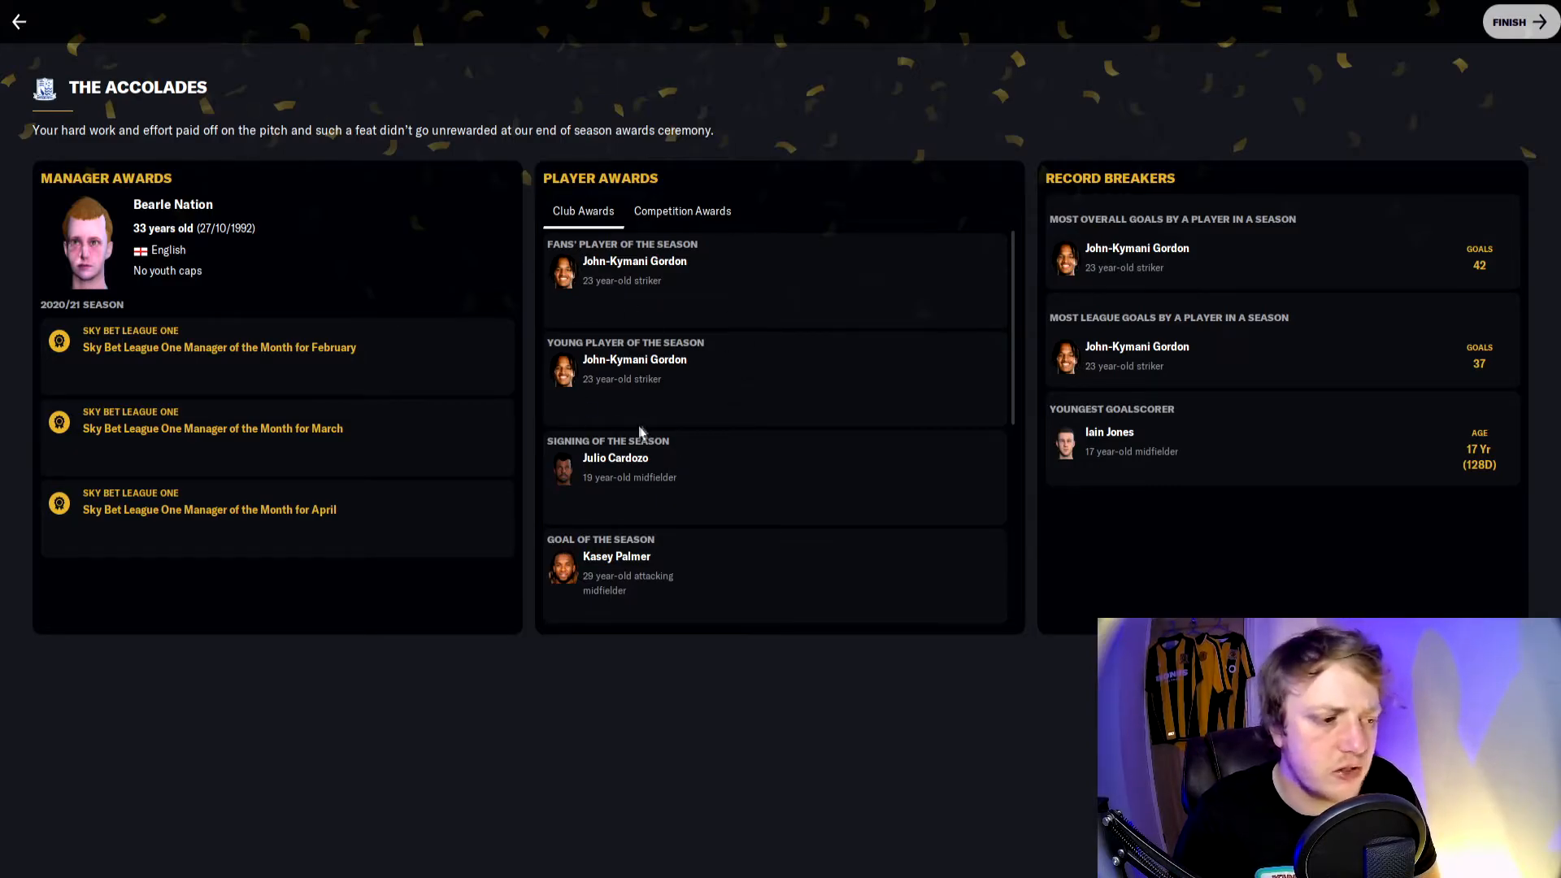
pyautogui.scroll(-3)
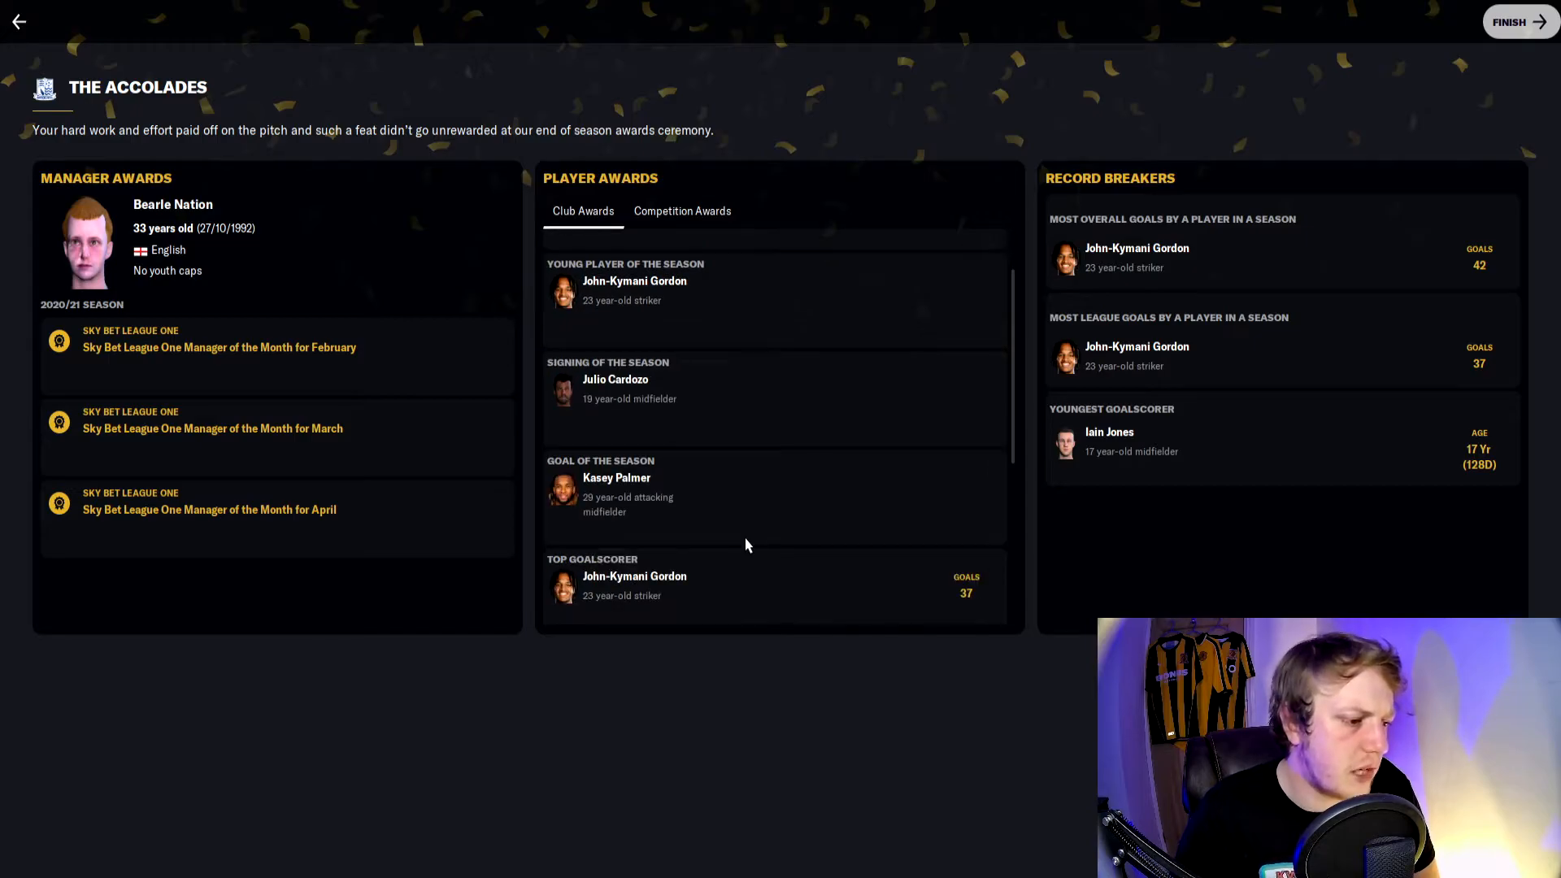
pyautogui.scroll(-3)
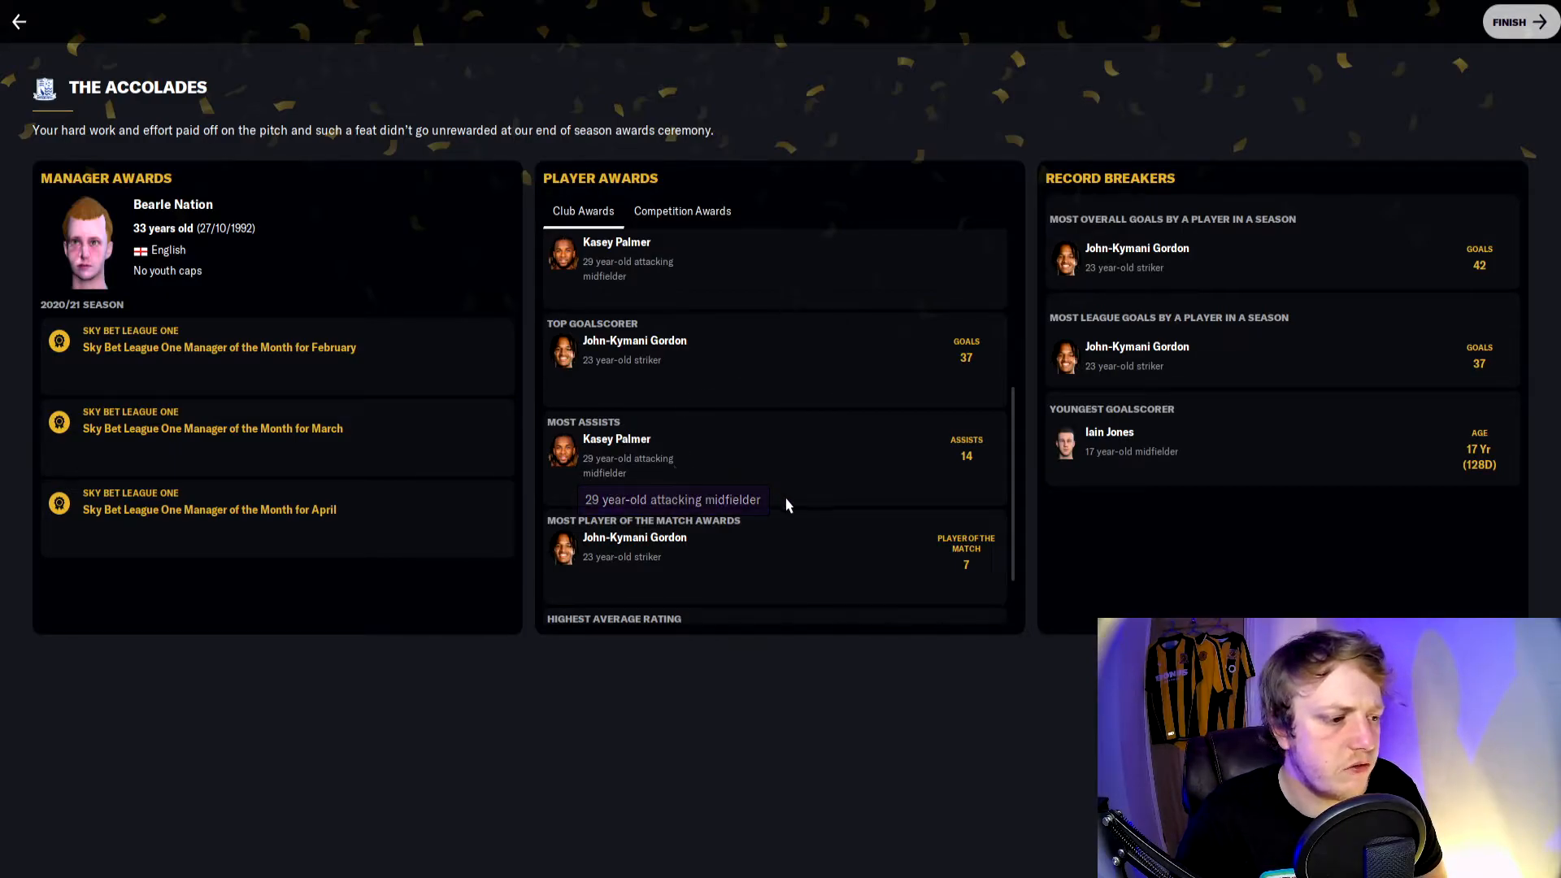
pyautogui.scroll(-3)
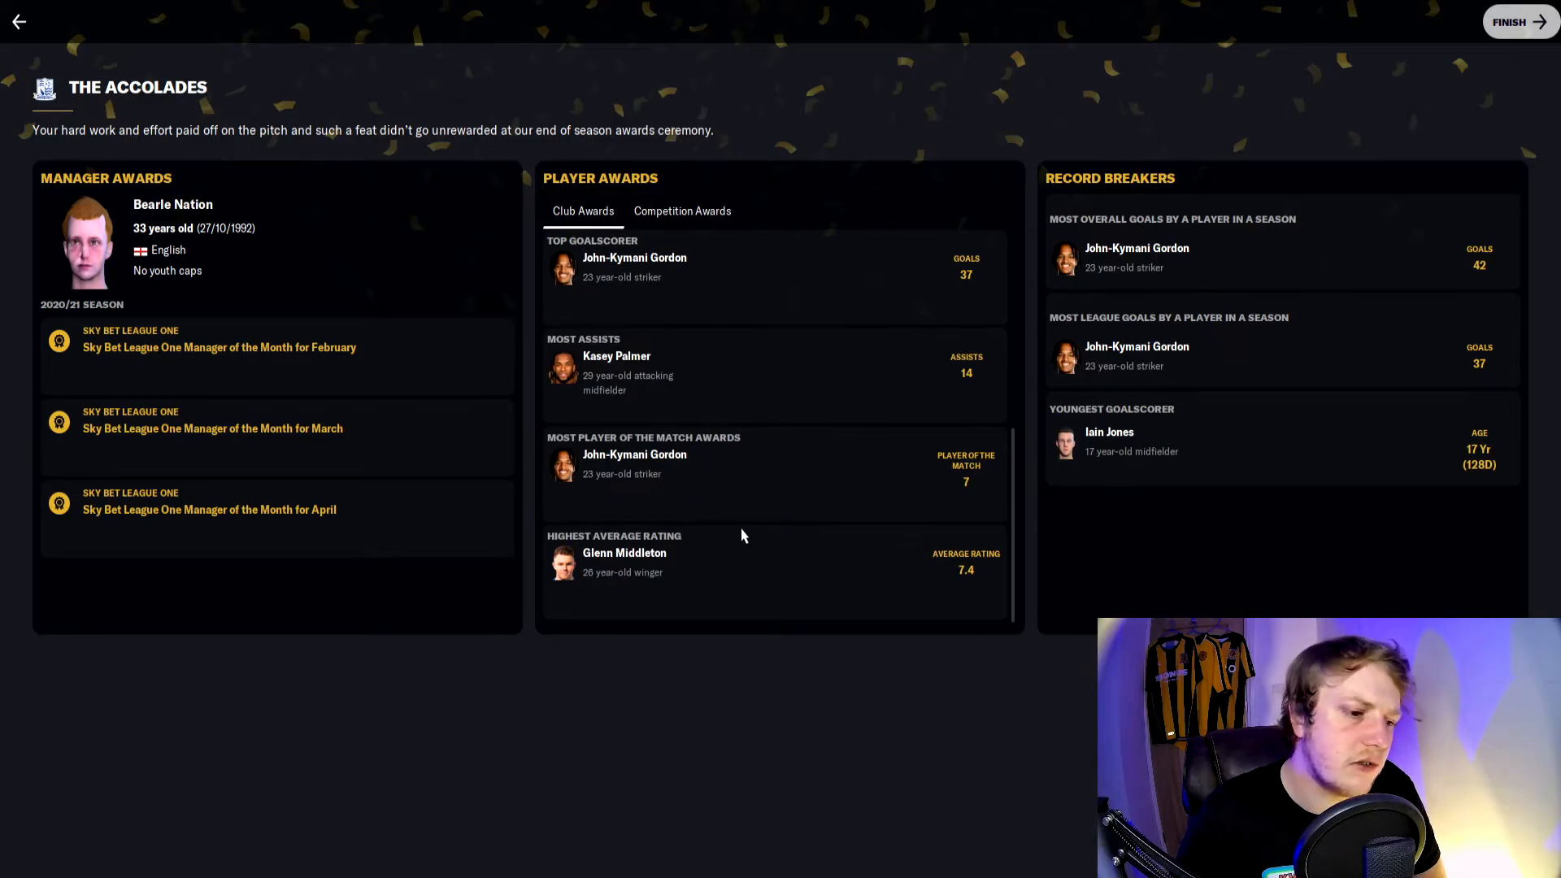
pyautogui.moveTo(673, 520)
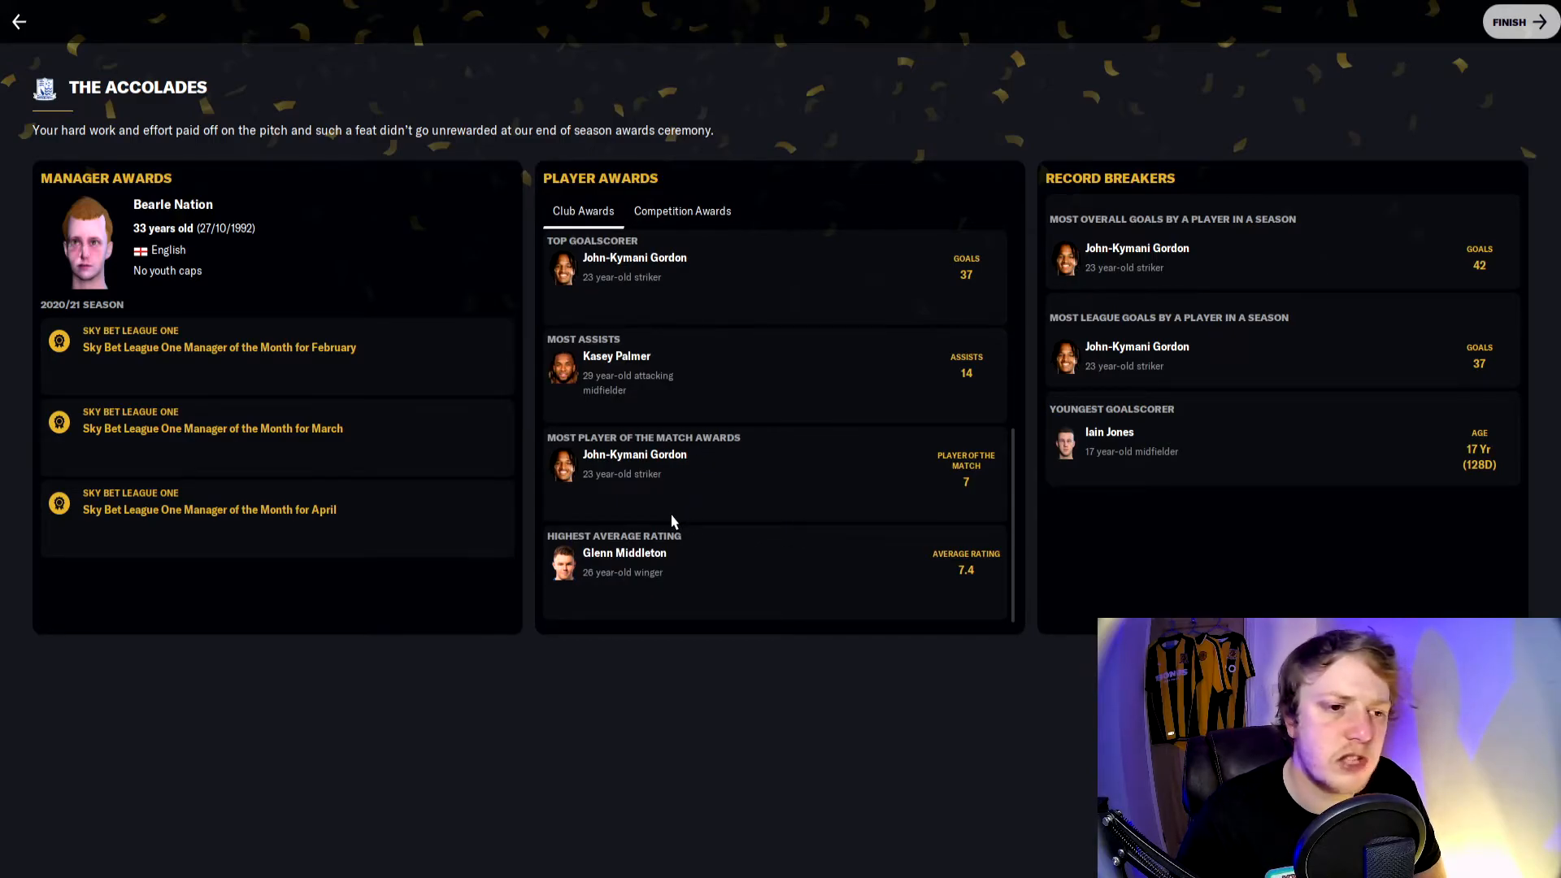
pyautogui.moveTo(1239, 257)
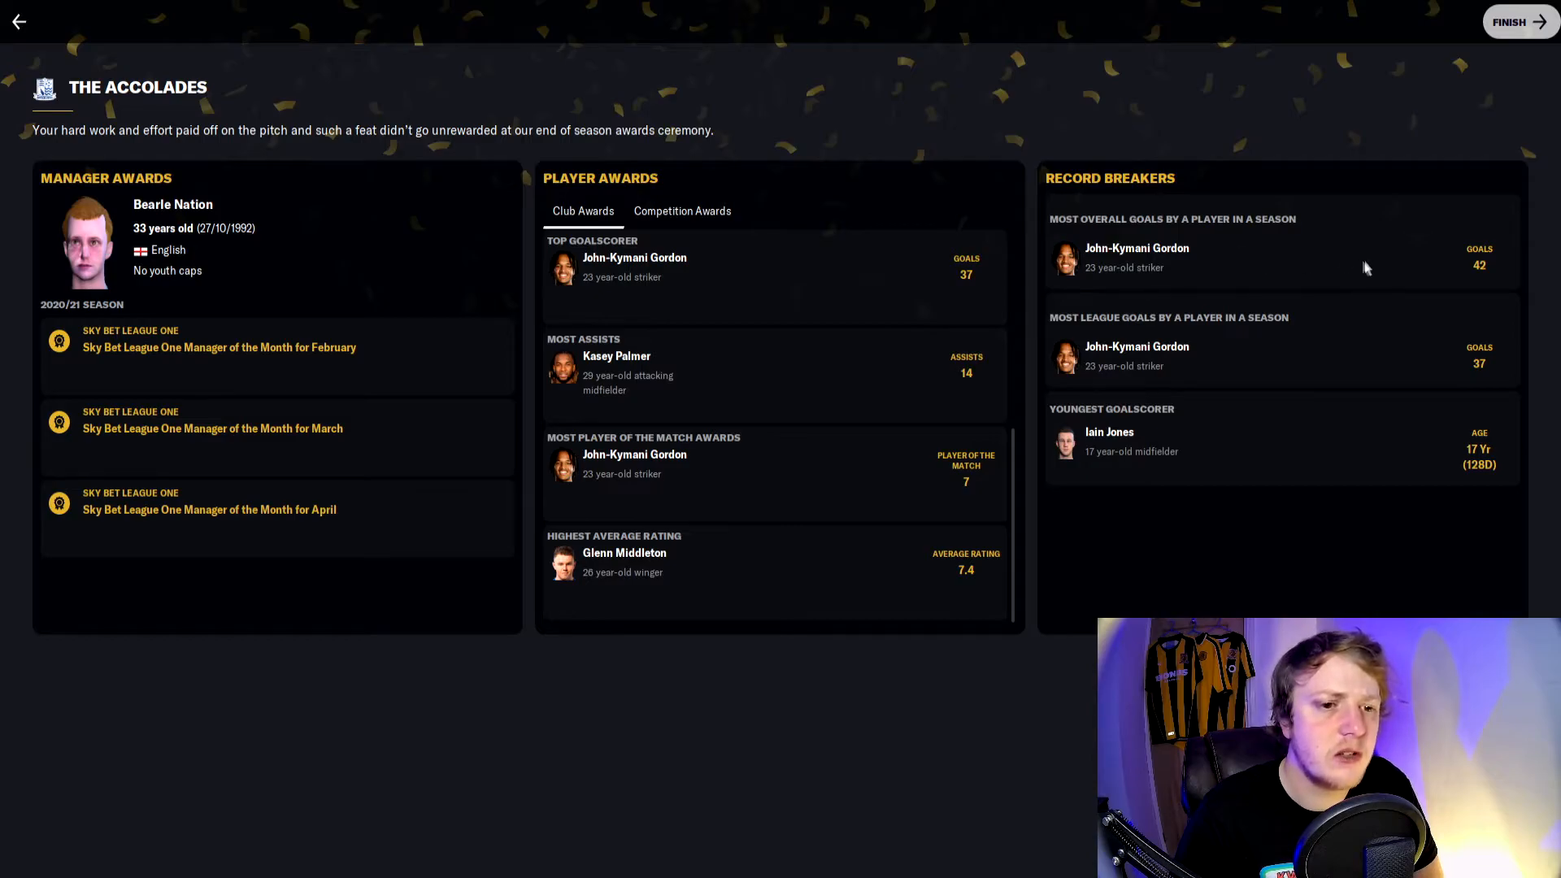
pyautogui.moveTo(1433, 319)
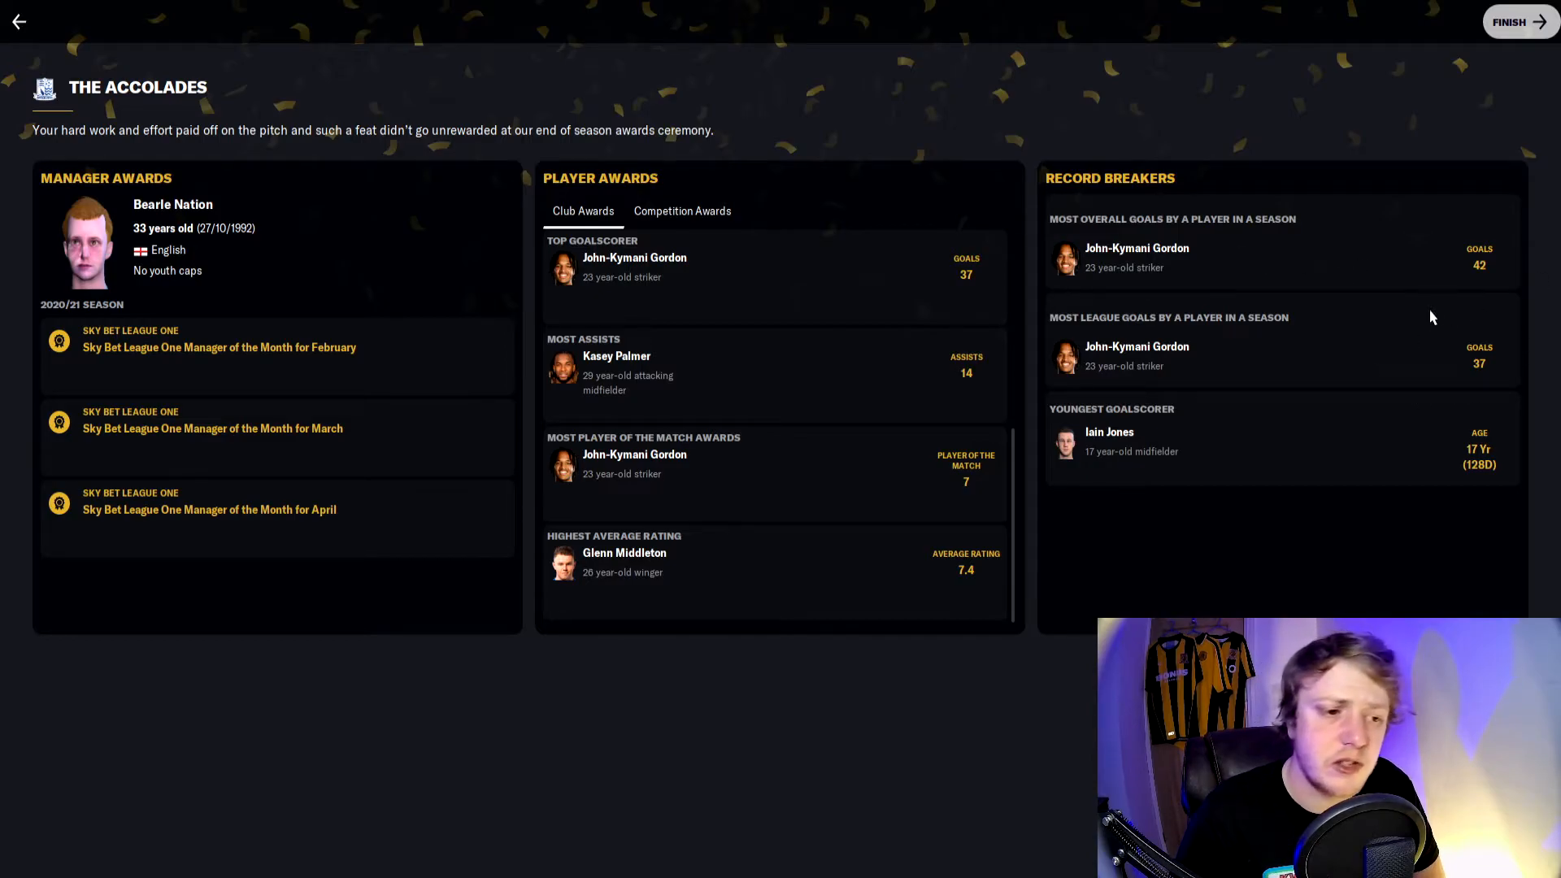
pyautogui.moveTo(1212, 452)
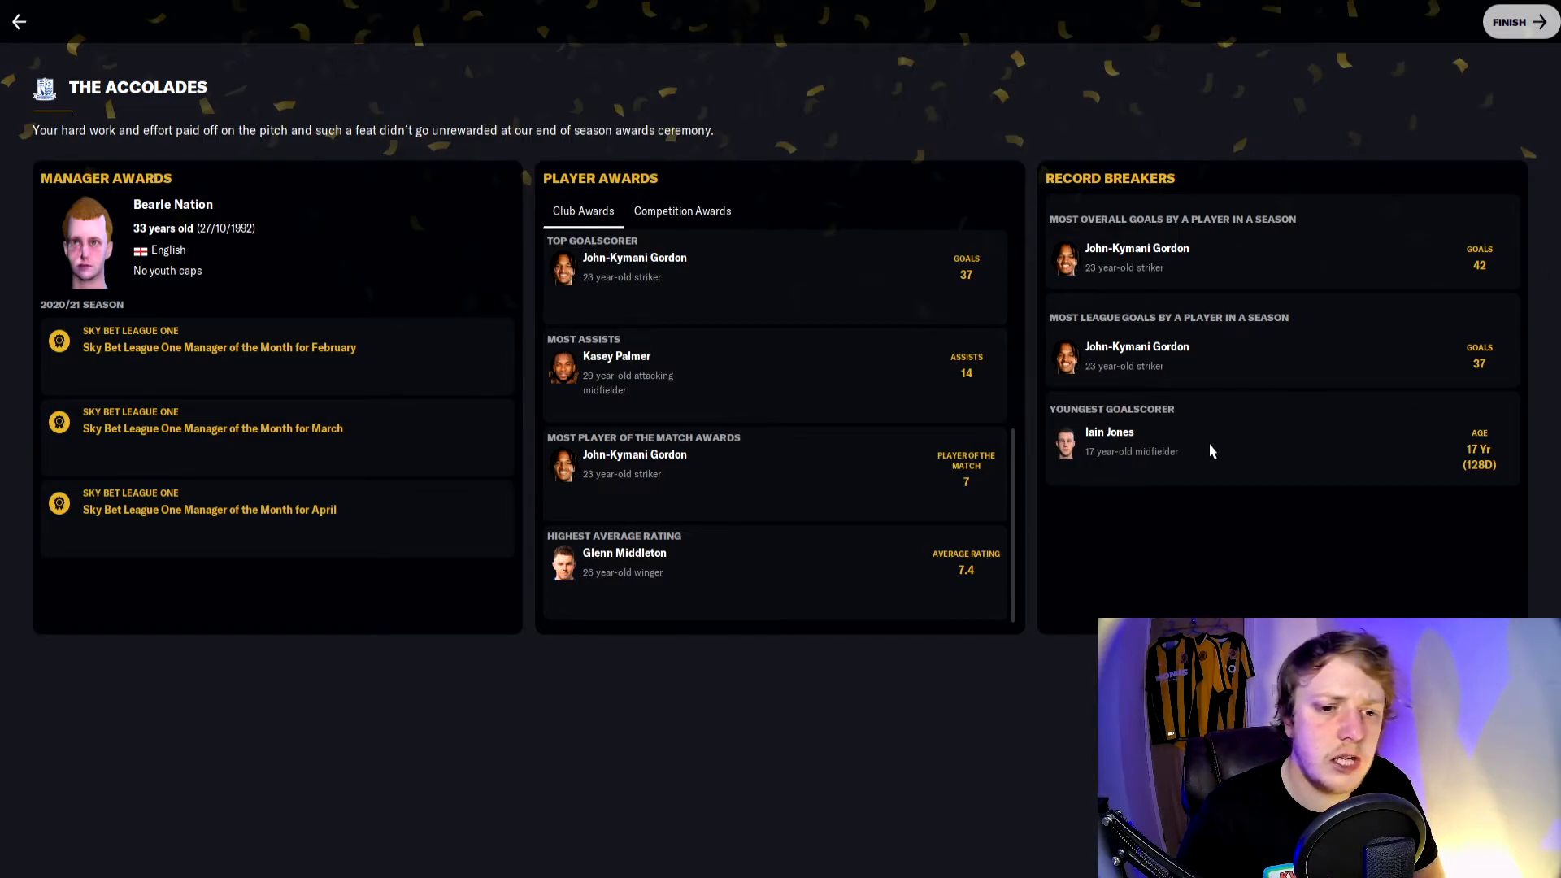
pyautogui.moveTo(1291, 443)
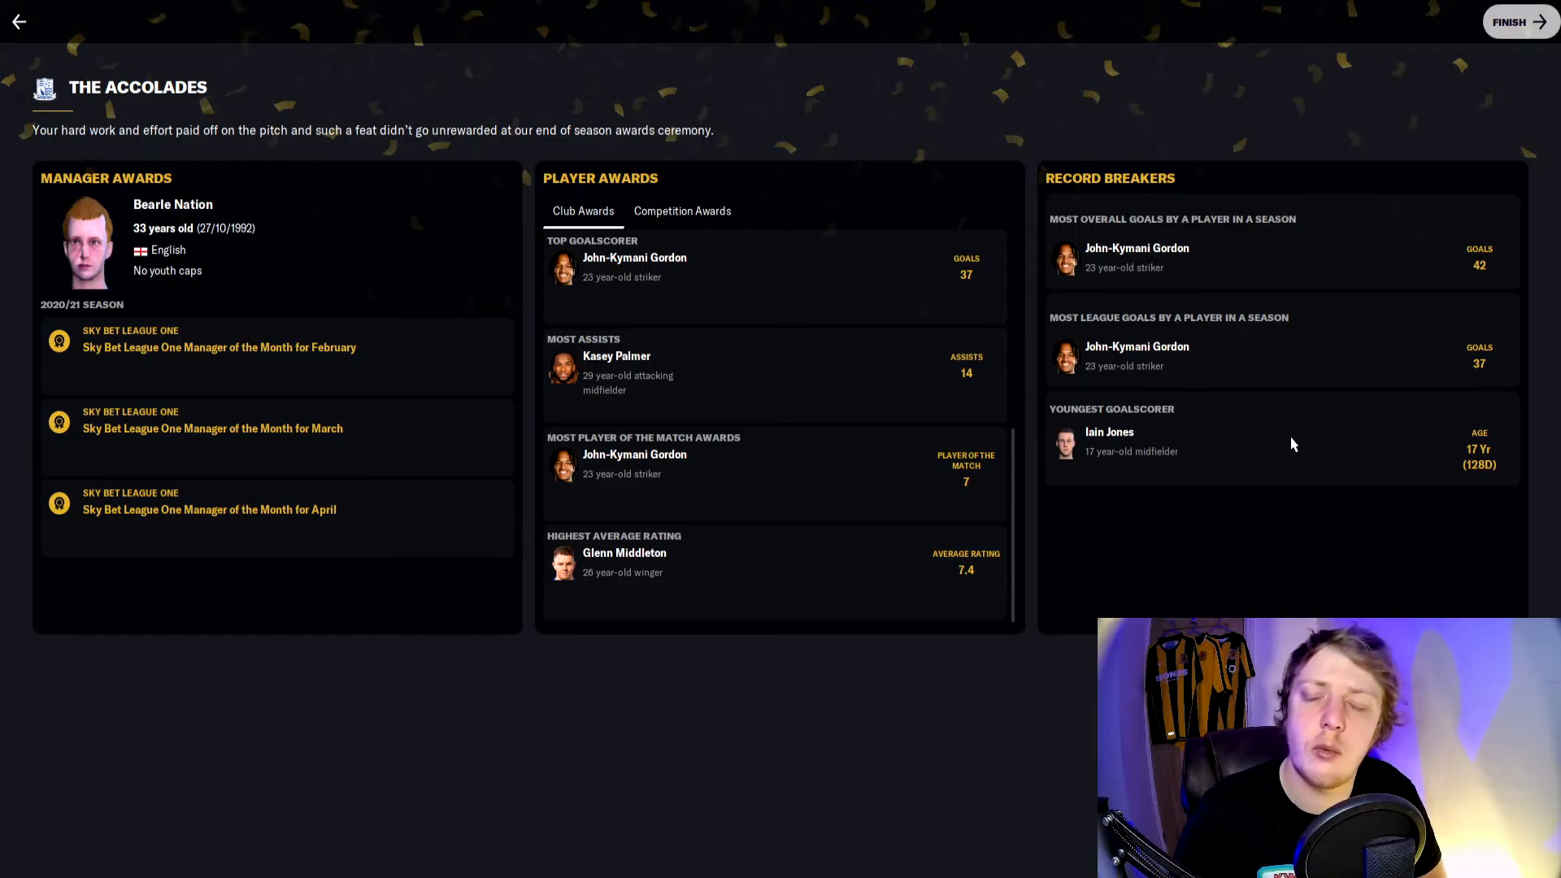
pyautogui.moveTo(1301, 439)
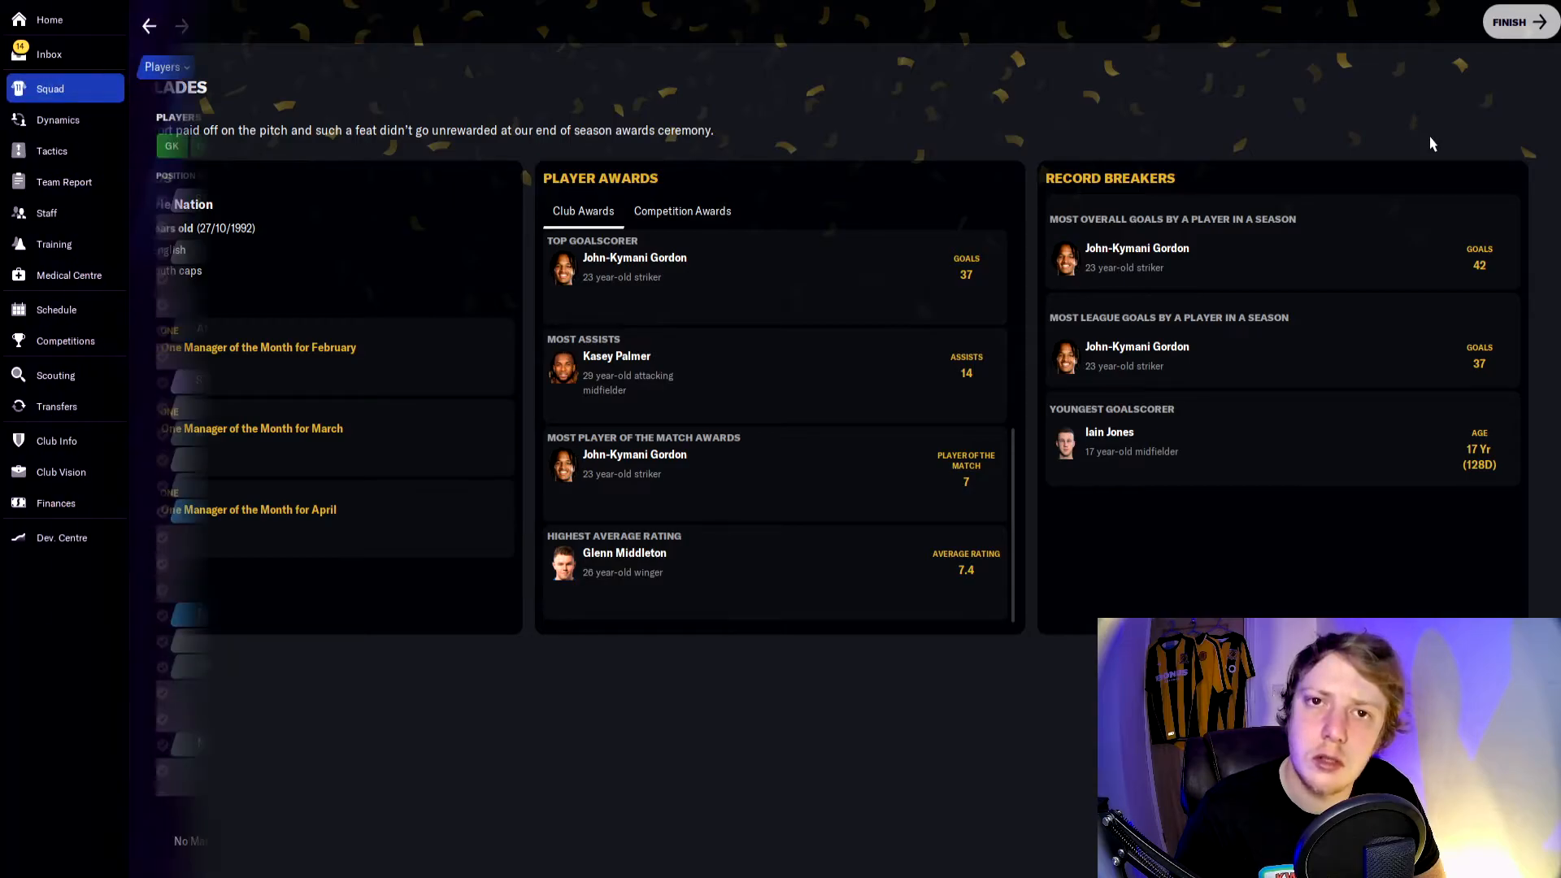
# Step: Leave the awards for the squad list and sort it by assists, led by Kasey Palmer's 18
pyautogui.click(1522, 23)
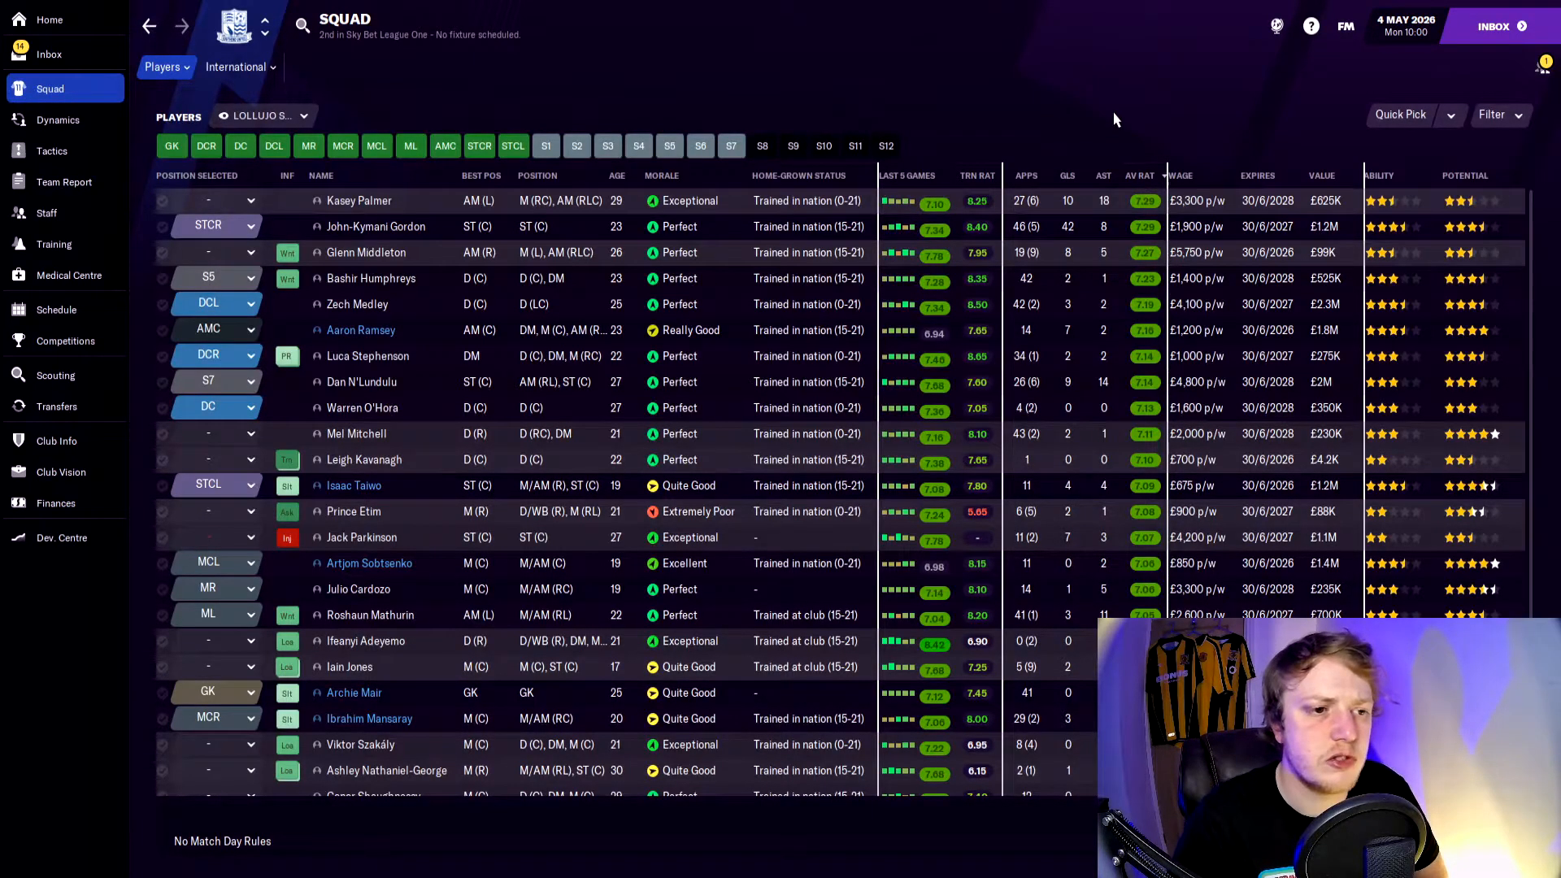
pyautogui.click(1099, 176)
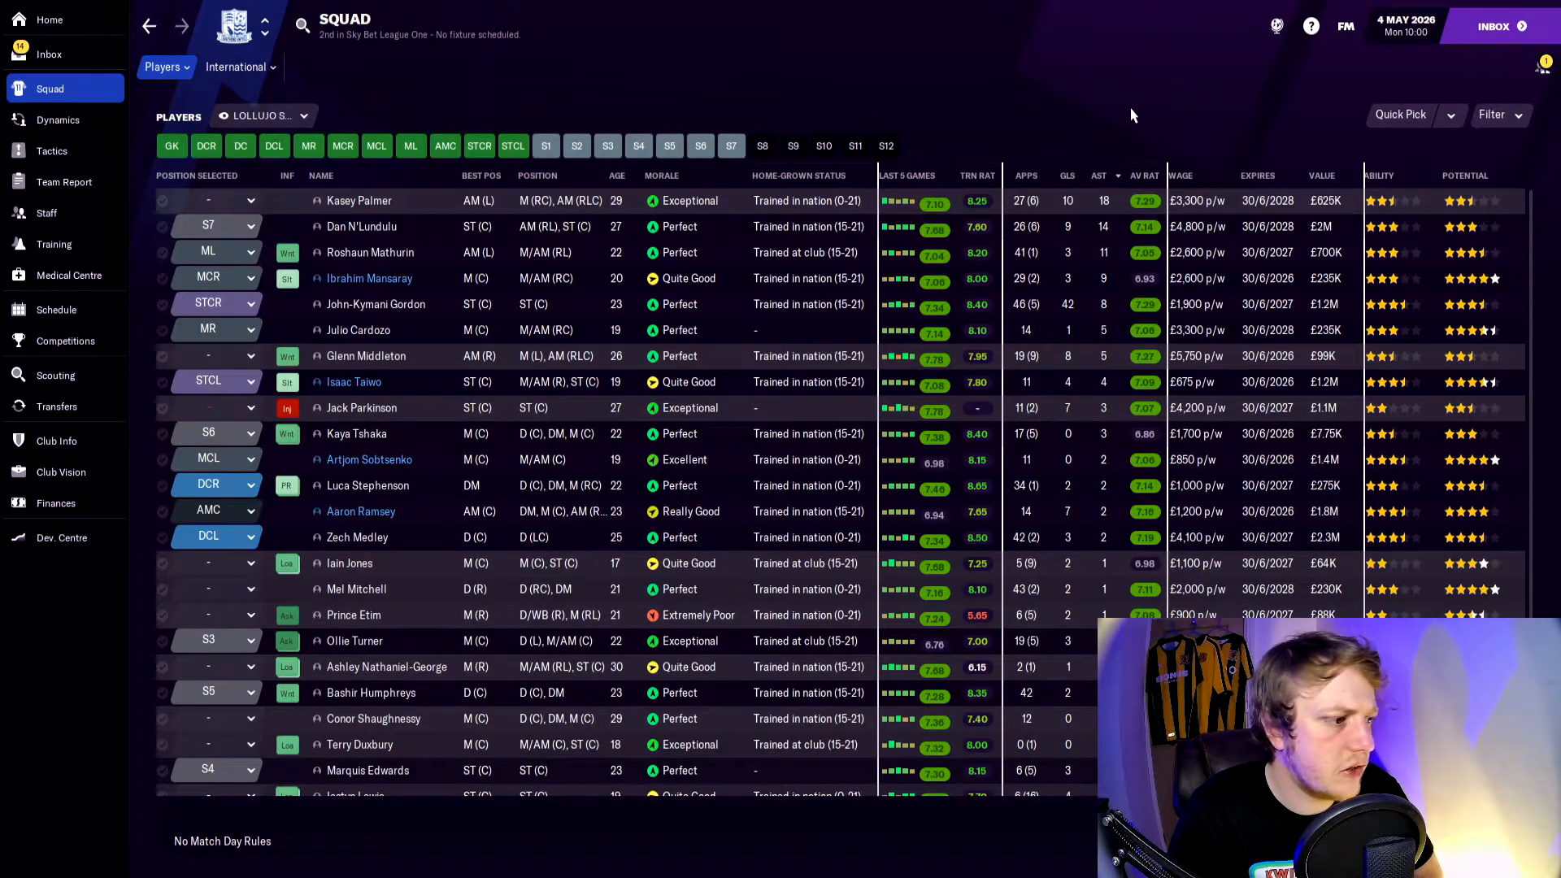
pyautogui.moveTo(1145, 68)
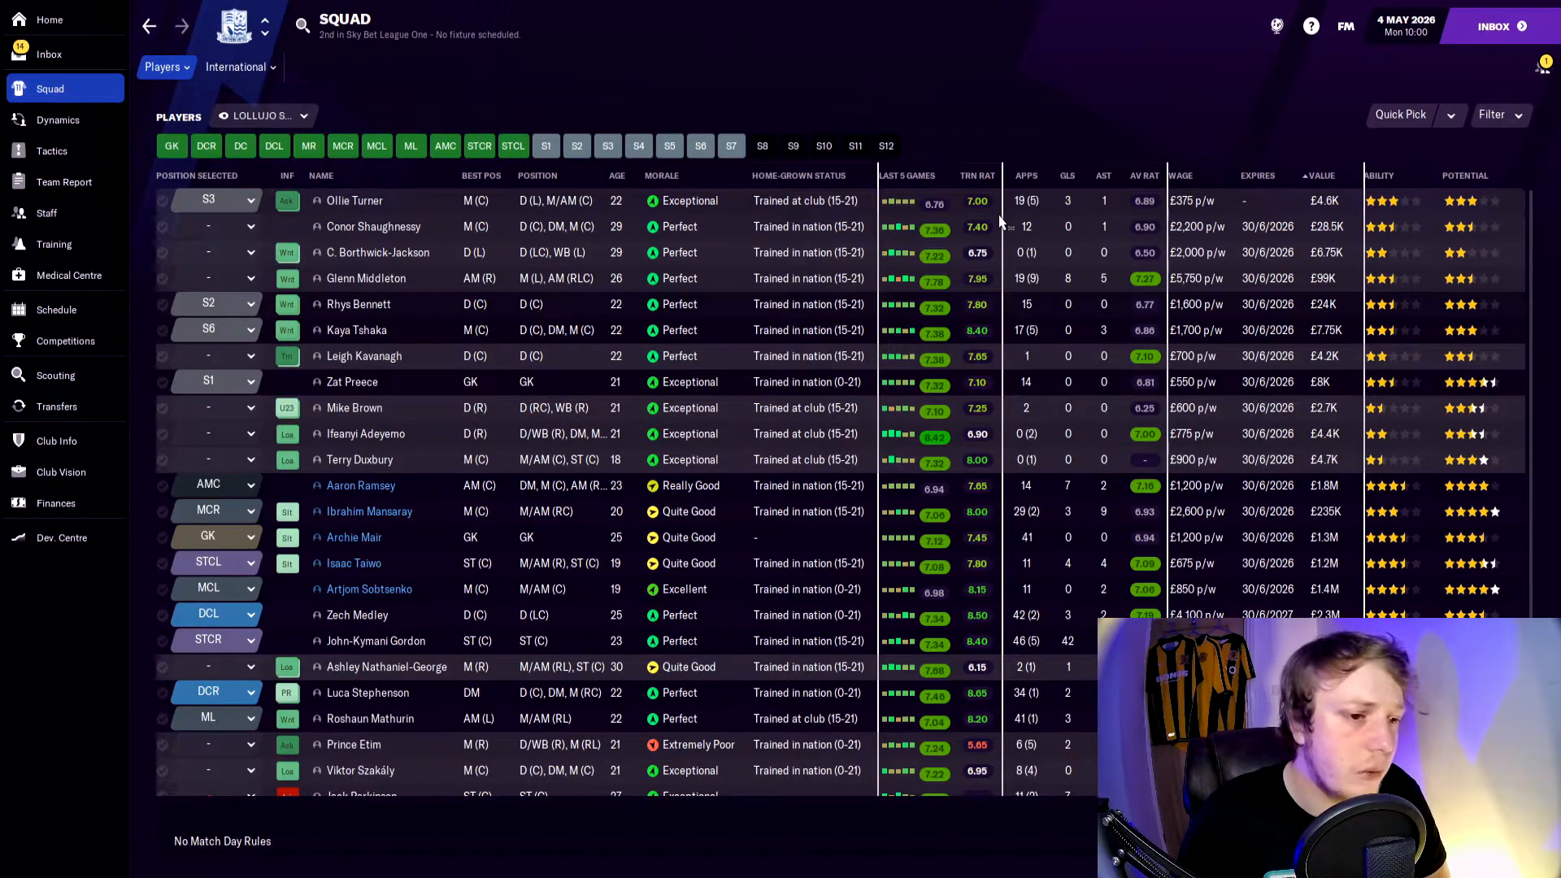
pyautogui.moveTo(870, 244)
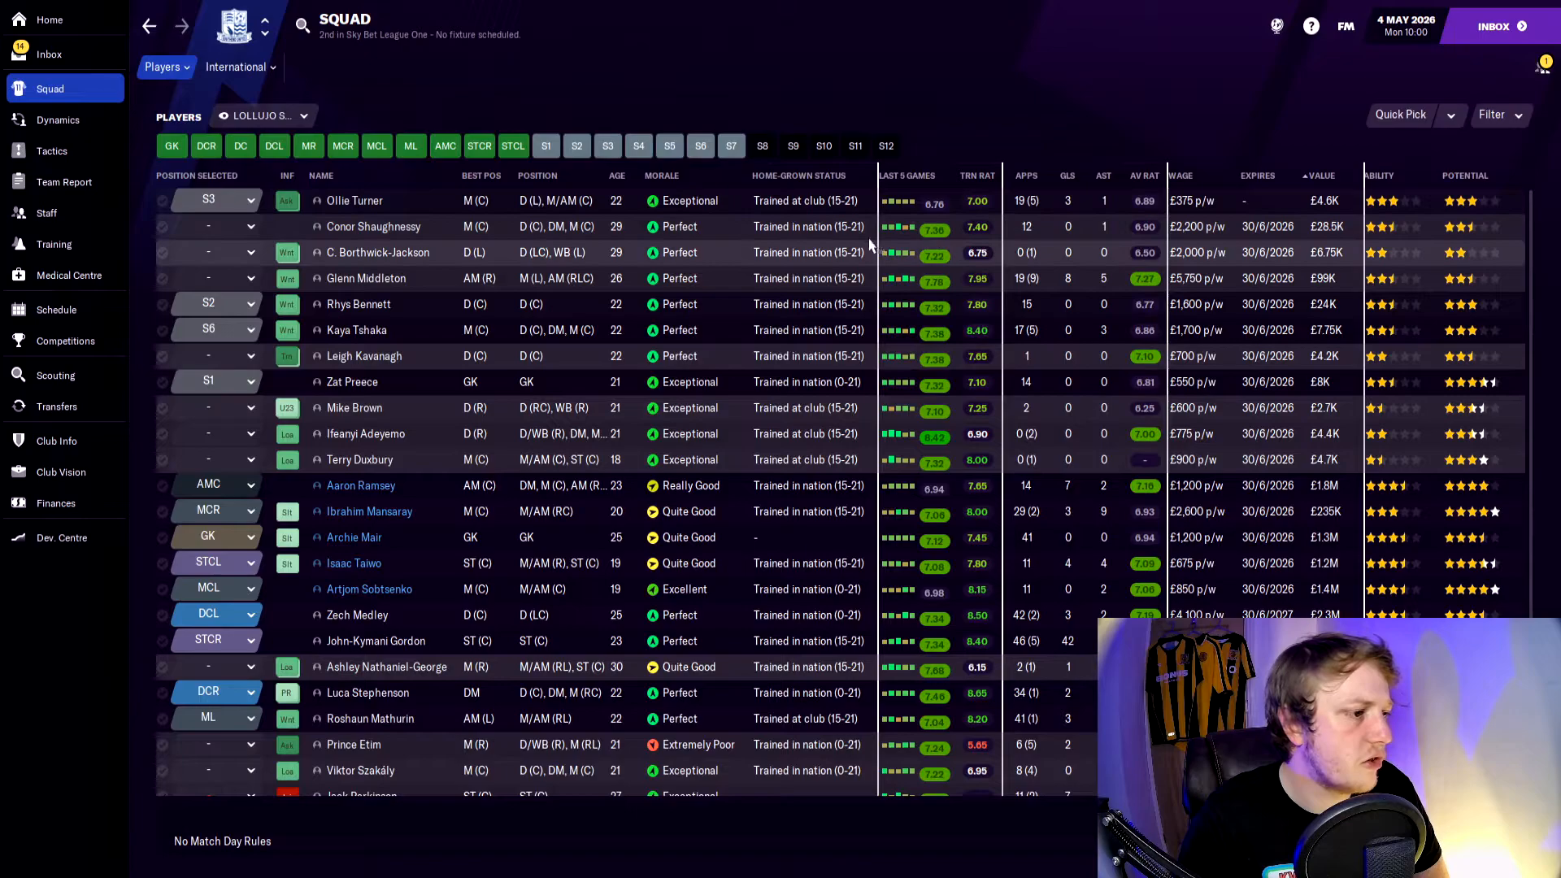
pyautogui.moveTo(435, 239)
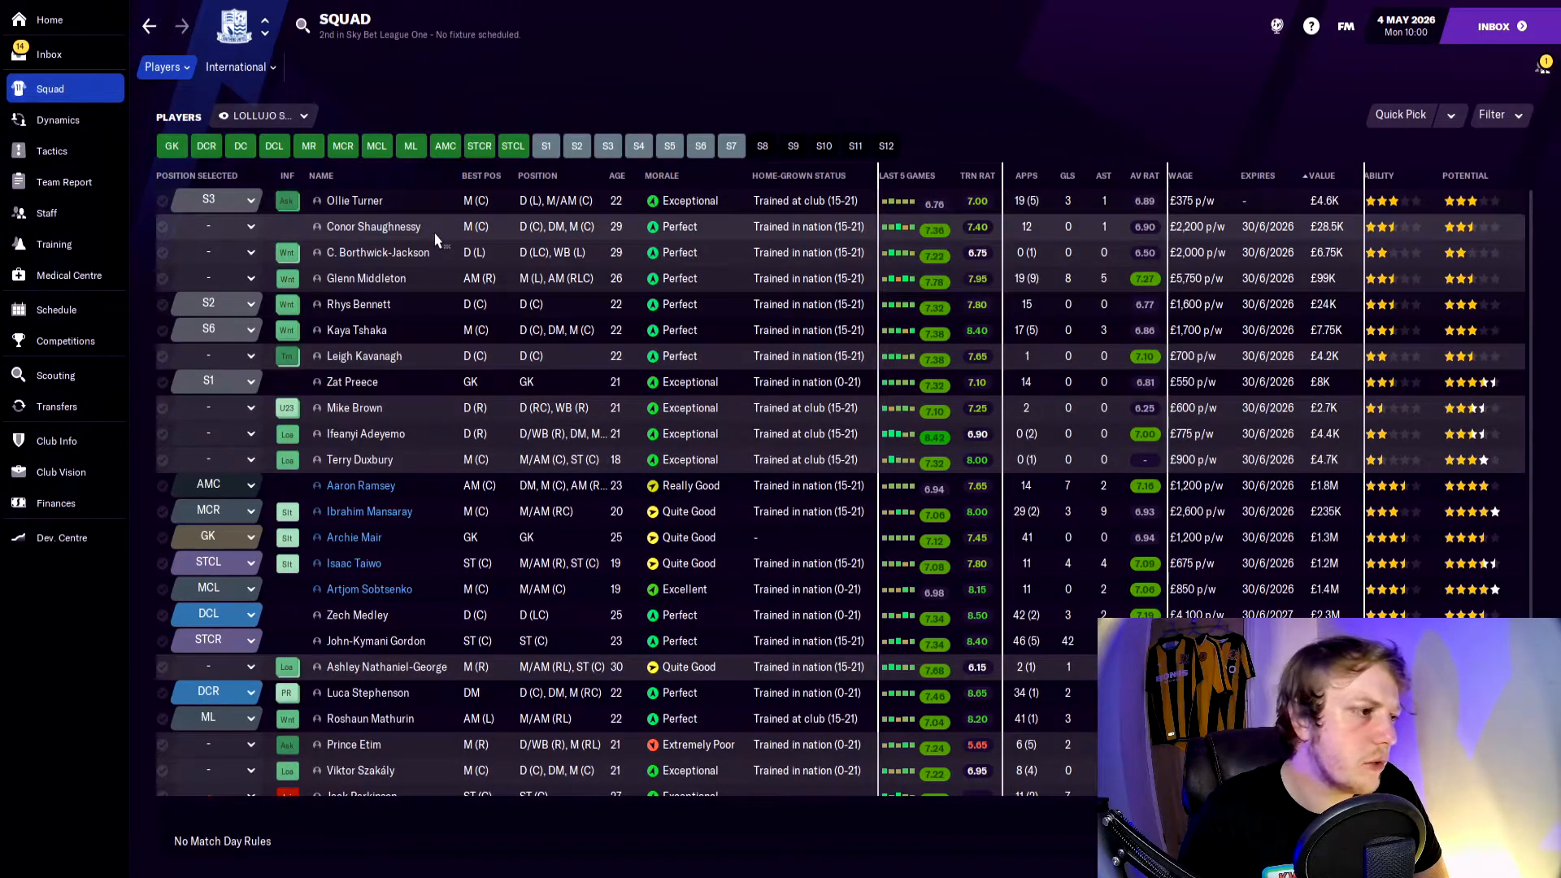
pyautogui.moveTo(452, 273)
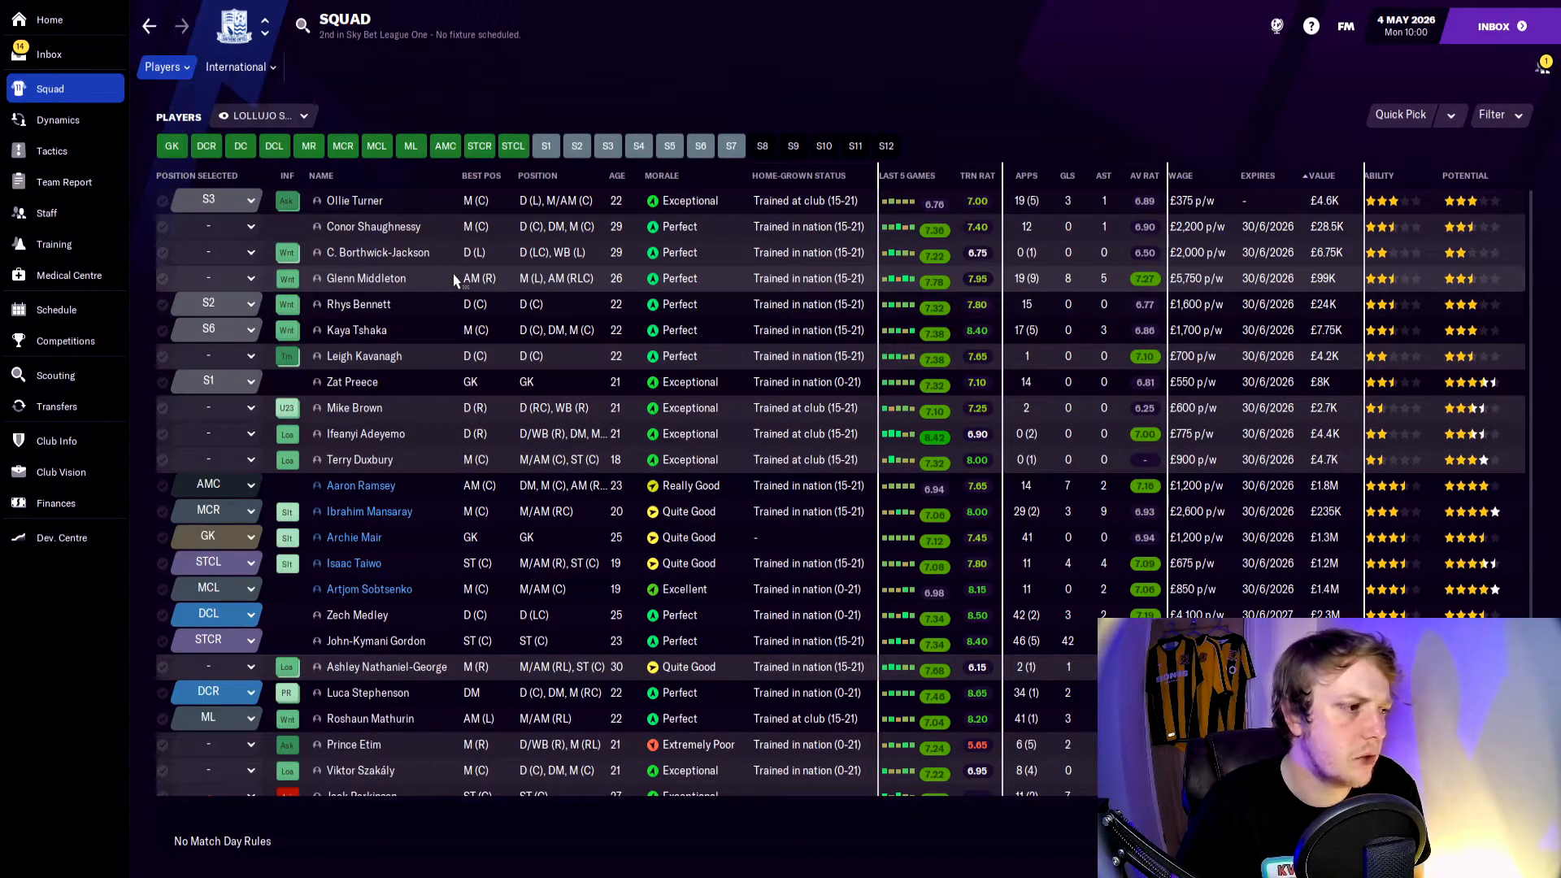
pyautogui.moveTo(449, 303)
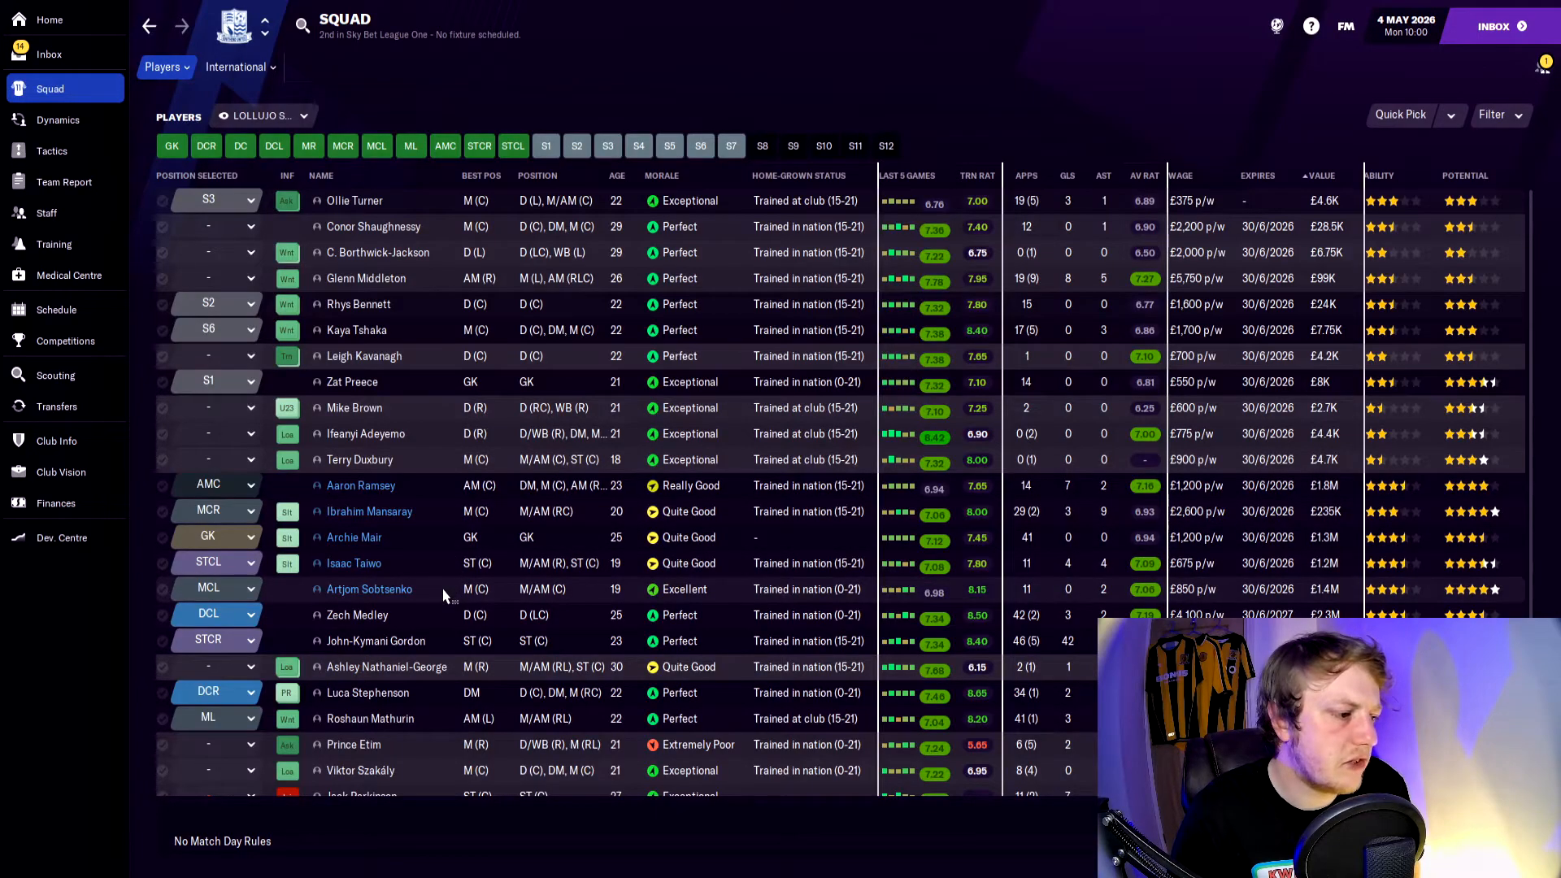
pyautogui.moveTo(435, 546)
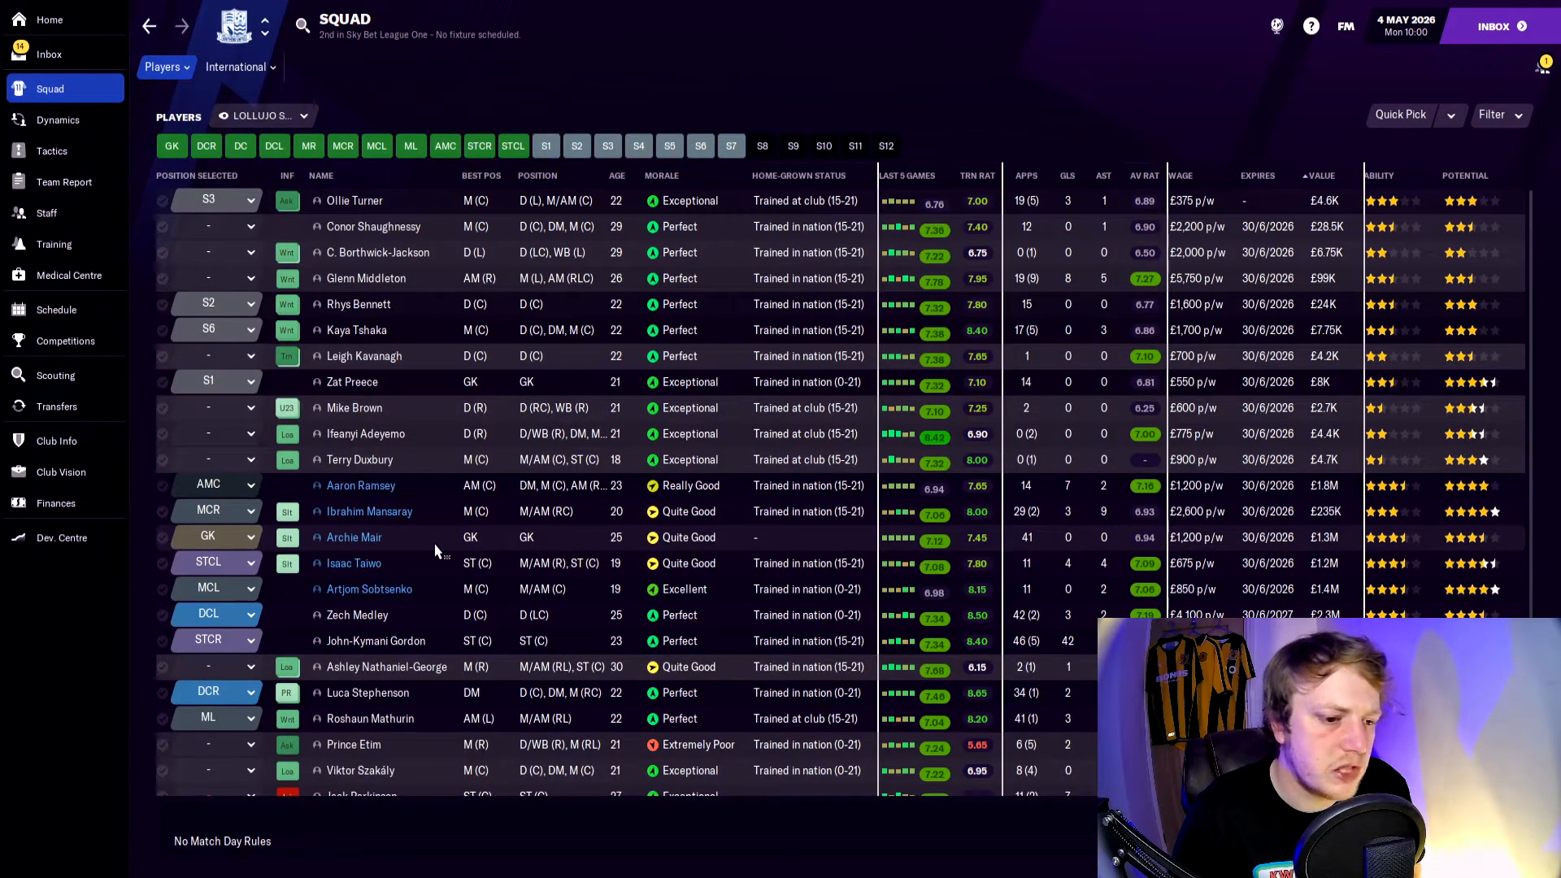
pyautogui.moveTo(439, 517)
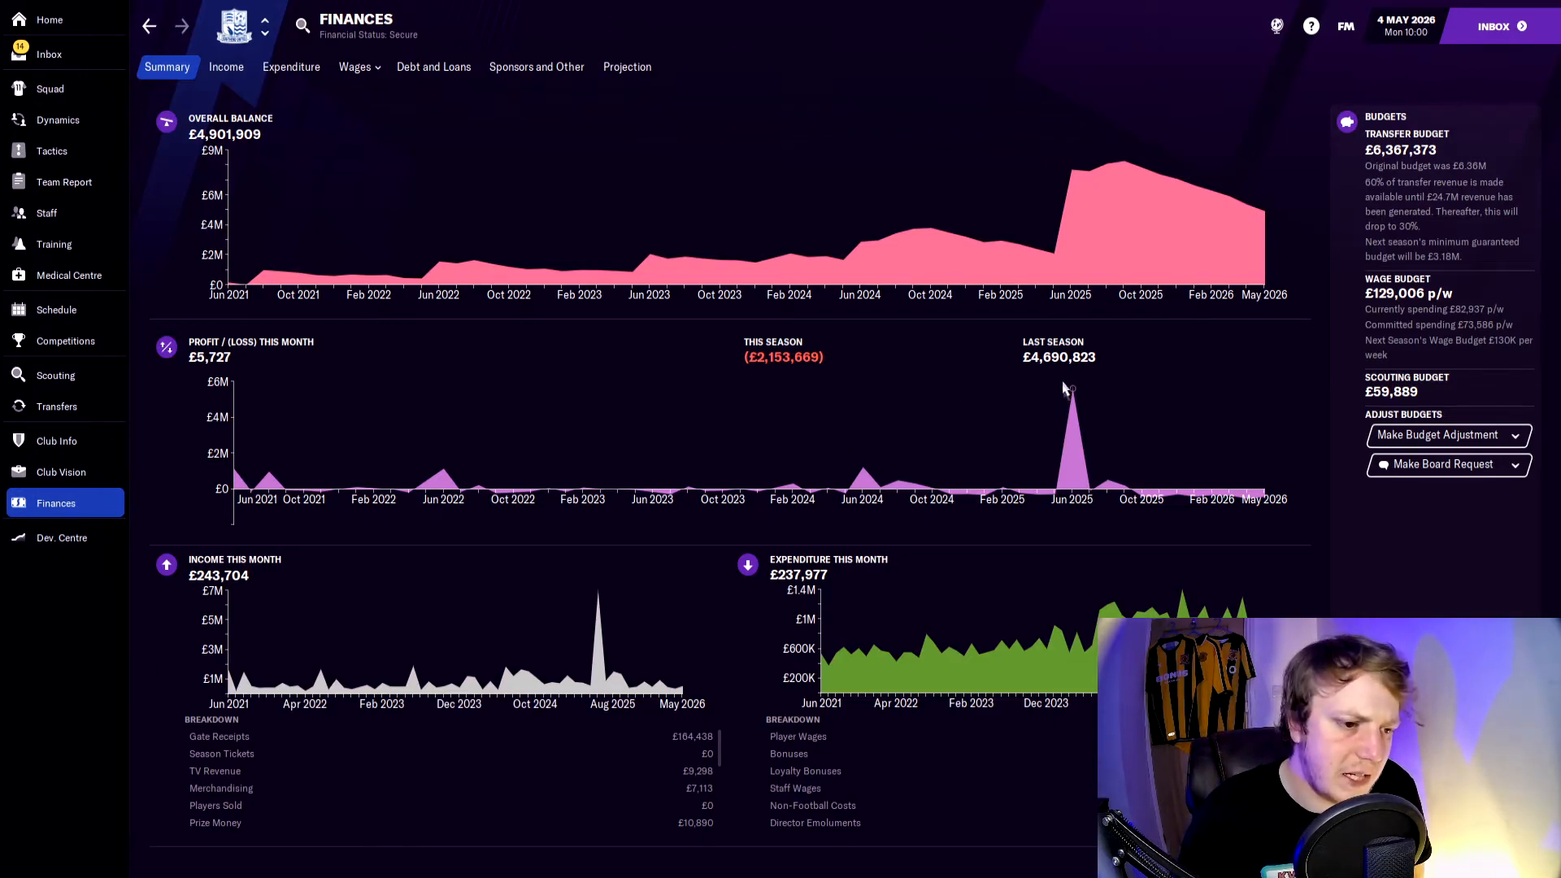
pyautogui.moveTo(1037, 400)
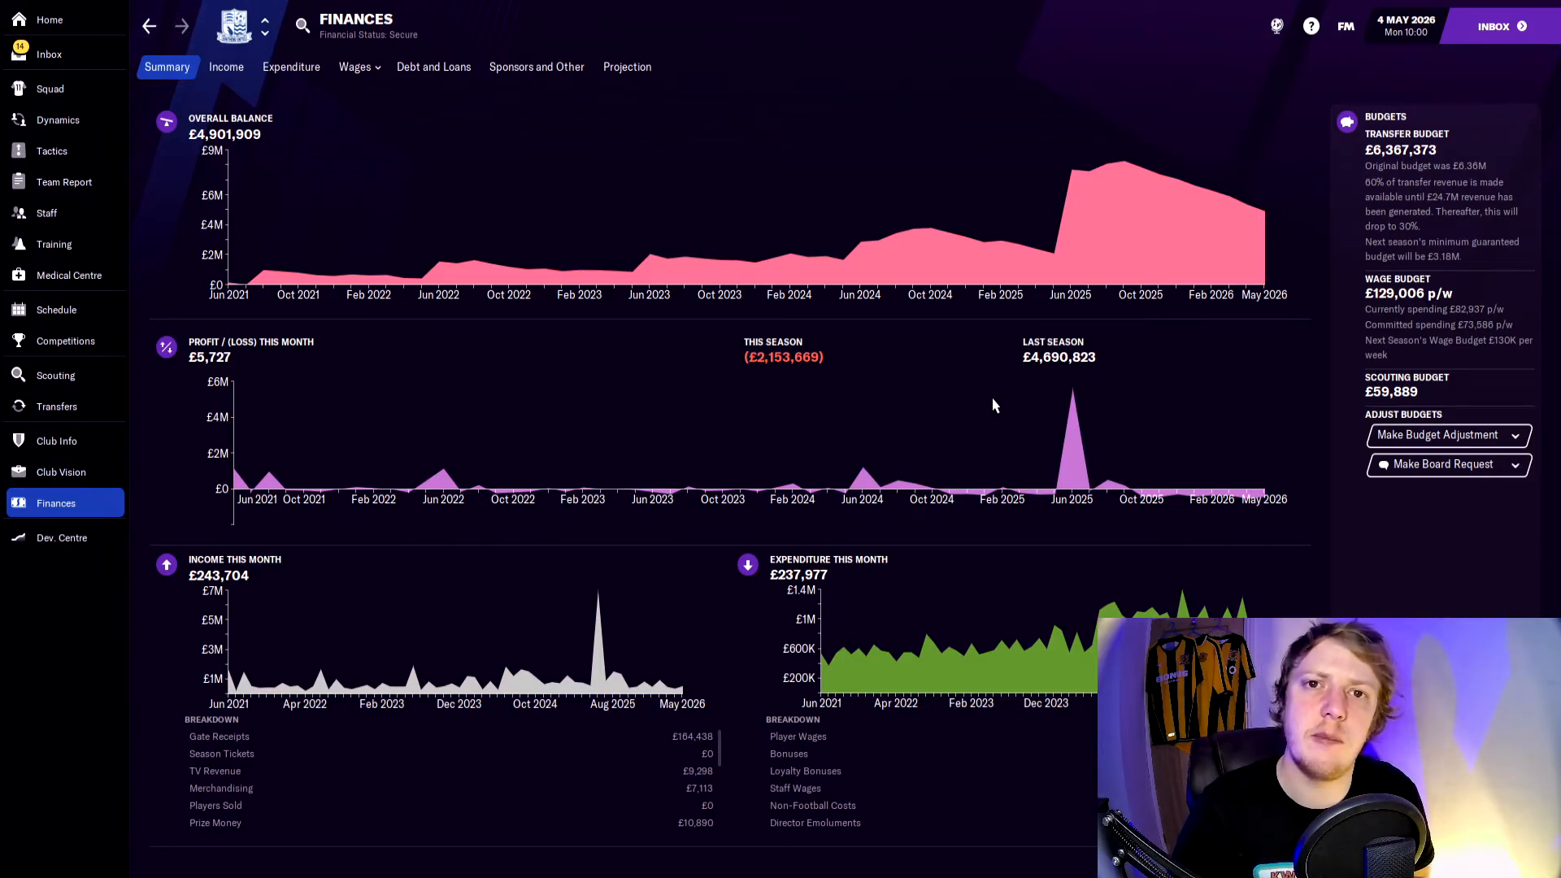
# Step: Show the Club Vision overview with board expectations and the five-year plan
pyautogui.click(62, 472)
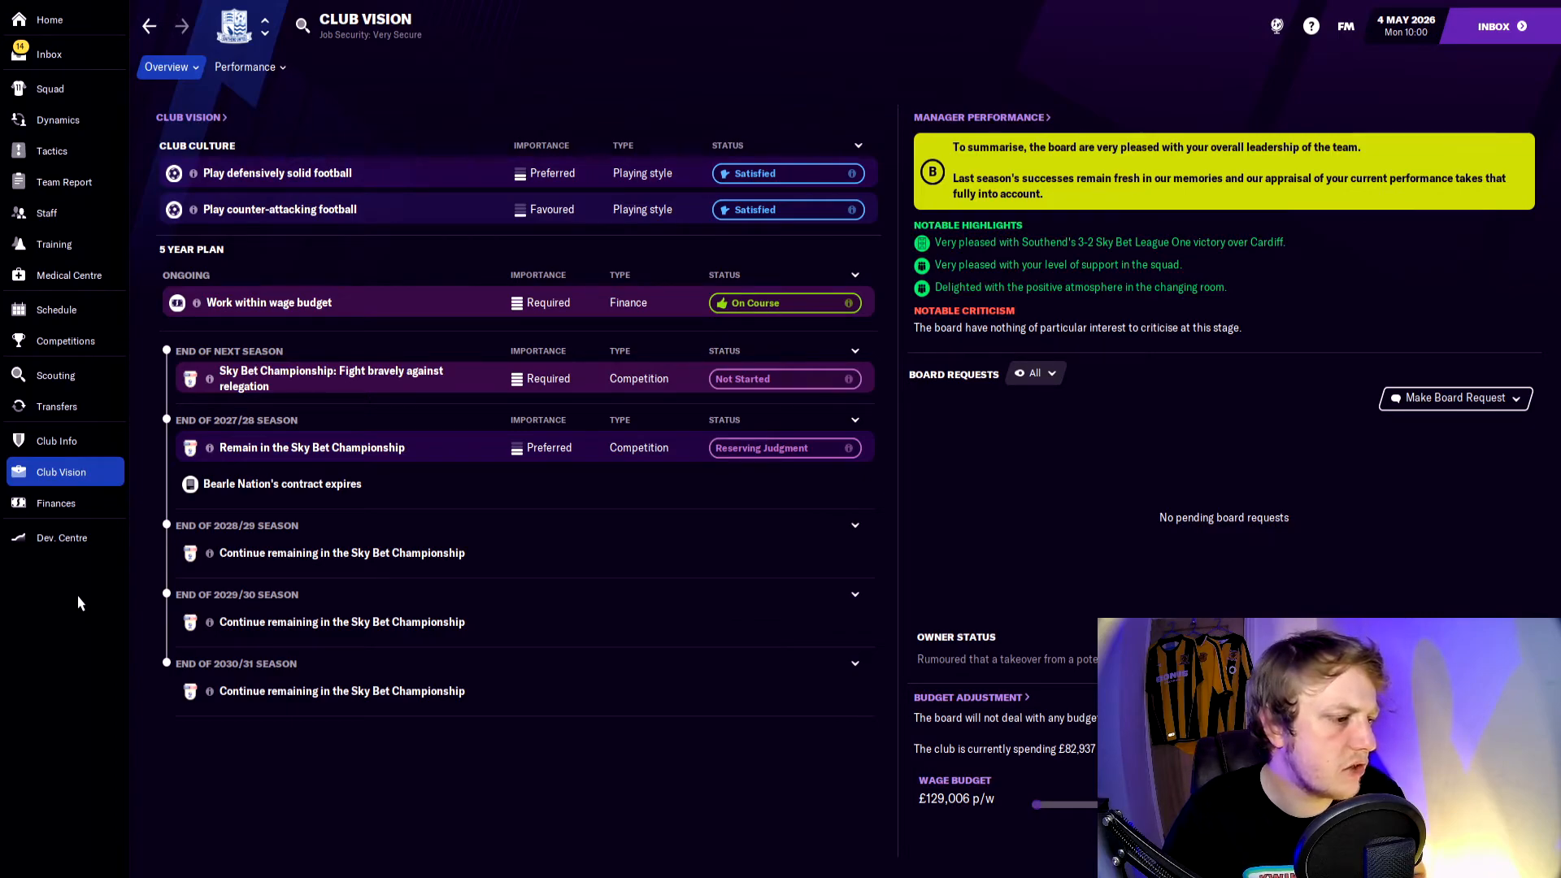
pyautogui.moveTo(131, 595)
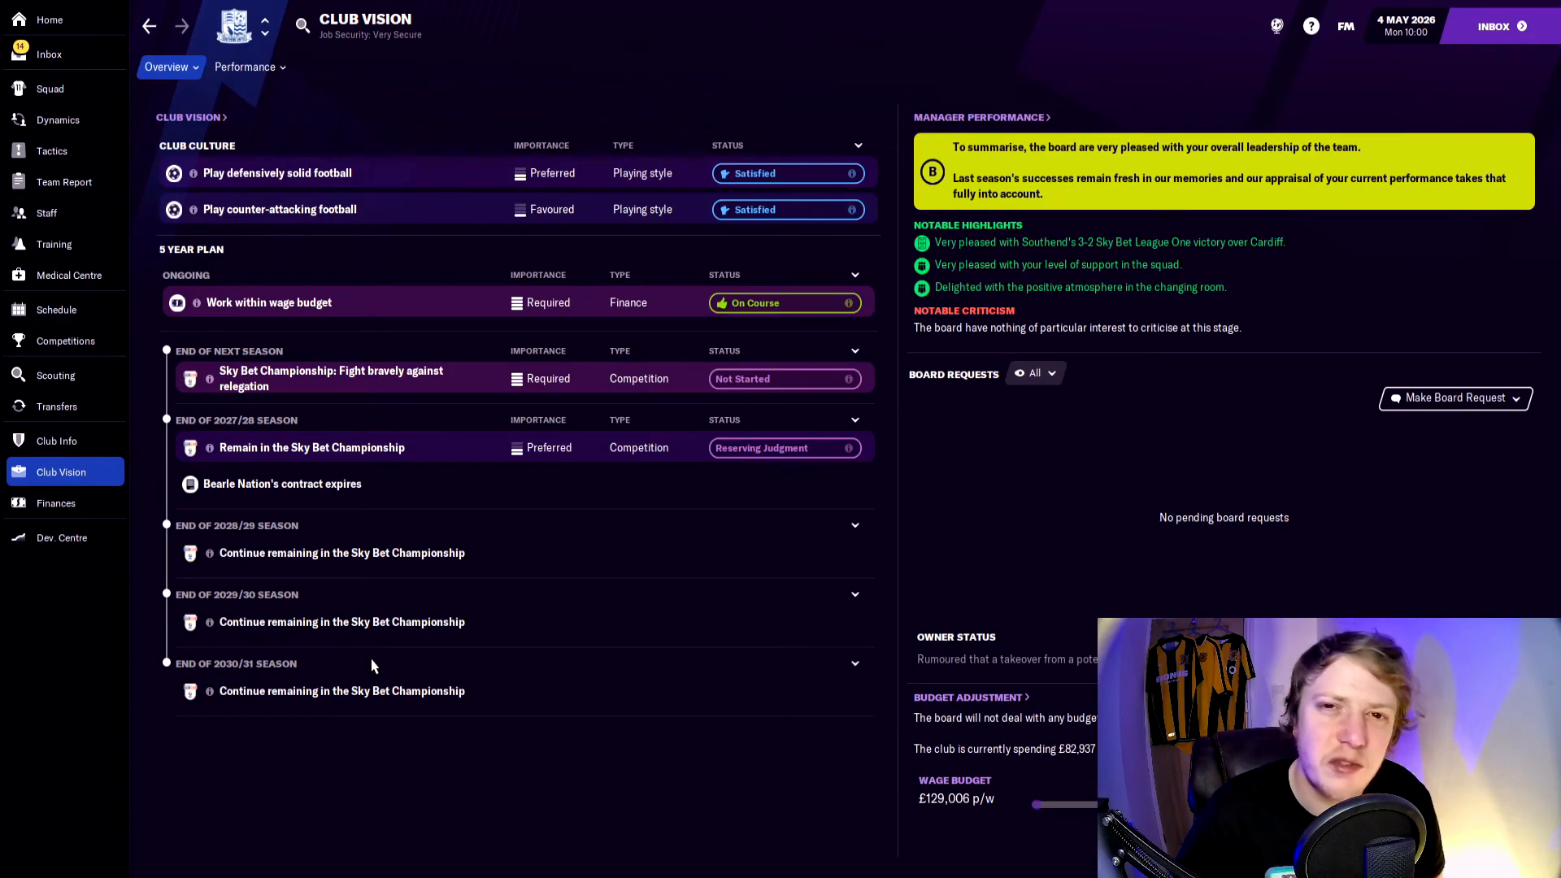
# Step: Show the Development Centre overview listing Bonnell, Manson and Campbell as first-team candidates
pyautogui.click(62, 537)
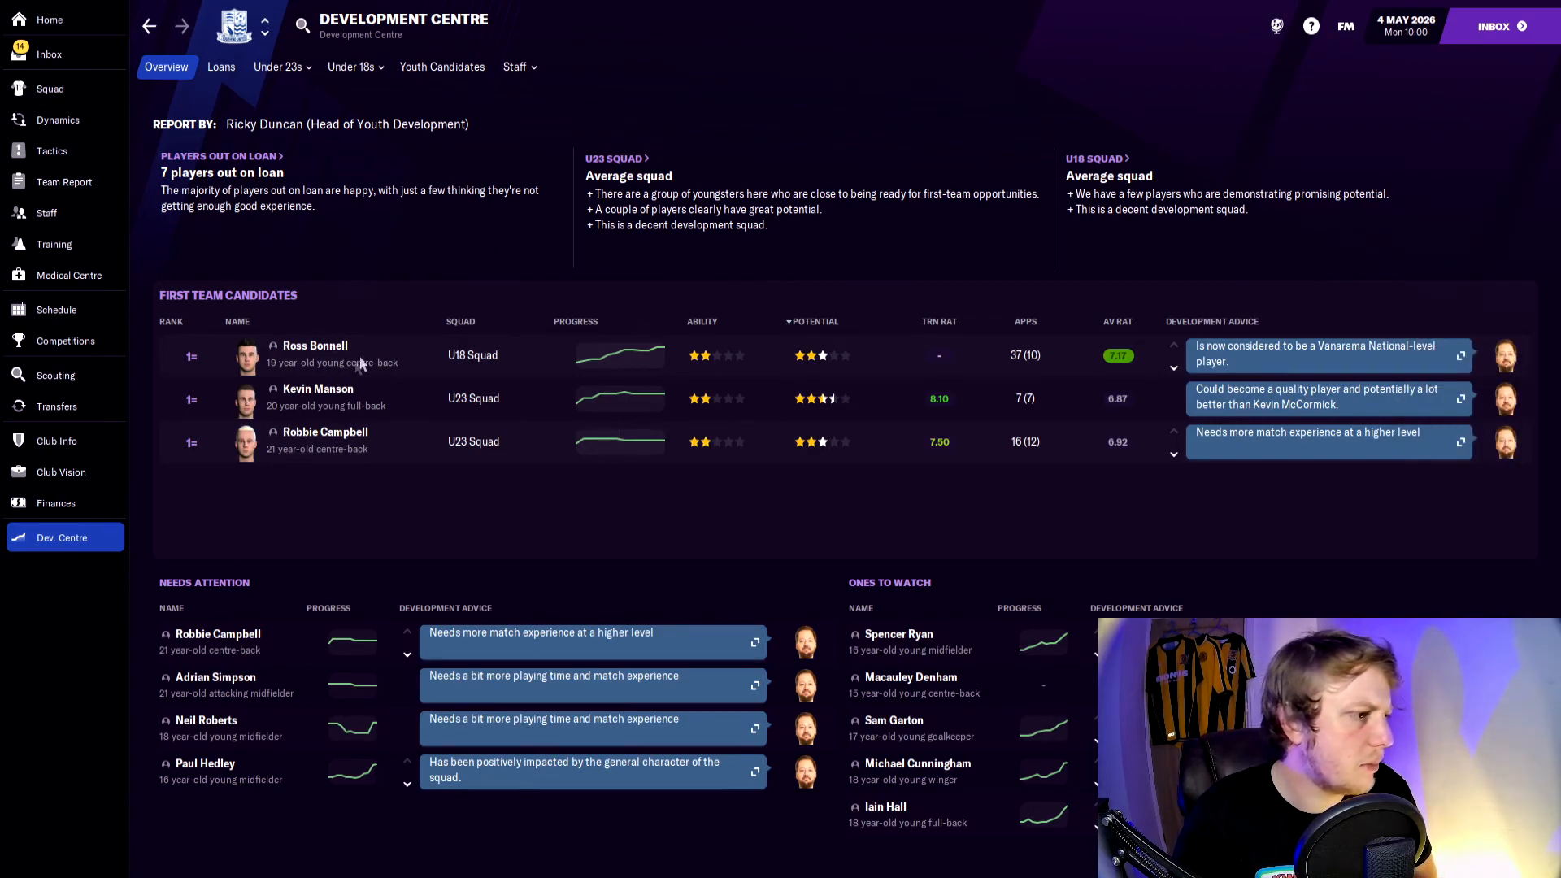
pyautogui.moveTo(413, 442)
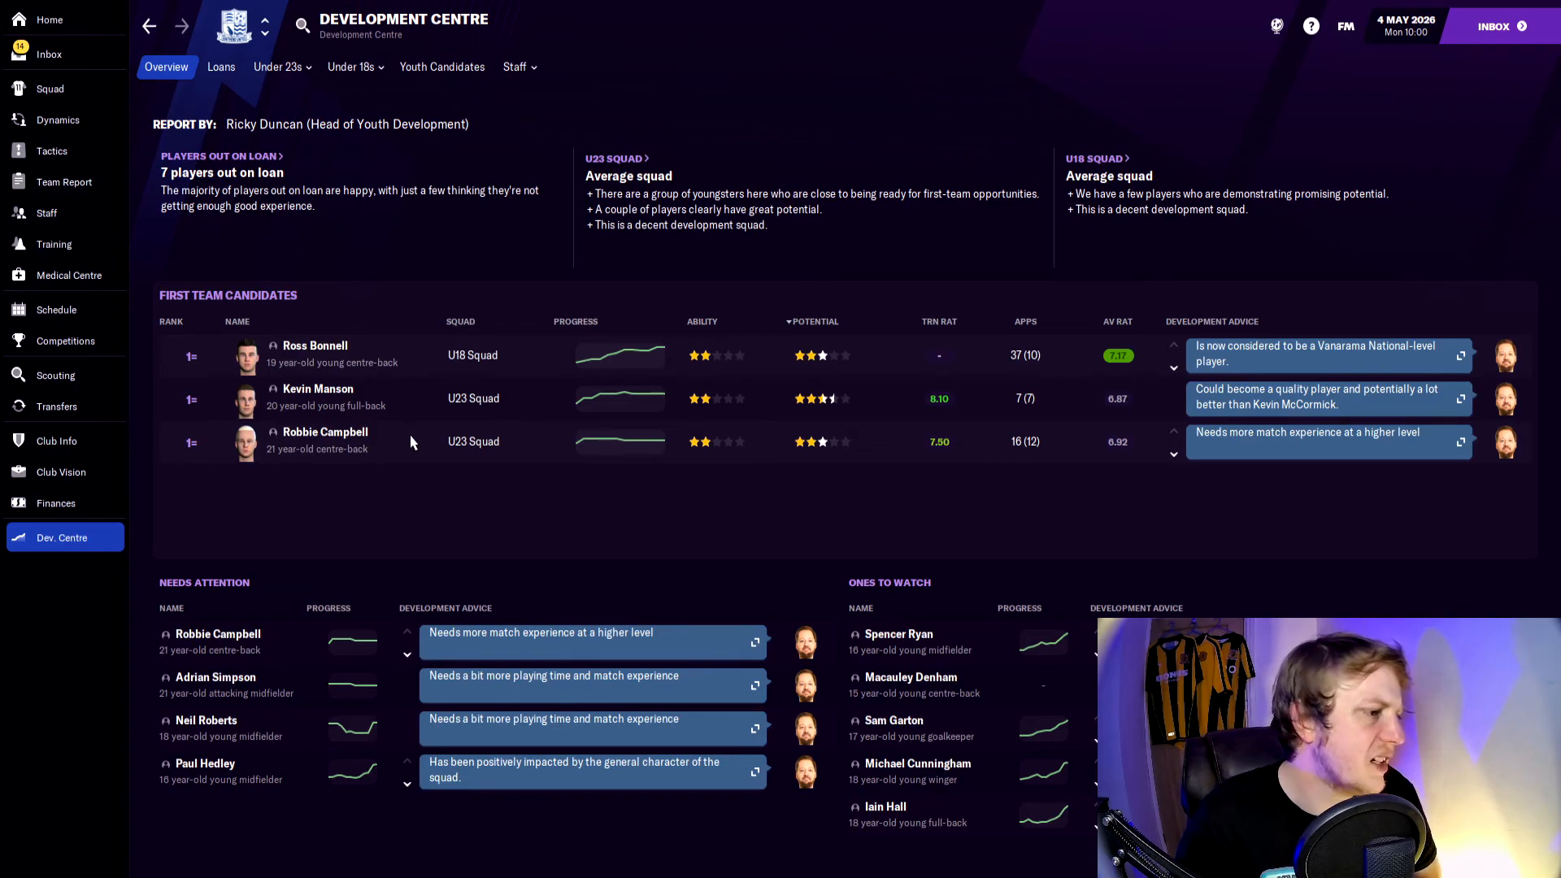
pyautogui.moveTo(447, 483)
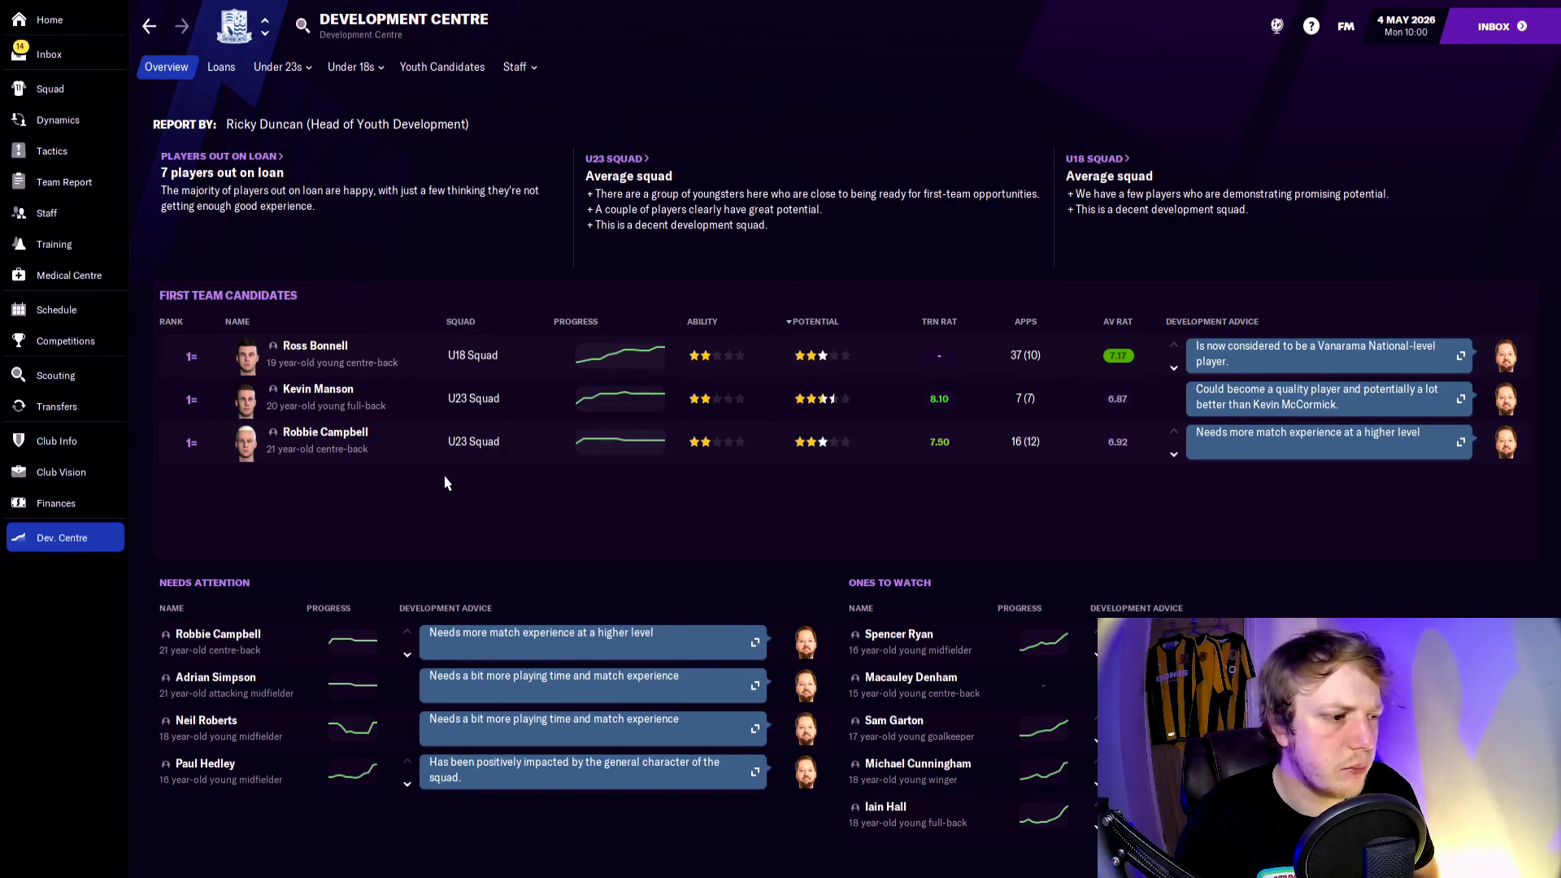